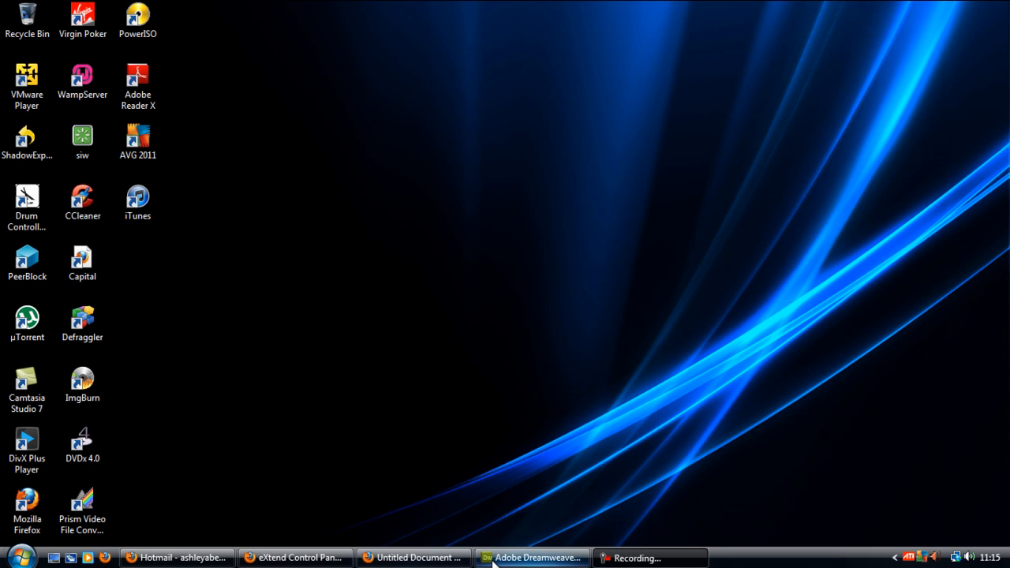
Back in index.html, type a form tag with action send.php and method POST.
left_click(533, 558)
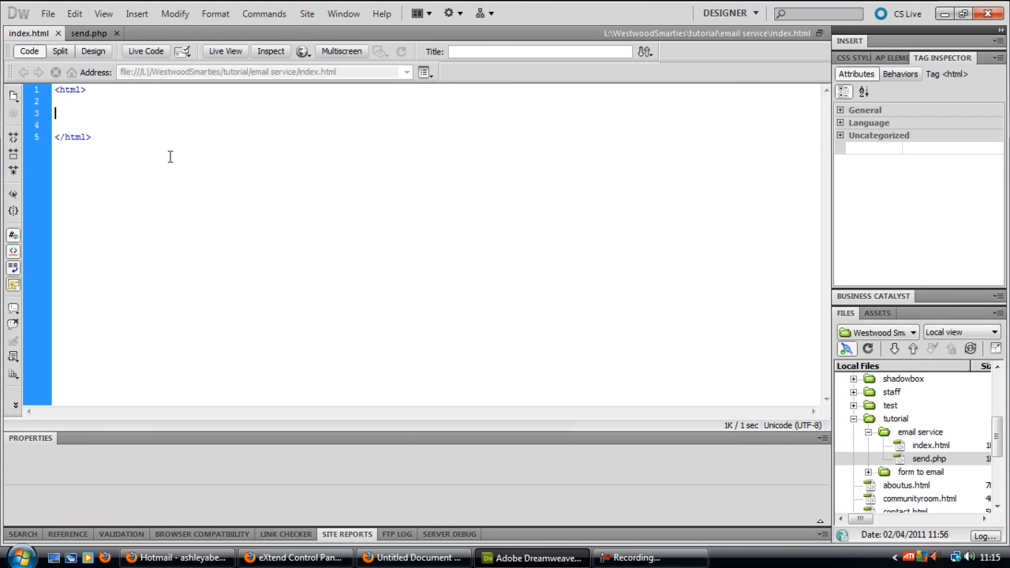
type("<>")
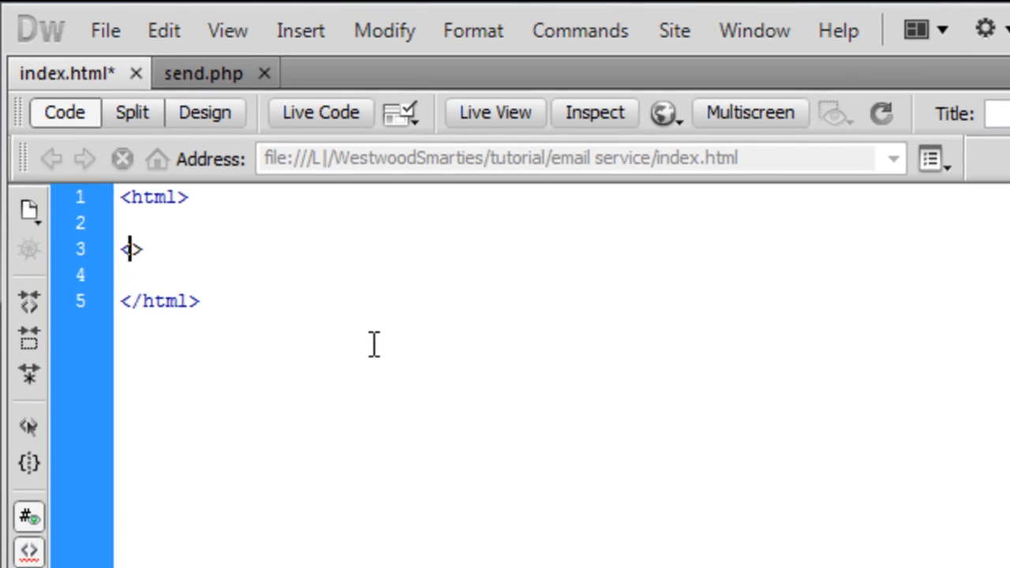
type("form action=\"")
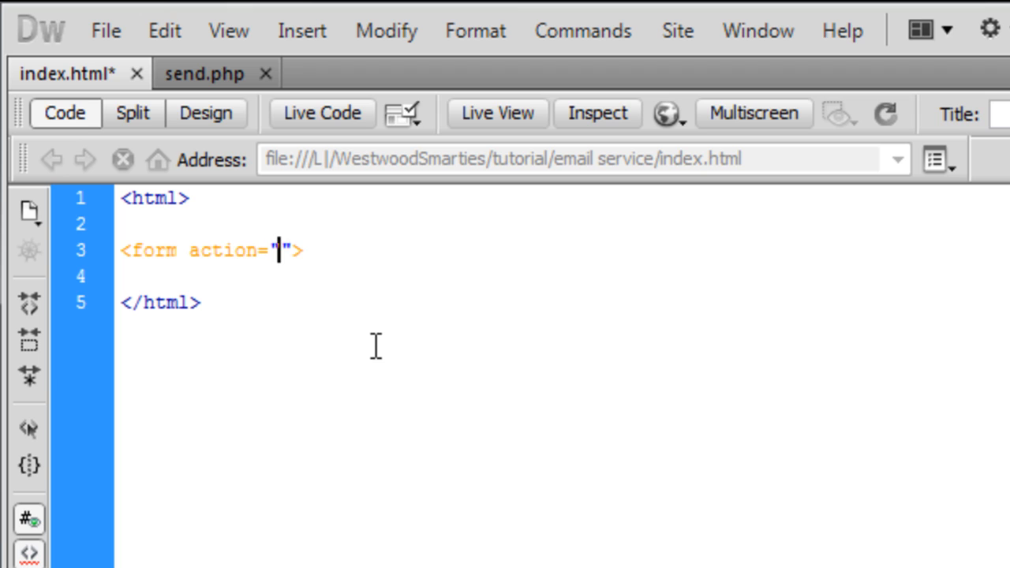
type("send.")
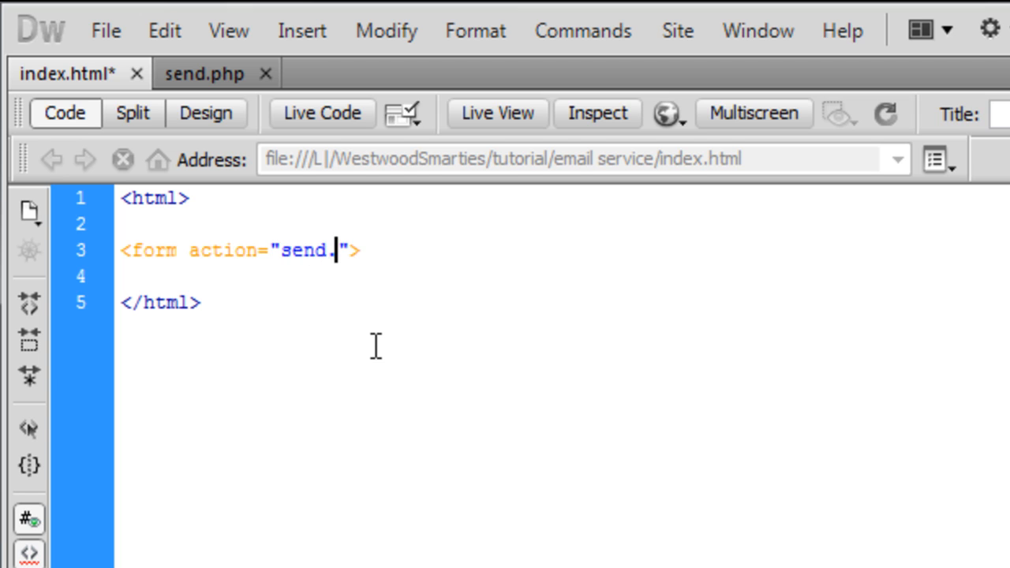
type("php\" method=\"PO")
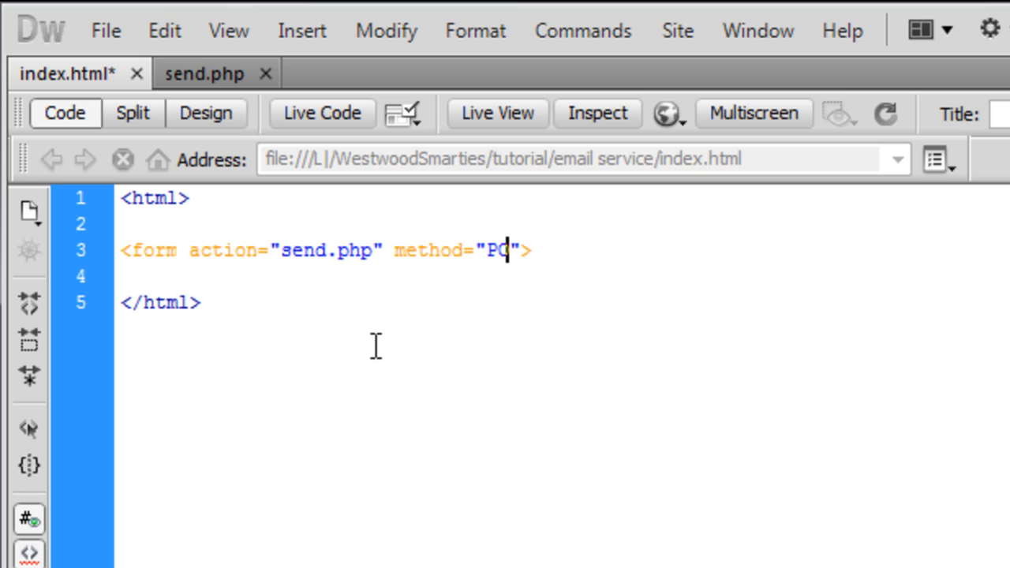
type("ST")
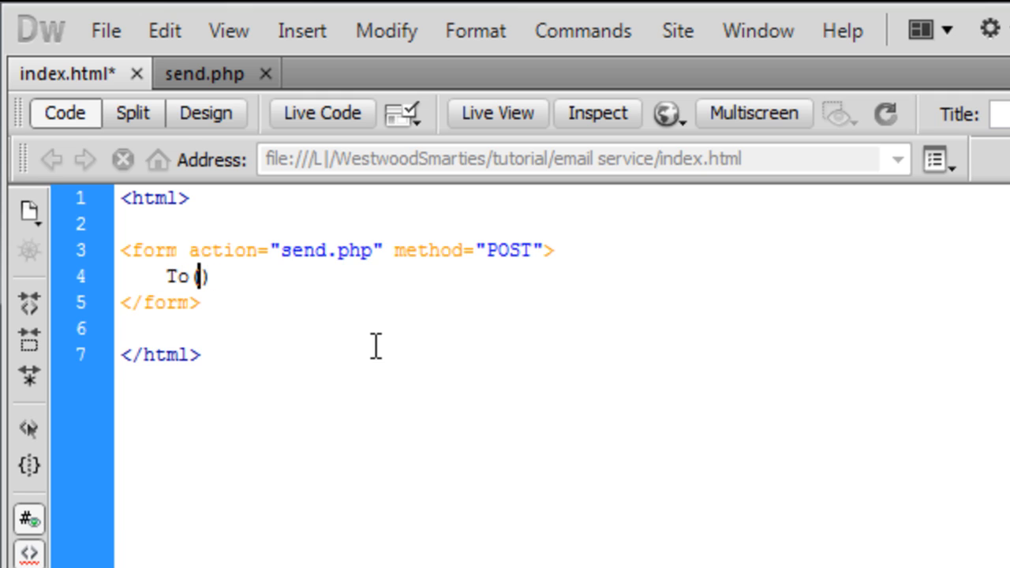
Add a To(email): text input named 'to', followed by a <br>.
type("email):")
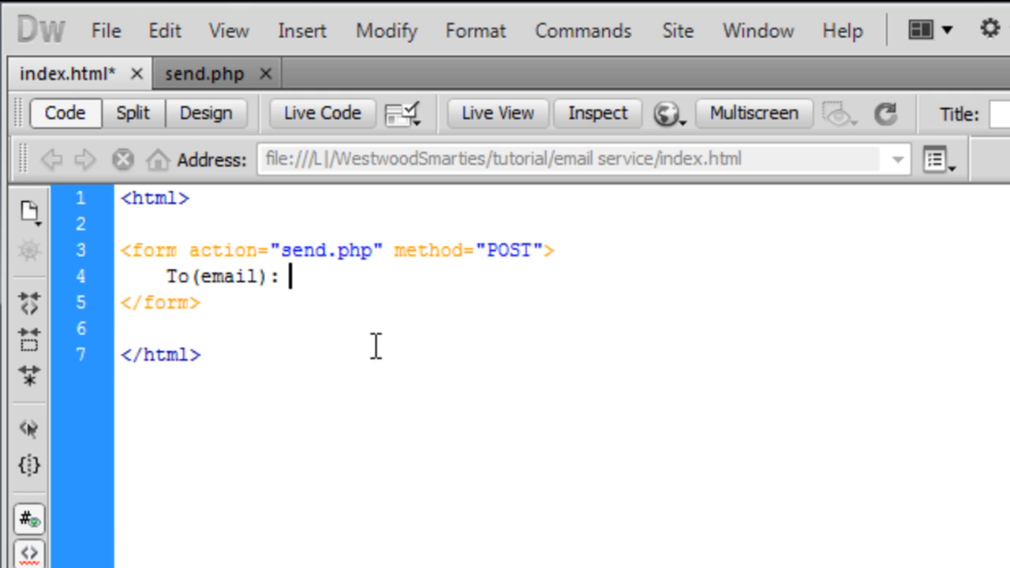
type("<i>")
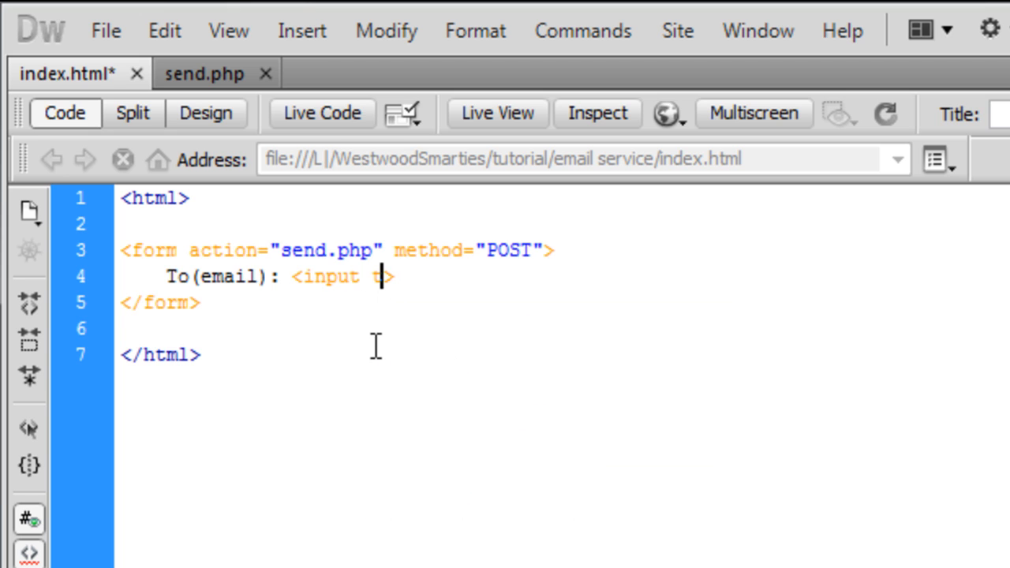
type("ype=\"\"")
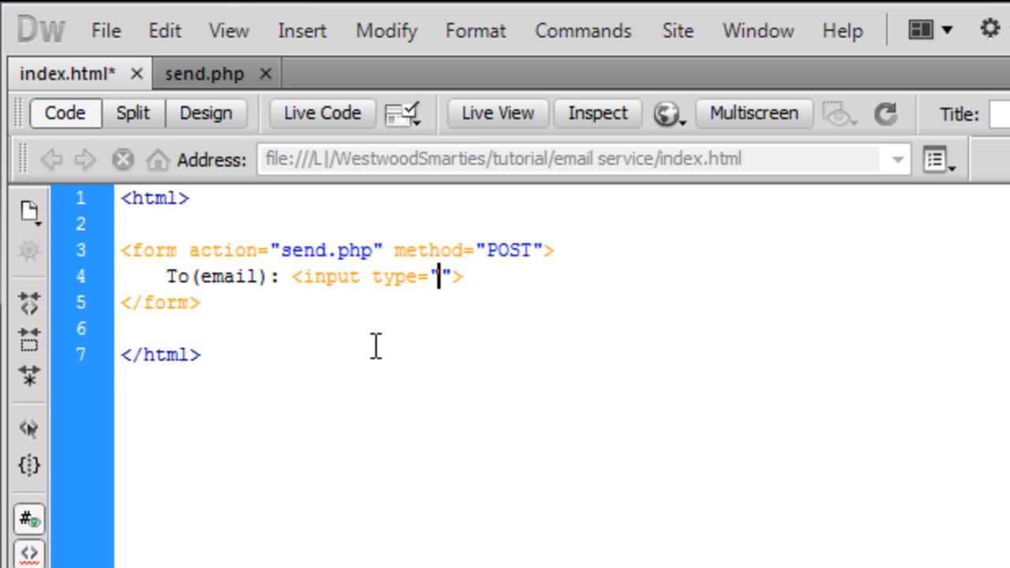
type("text")
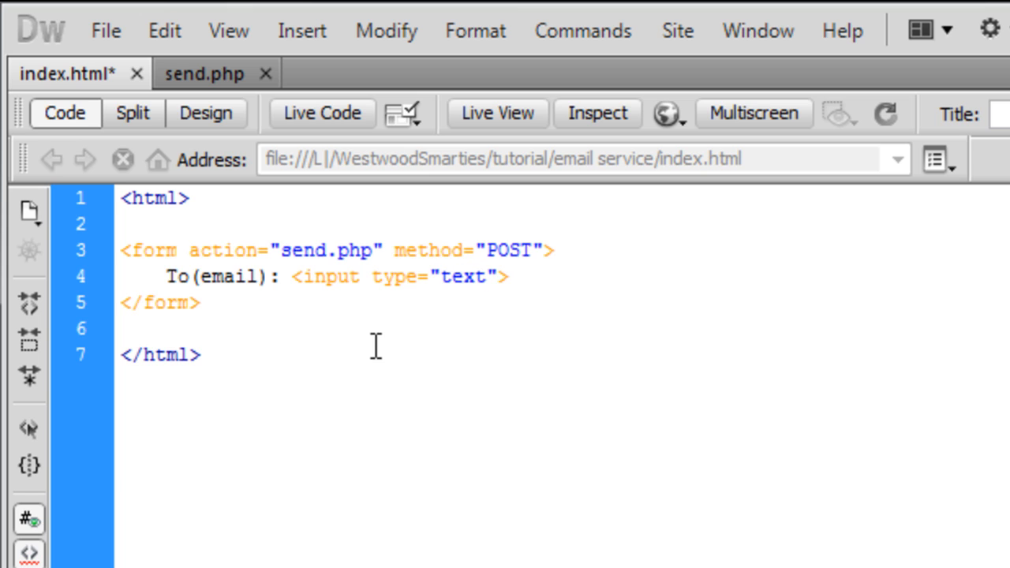
type("name-")
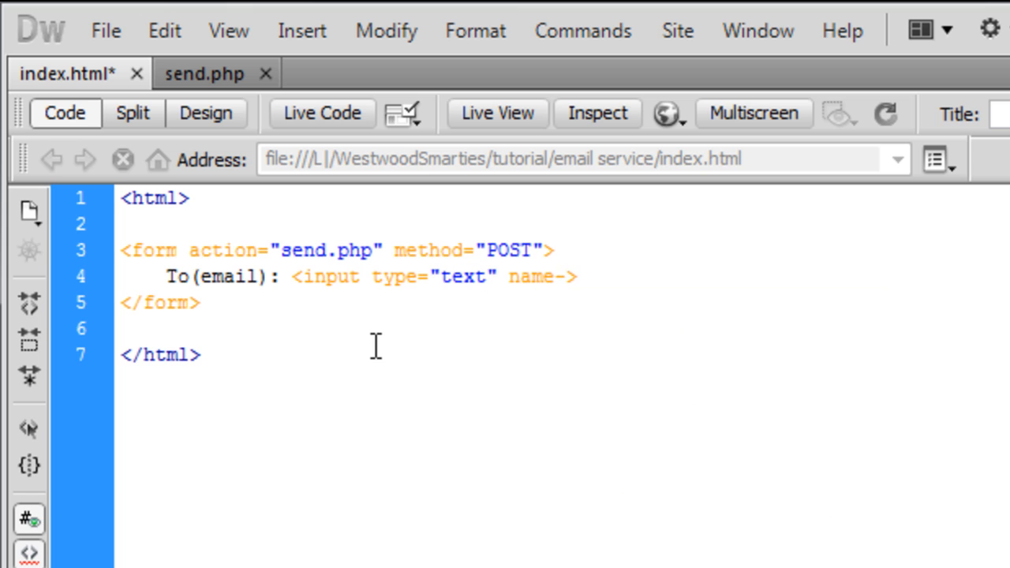
type("=\"to\"")
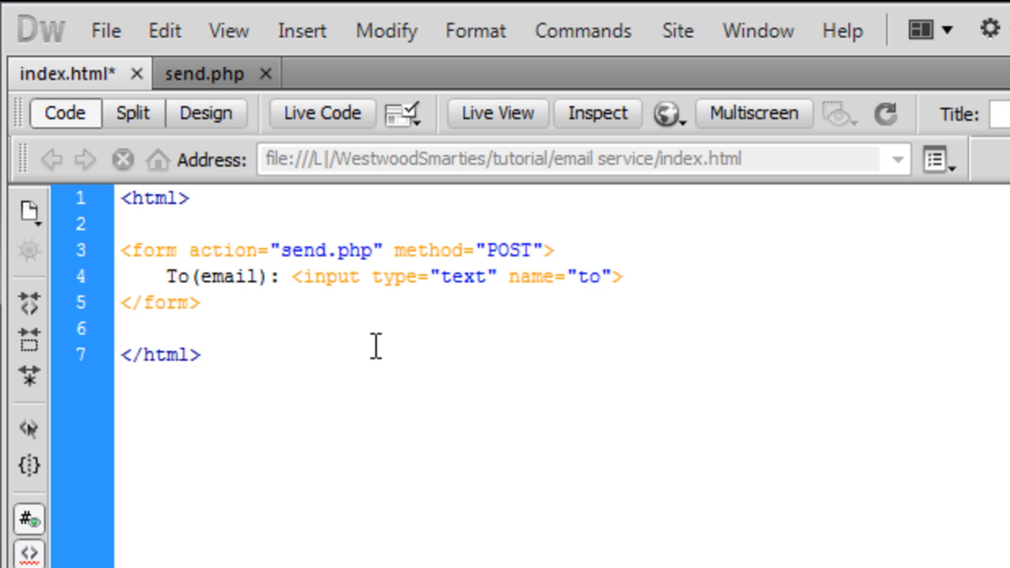
type("<>")
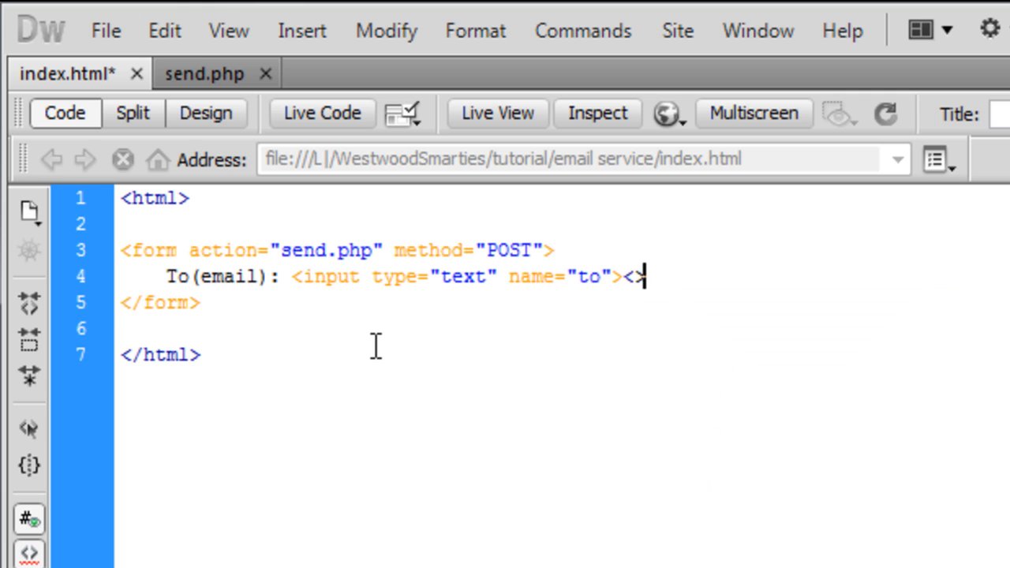
type("br>")
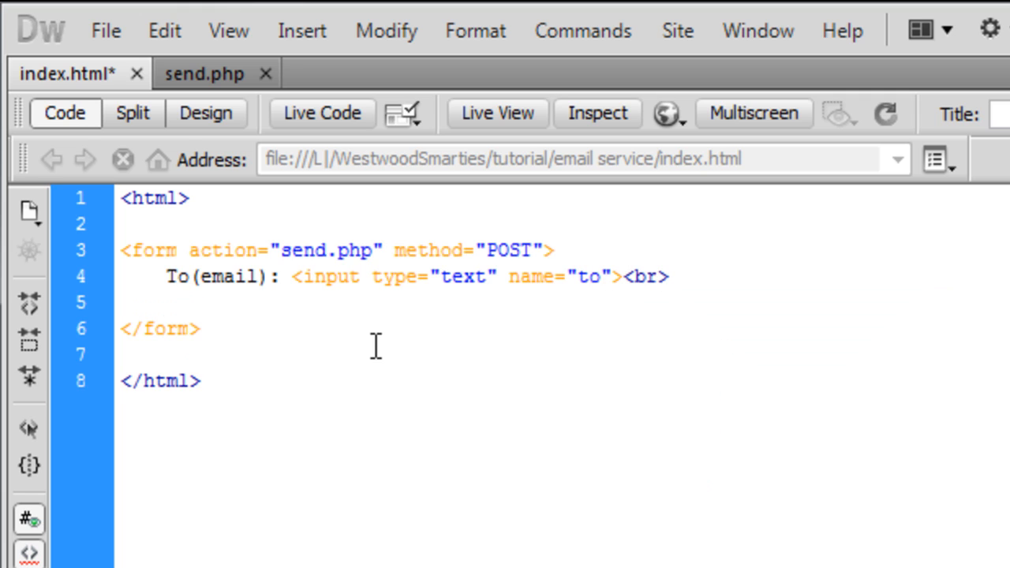
Add a From(email): text input named 'from', followed by a <br>.
type("From")
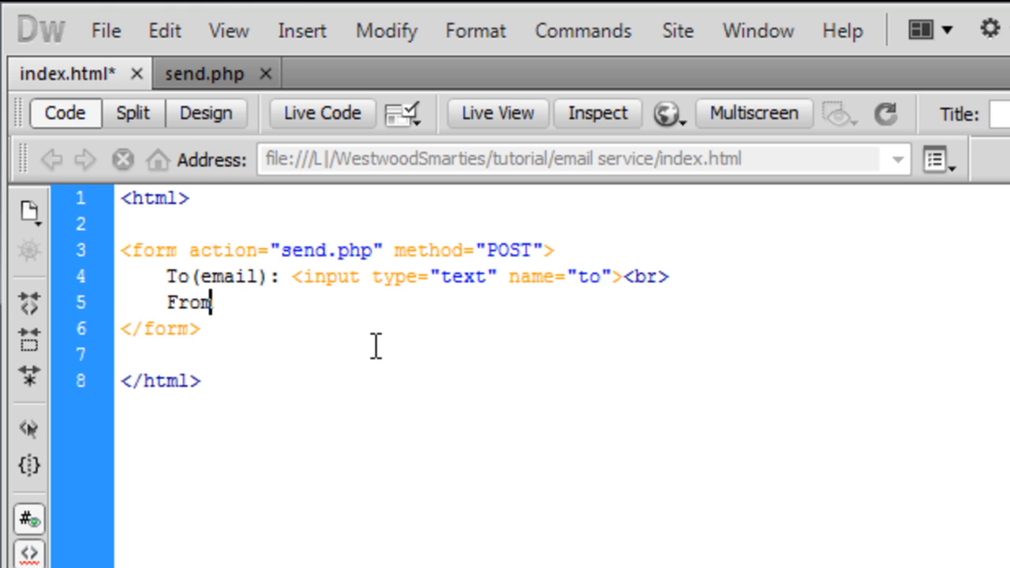
type("(em)")
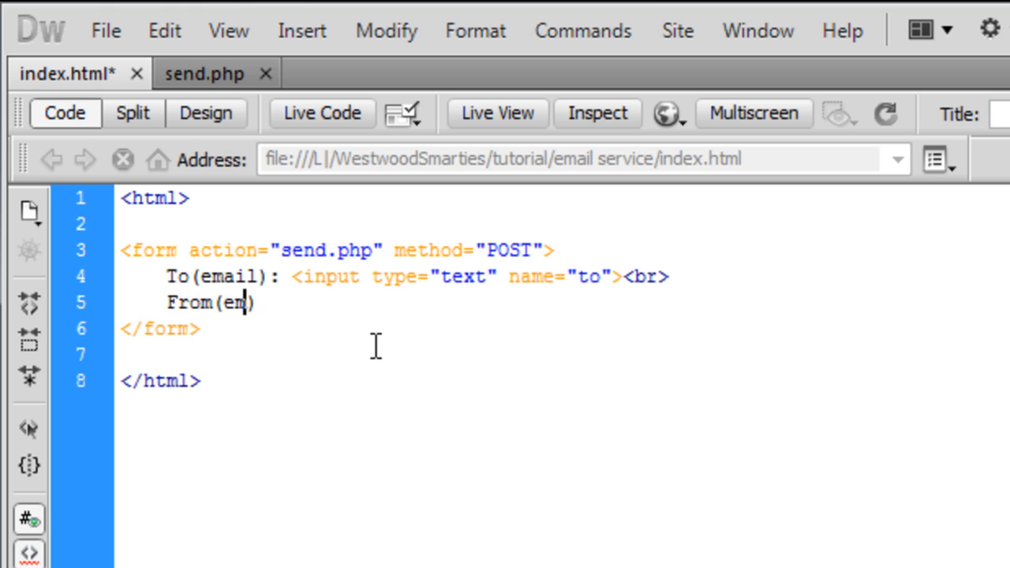
type("ail):")
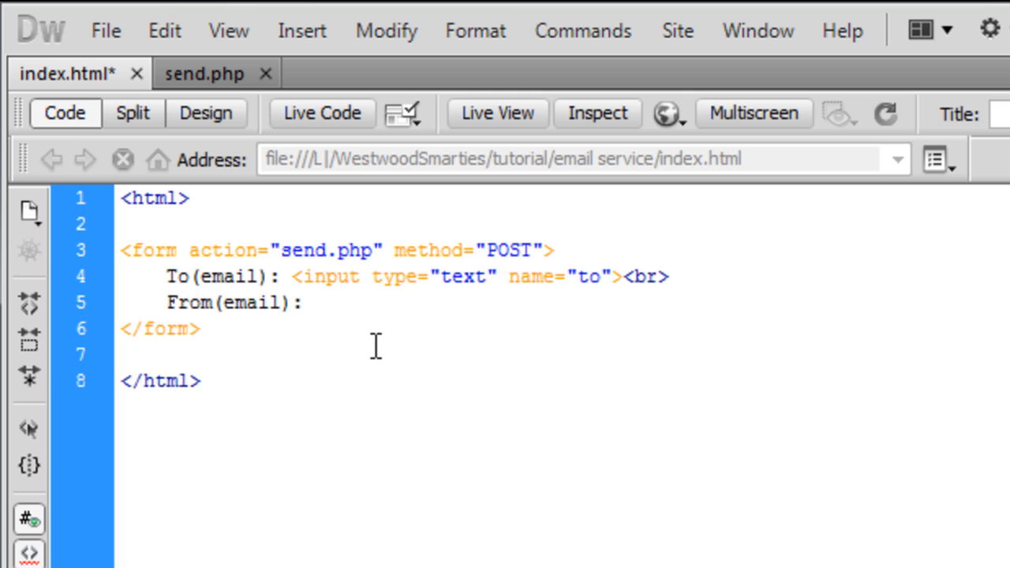
type("<in>")
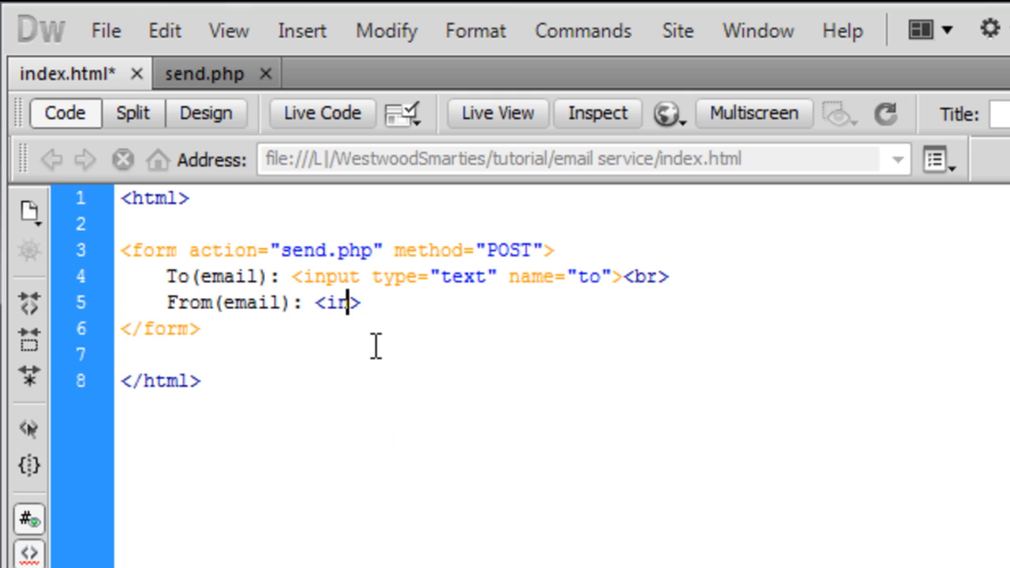
type("put type=\"text\" name")
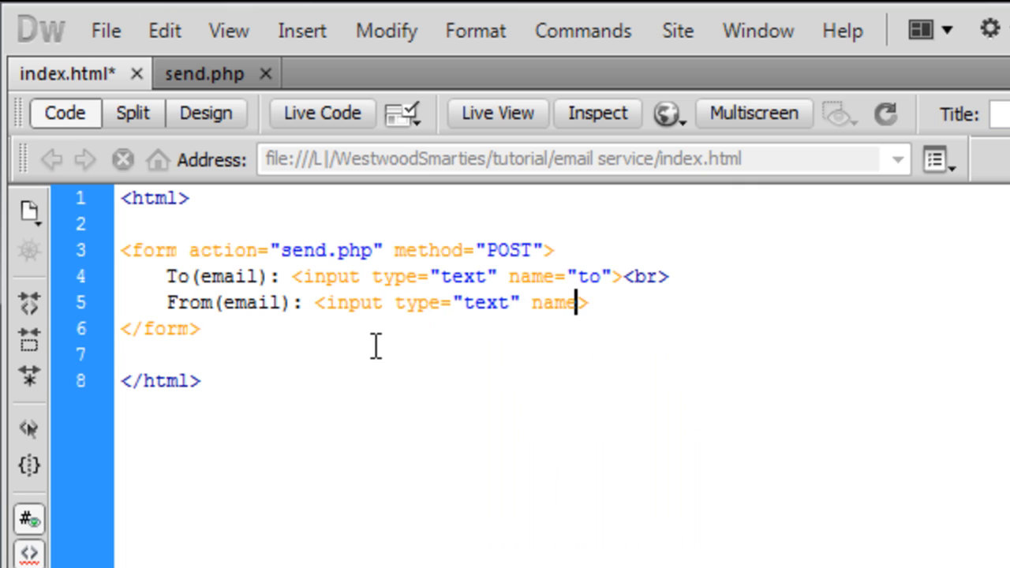
type("\"from\">")
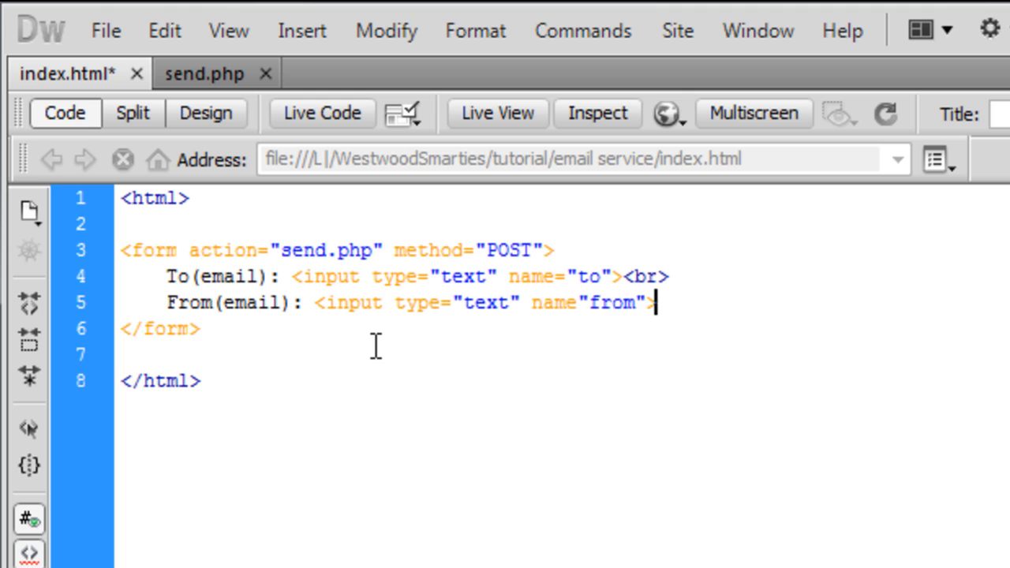
type("<br>")
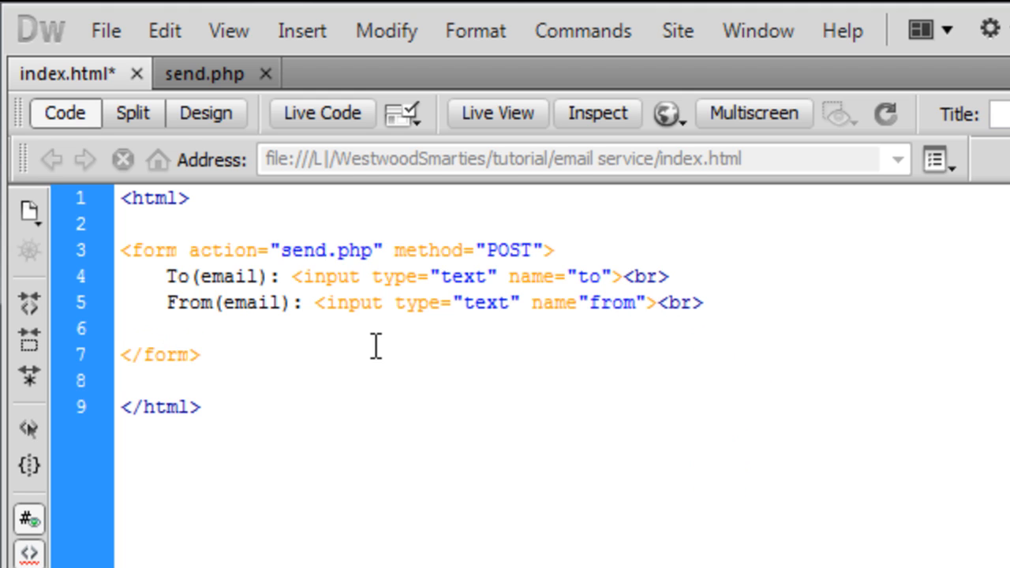
Add a Subject: text input named 'subject' with a <p>, then start the Message: label.
type("Subject")
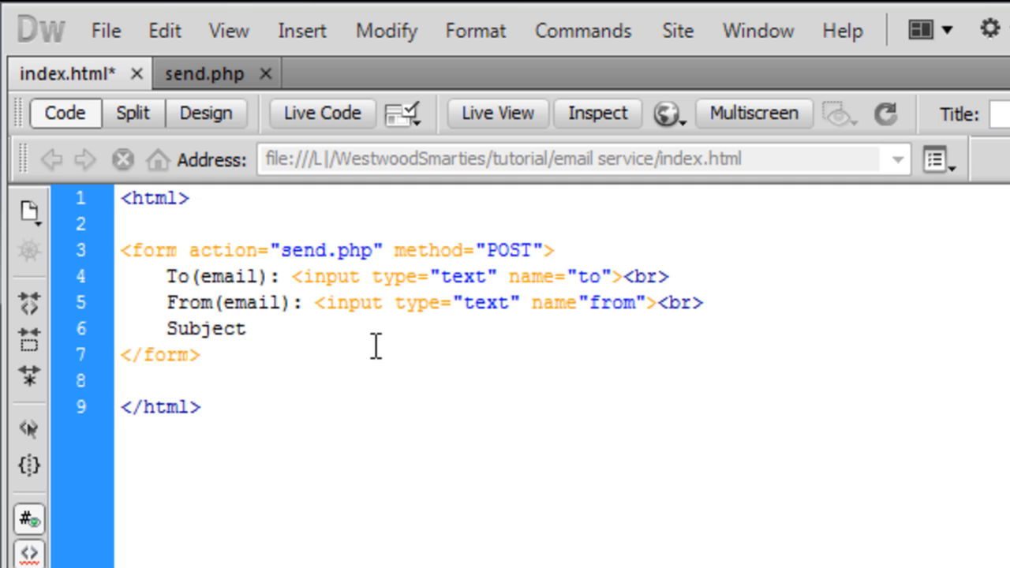
type(":")
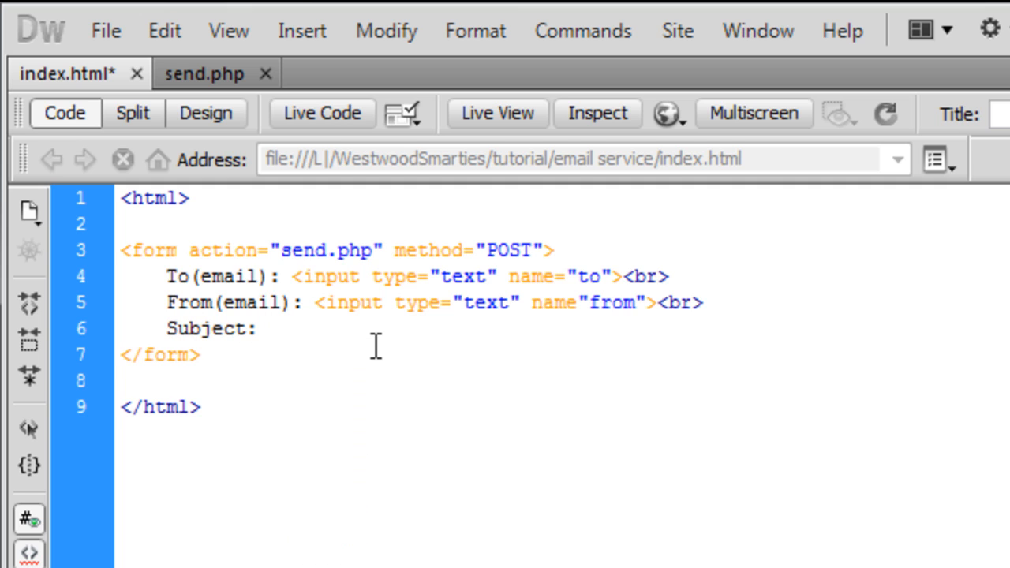
type("<input>")
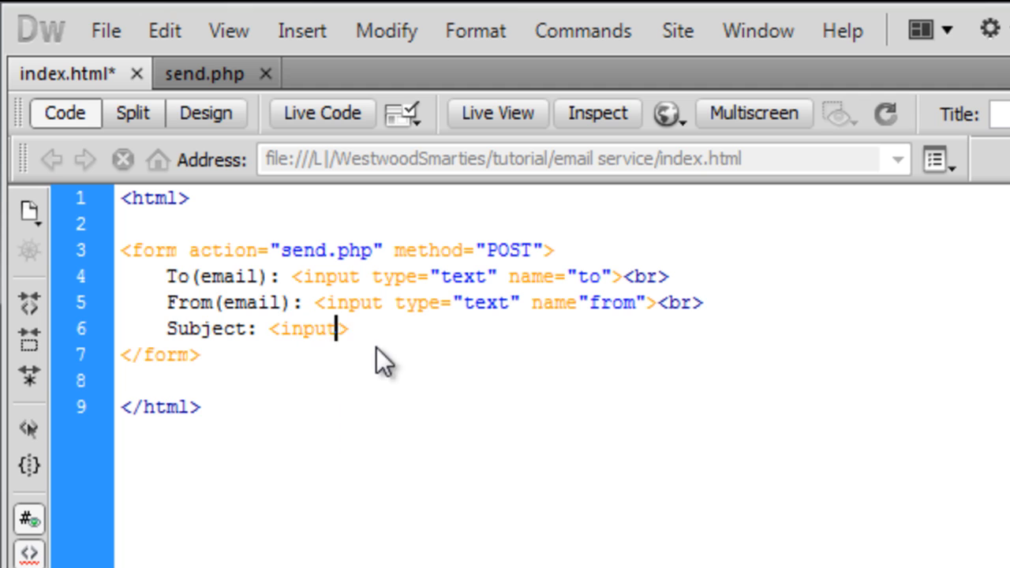
type("type=\"text\"")
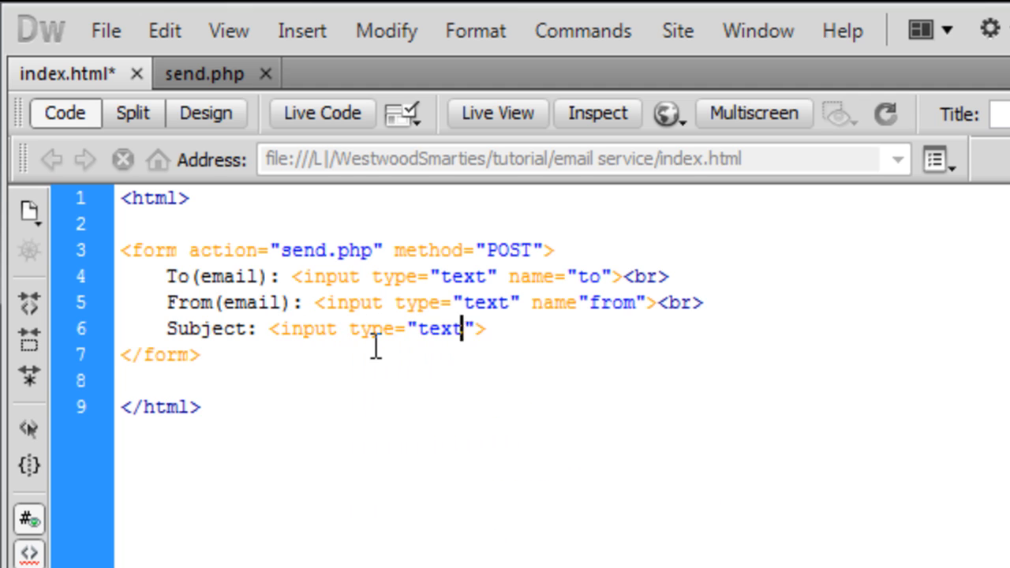
type("name=\"")
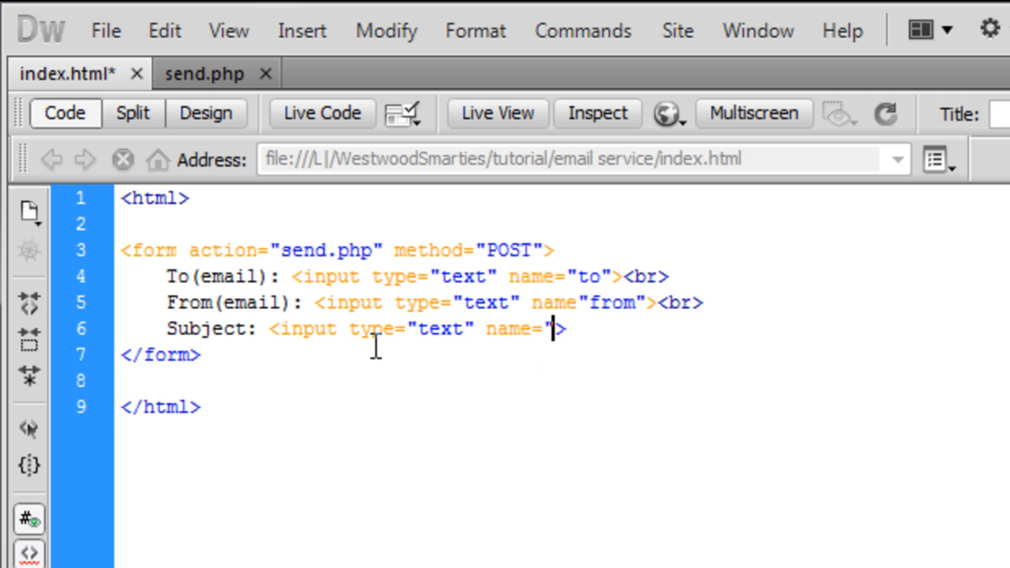
type("subject")
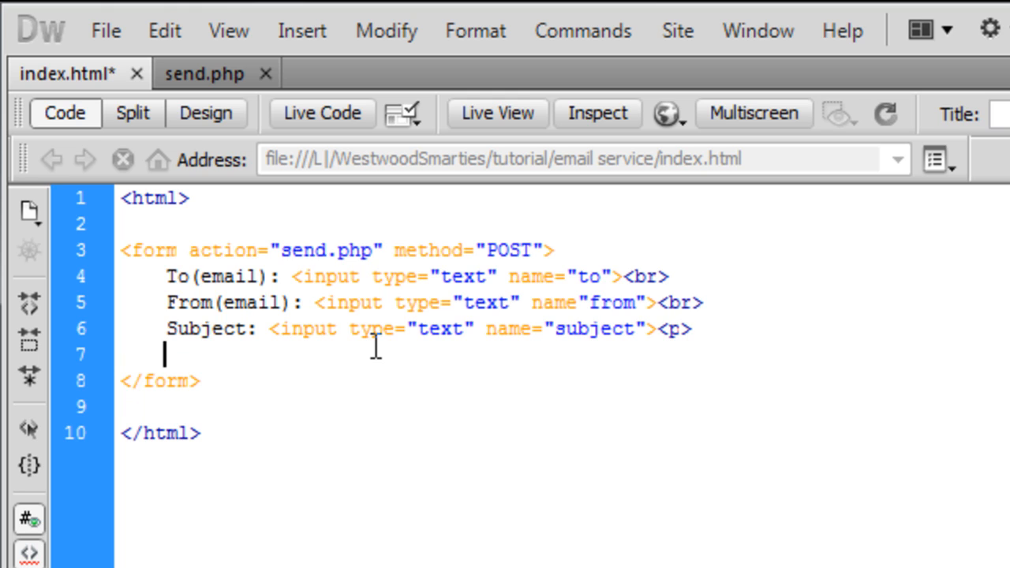
type("Message:")
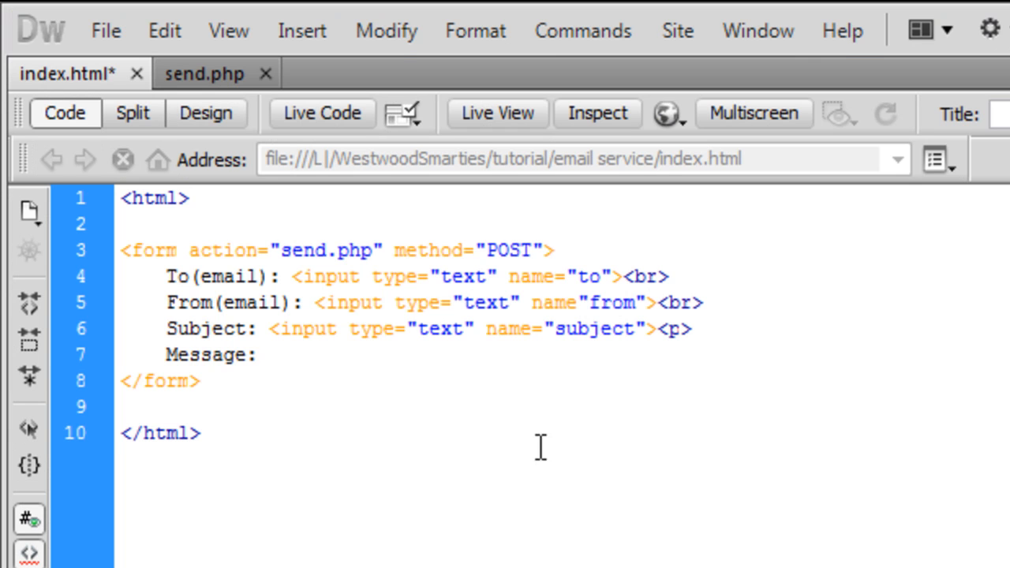
Add a textarea named 'message' after the Message label.
left_click(364, 351)
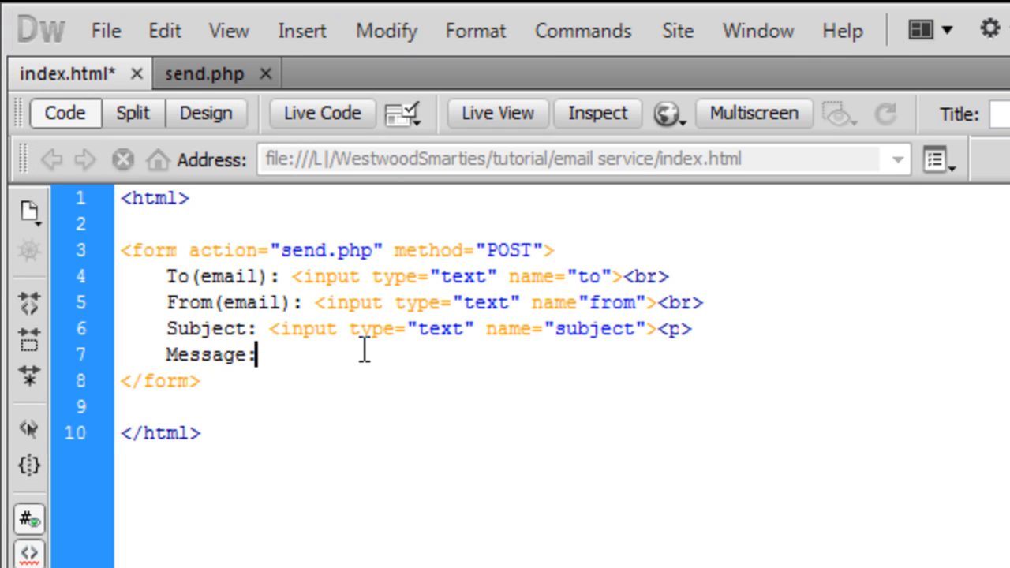
type("<>")
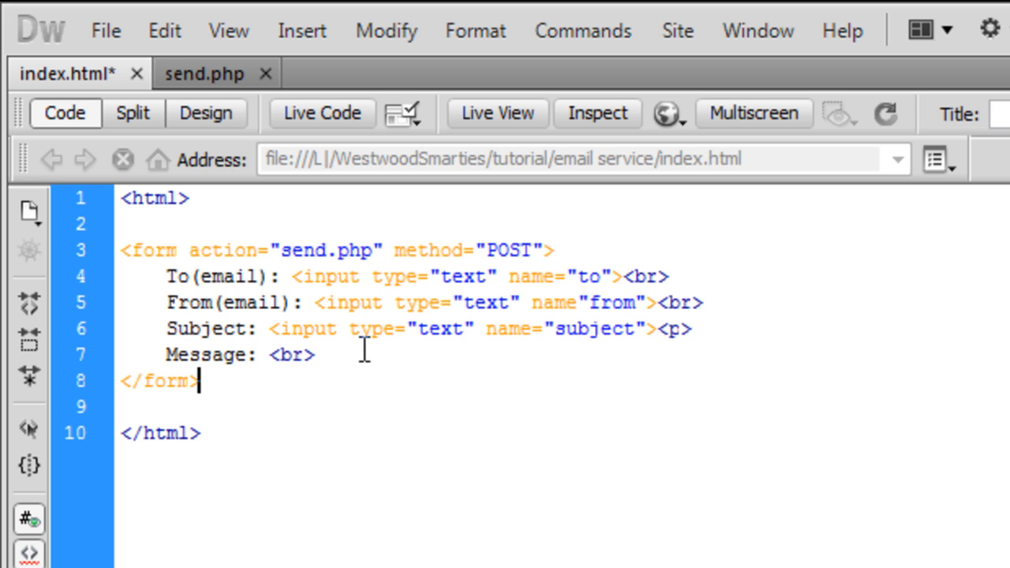
type("<>")
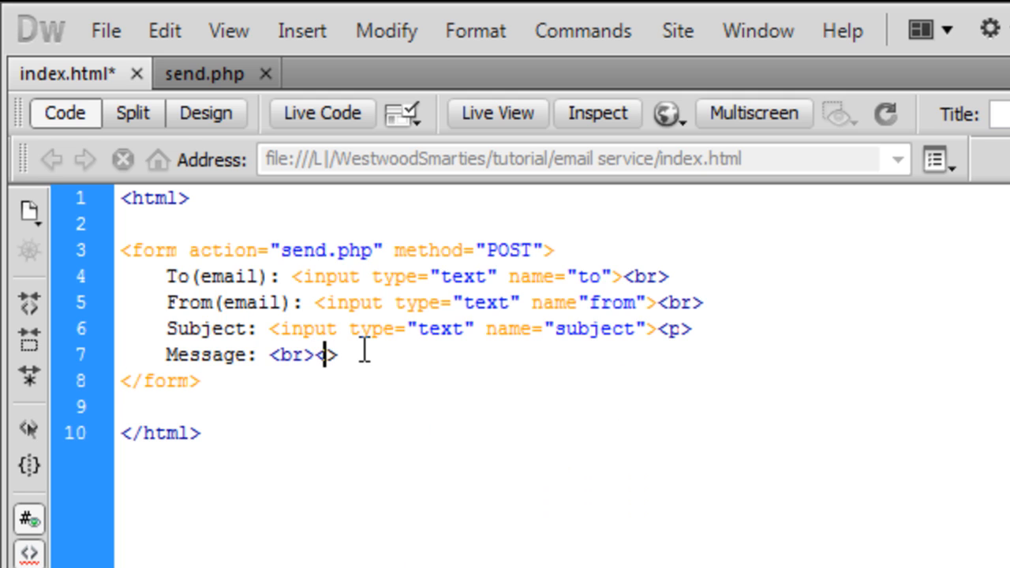
type("input type=\"")
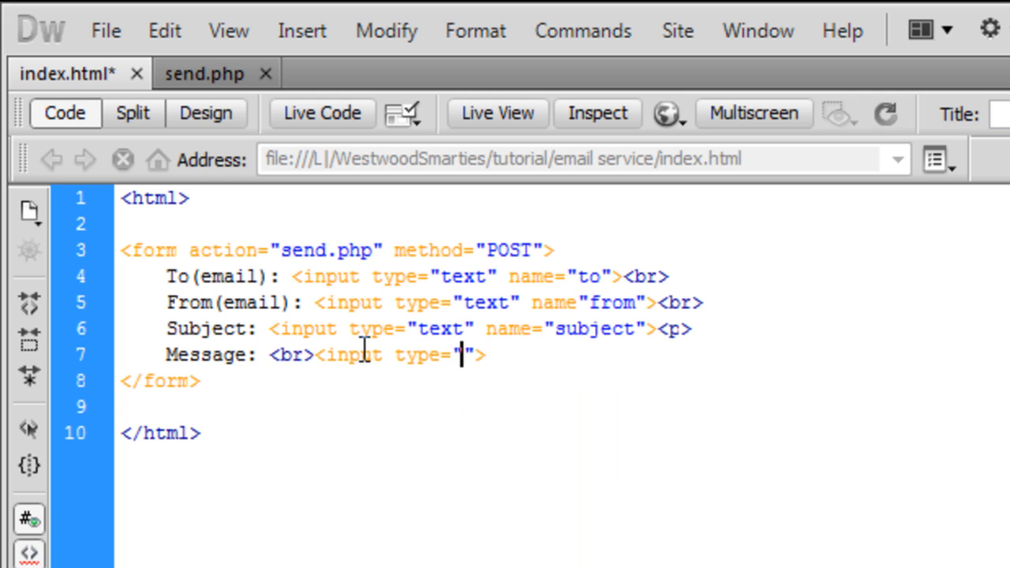
key("BackSpace")
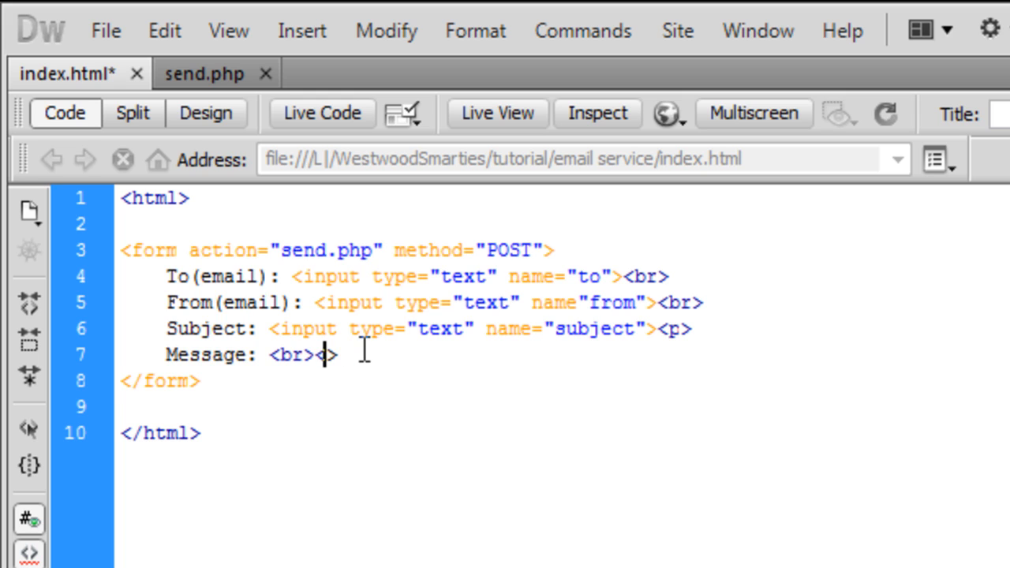
type("textarea")
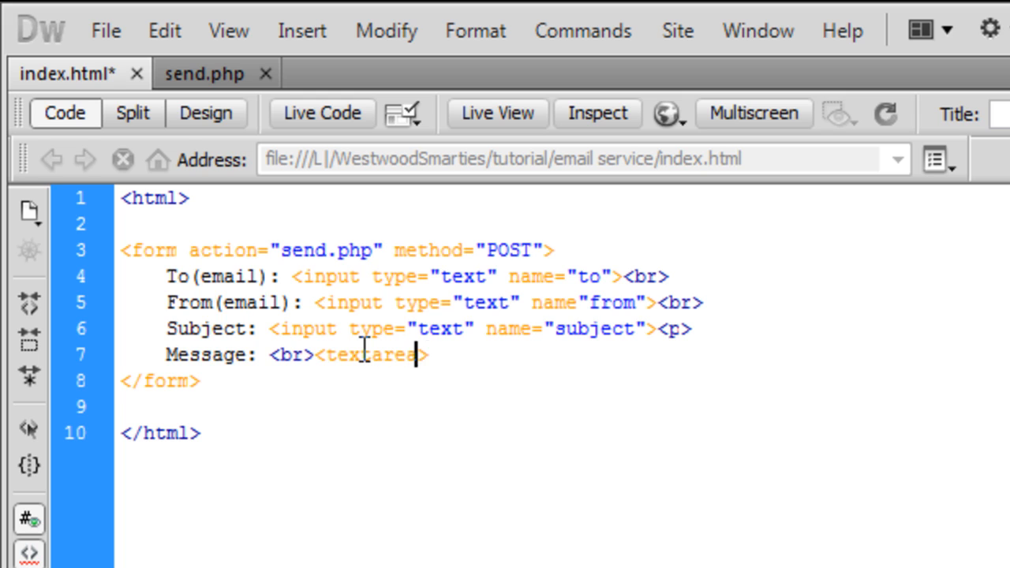
type("name=\"m\"")
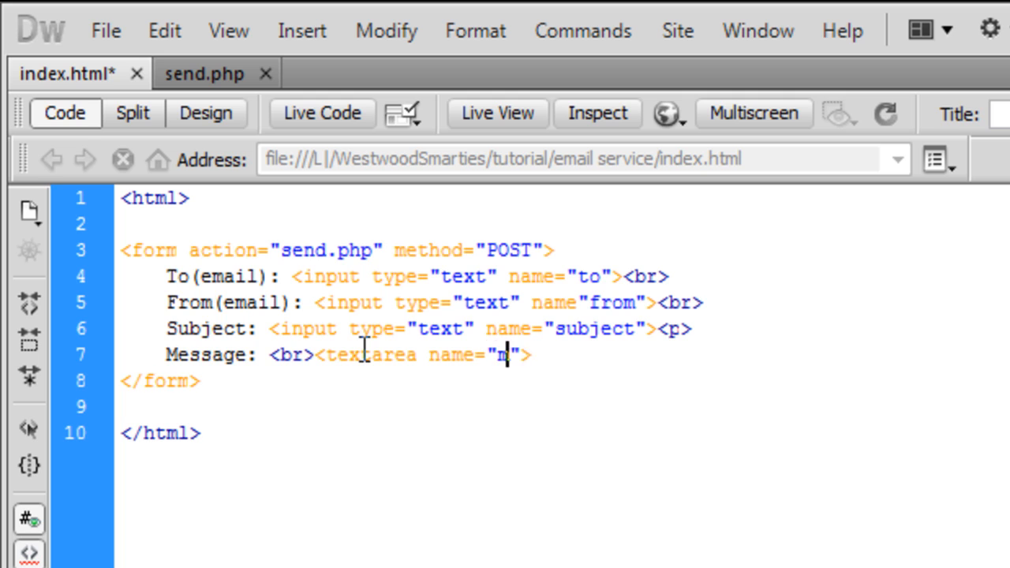
type("essage")
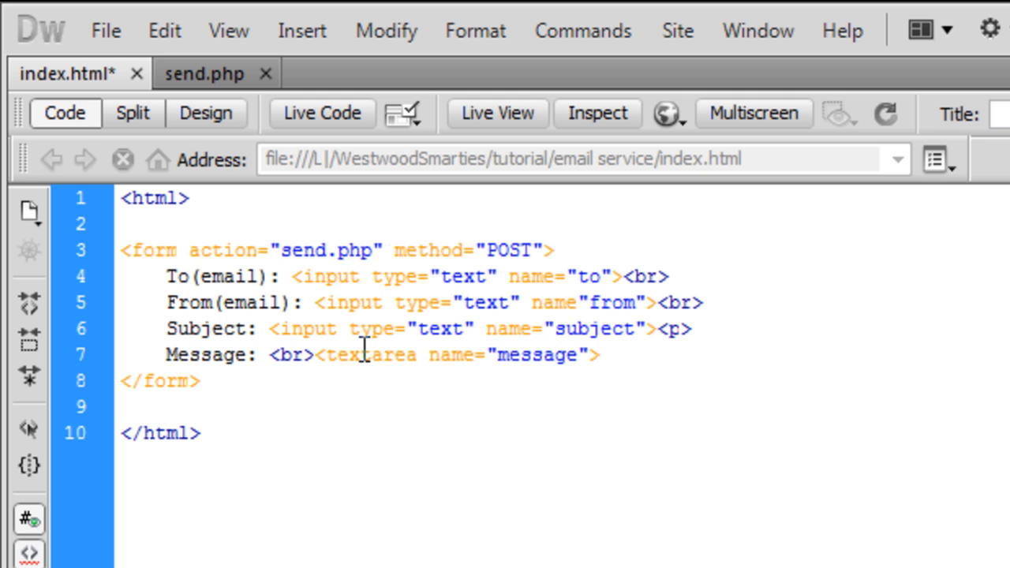
type("</textarea><p>")
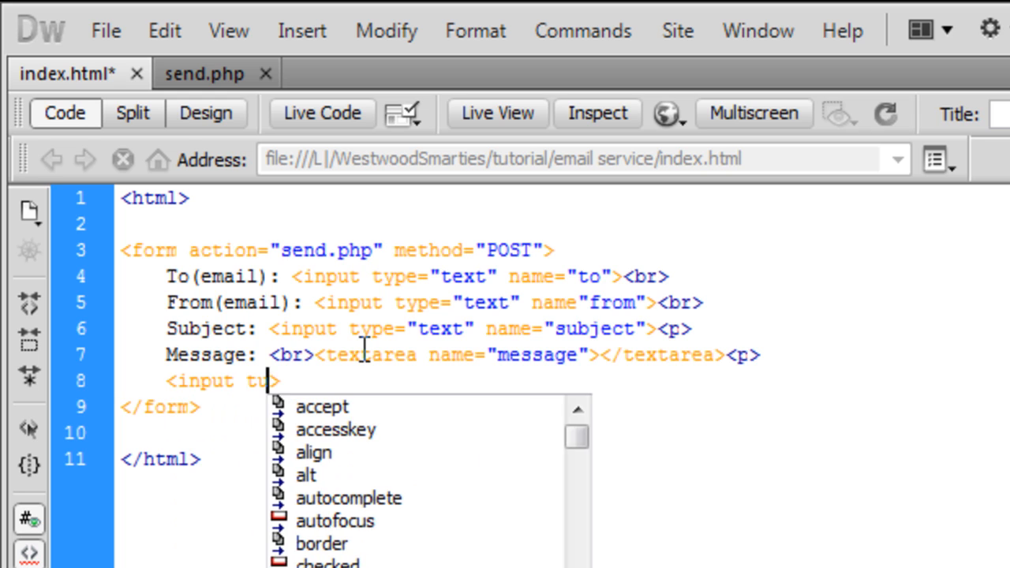
Add a submit input named 'submit' with value 'Send!'.
type("ype=")
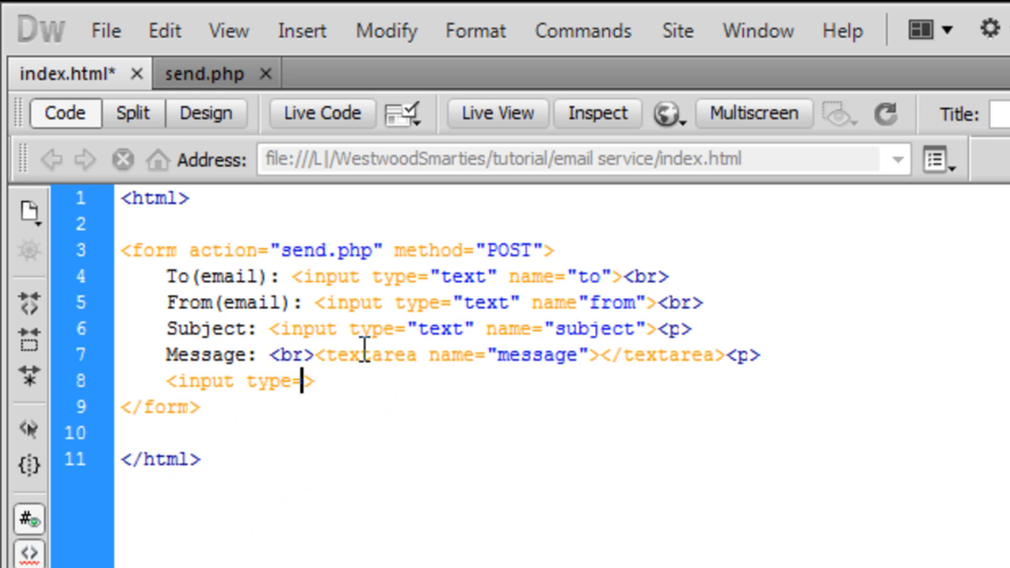
type("\"submit\"")
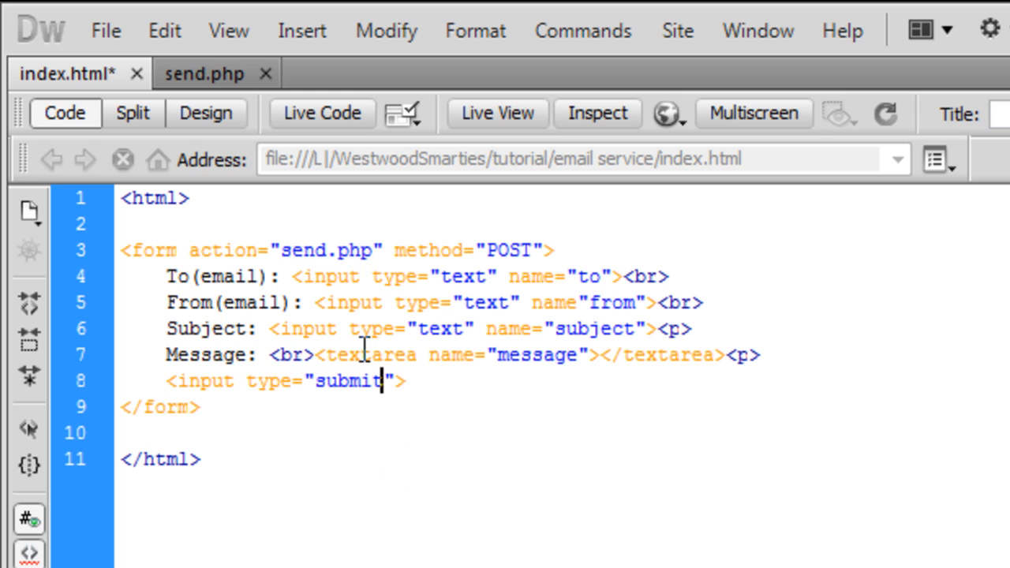
type("na,m")
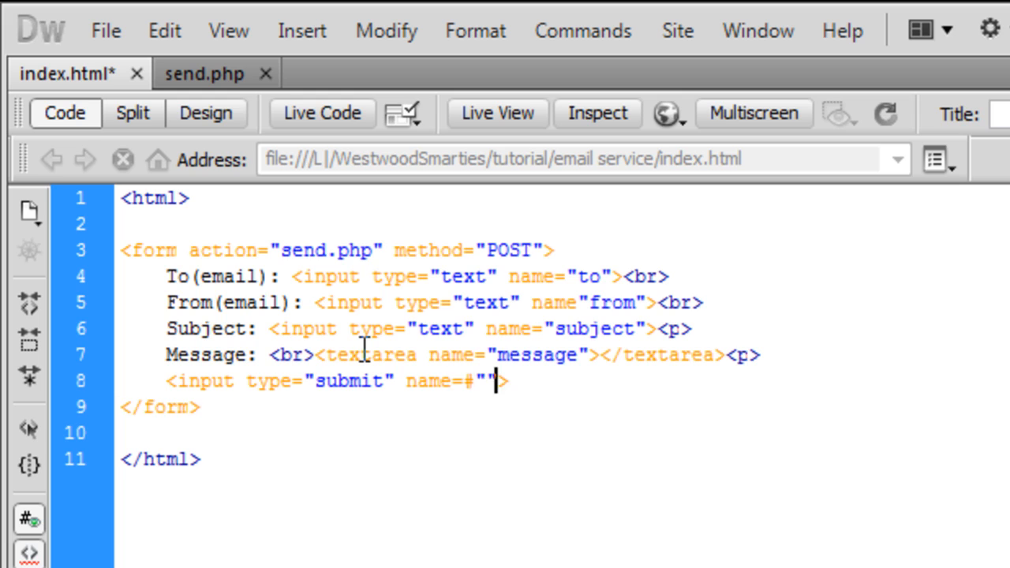
key("Backspace")
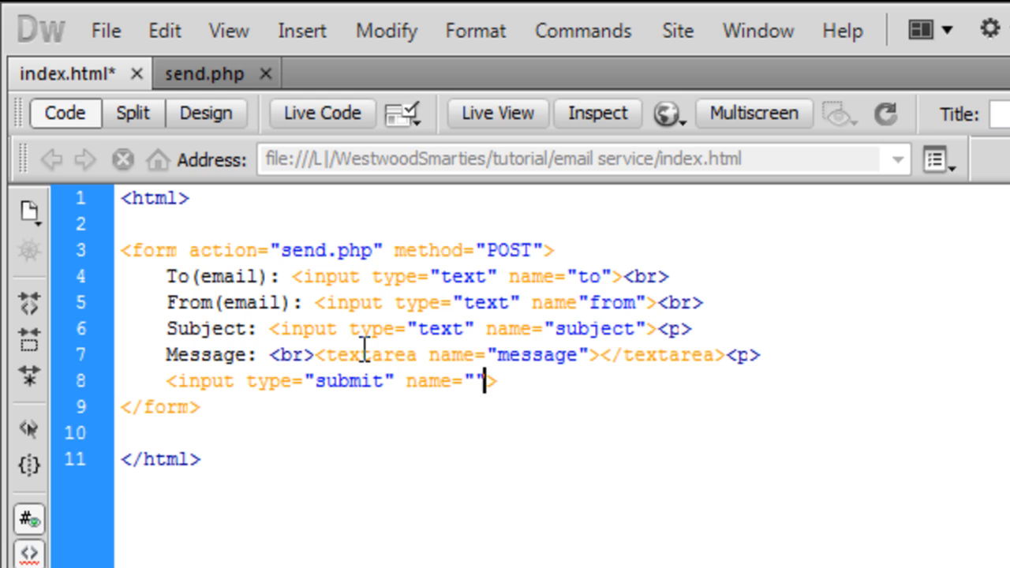
type("submit\" value=")
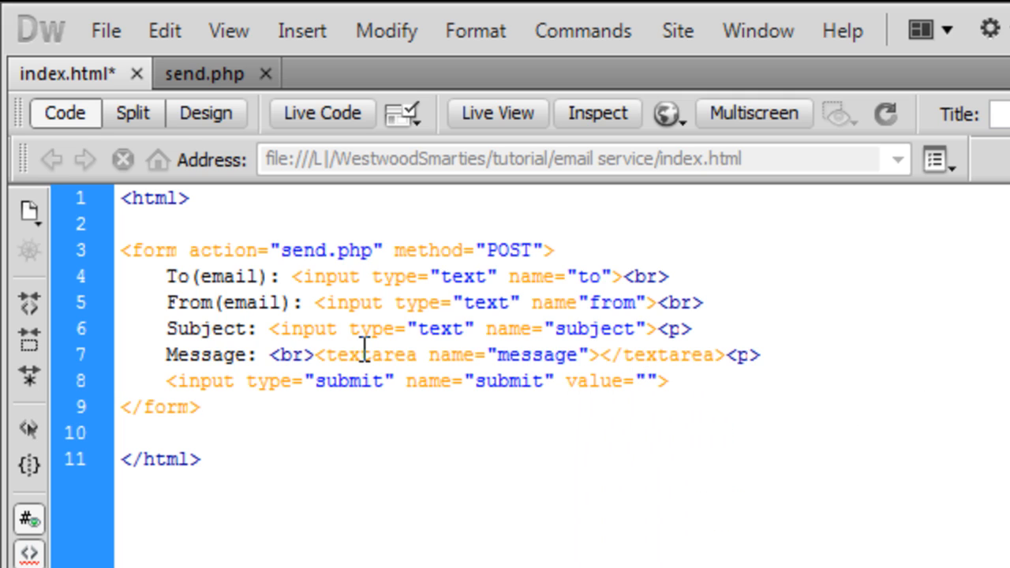
type("Send!")
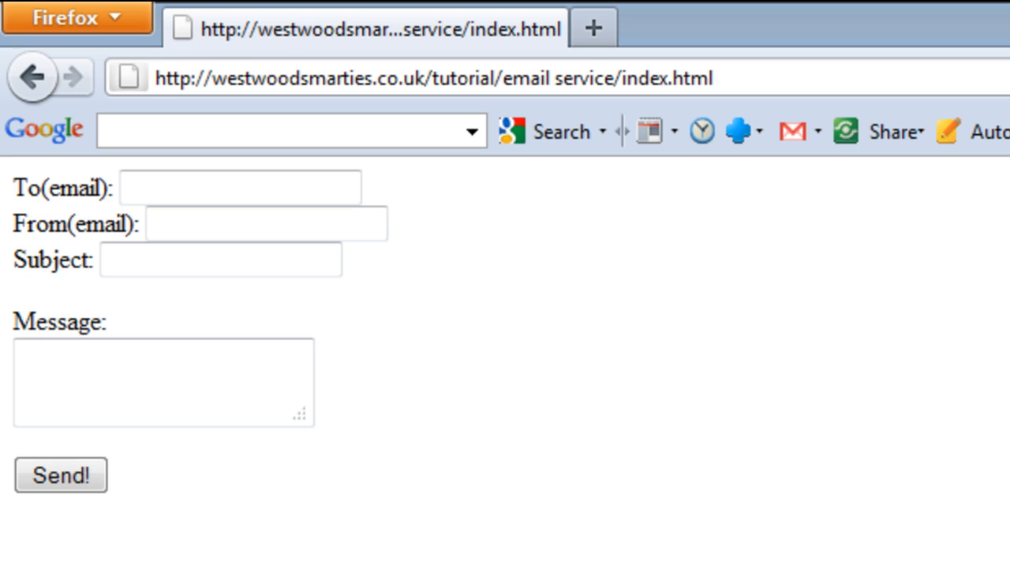
mouse_move(367, 359)
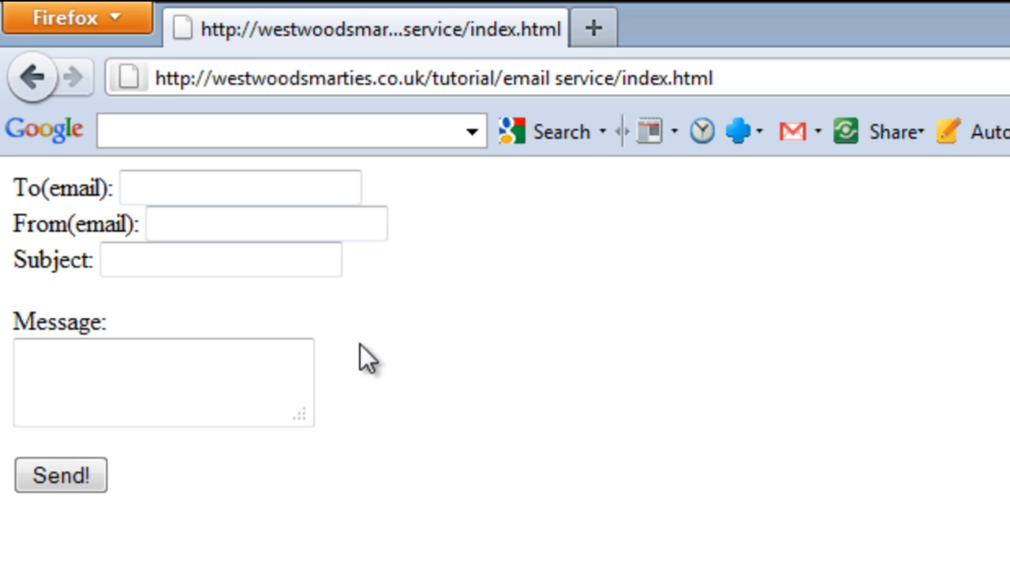
Return to the form code in Dreamweaver after previewing it in Firefox.
left_click(164, 382)
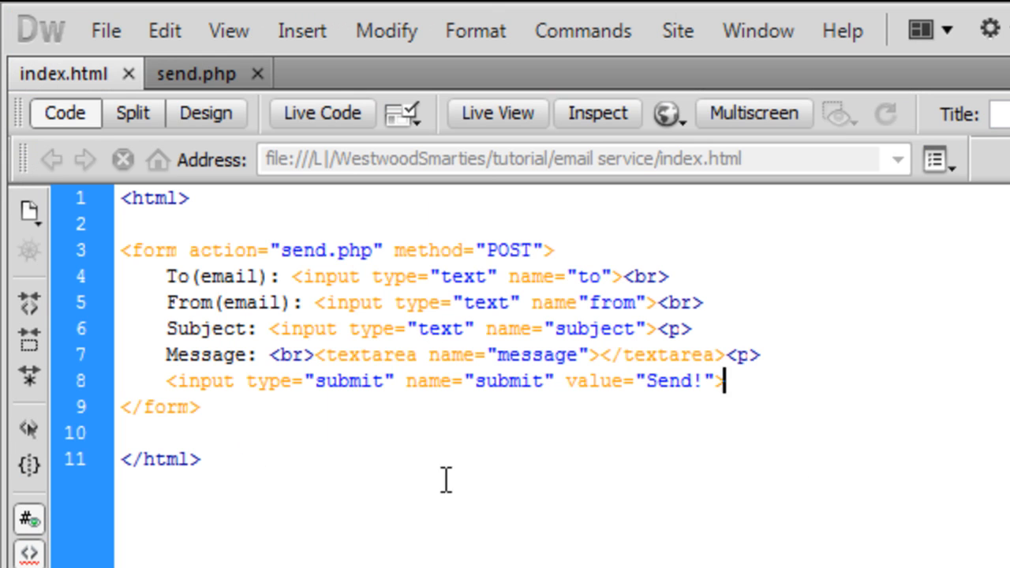
In send.php, write $to = $_POST['to'];.
left_click(195, 74)
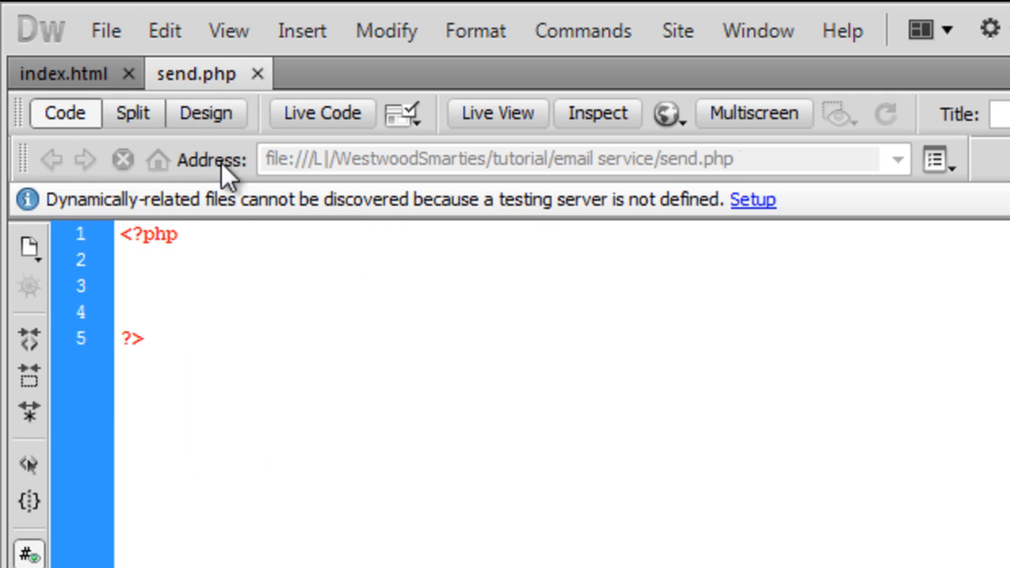
mouse_move(196, 281)
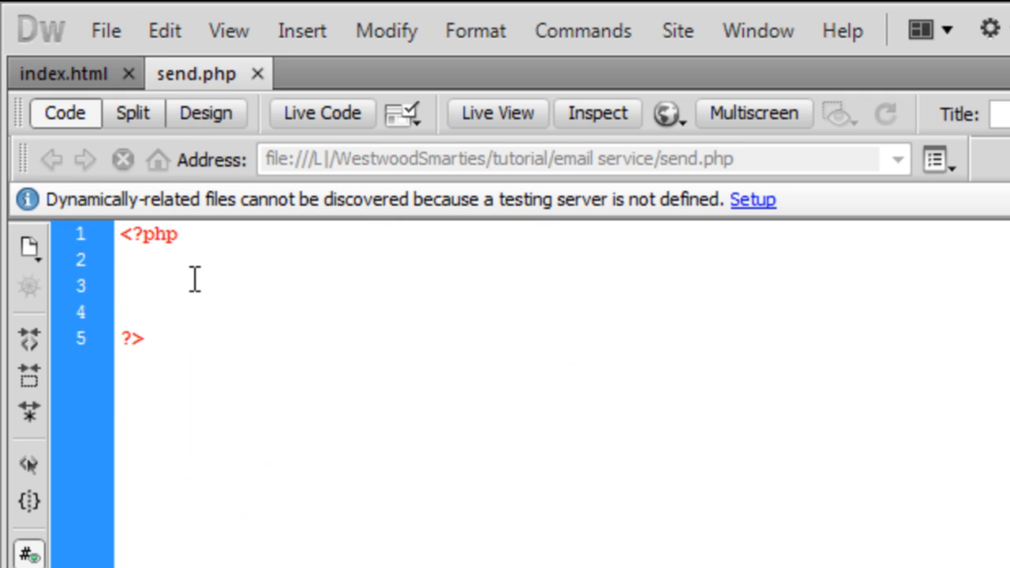
type("$t")
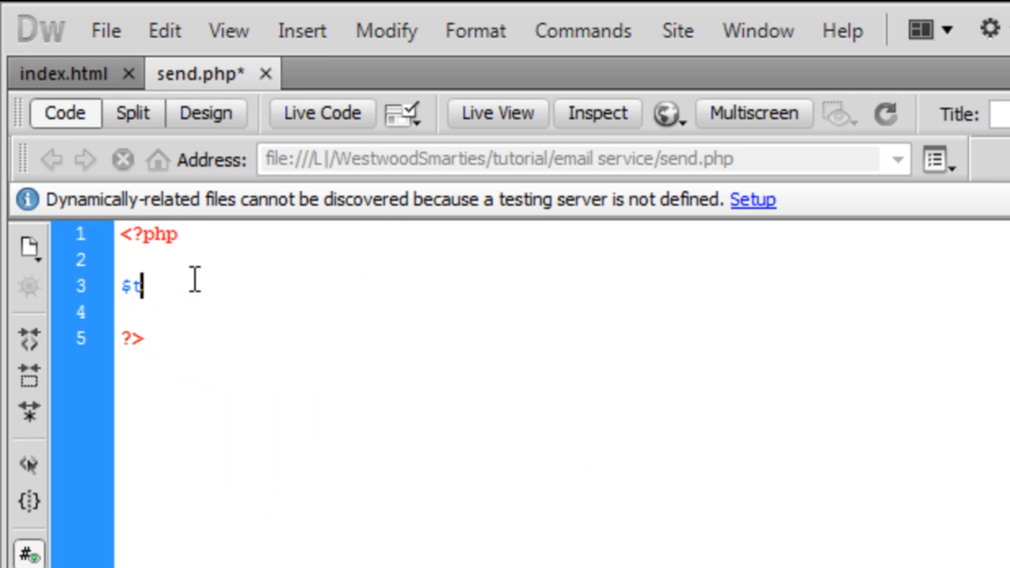
type("o = $_POST[''];")
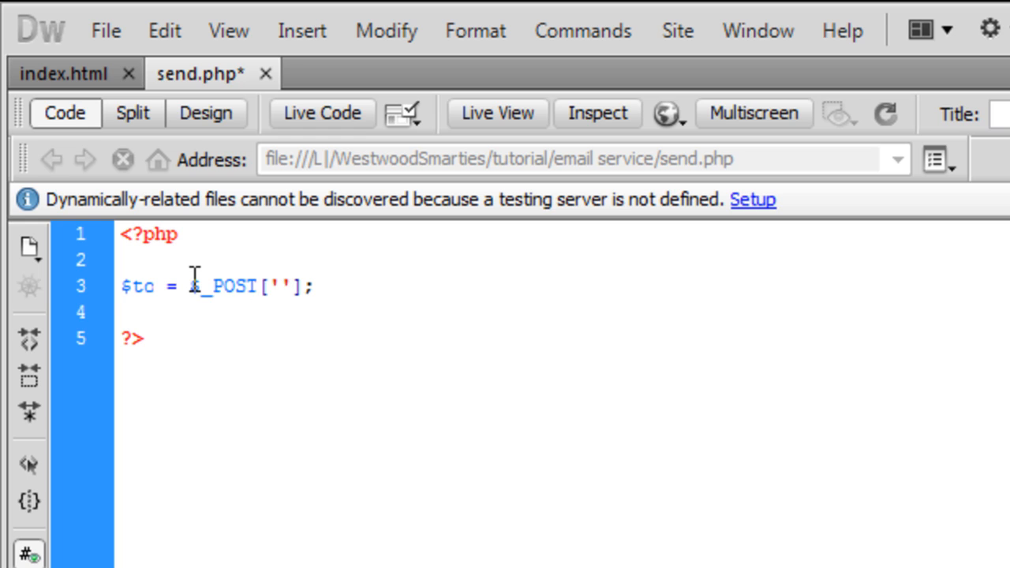
left_click(274, 287)
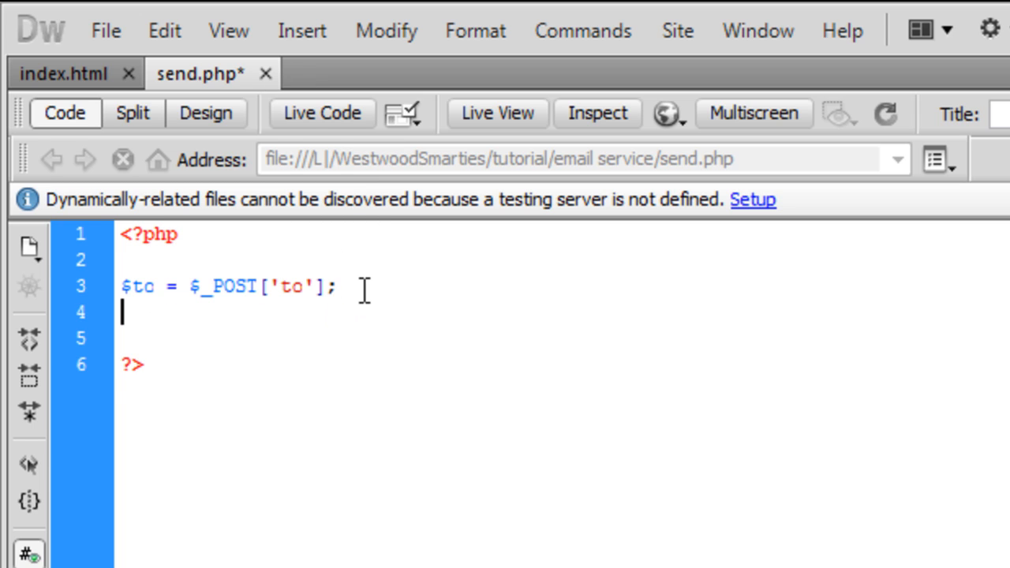
type("$to = $_POST['to'];")
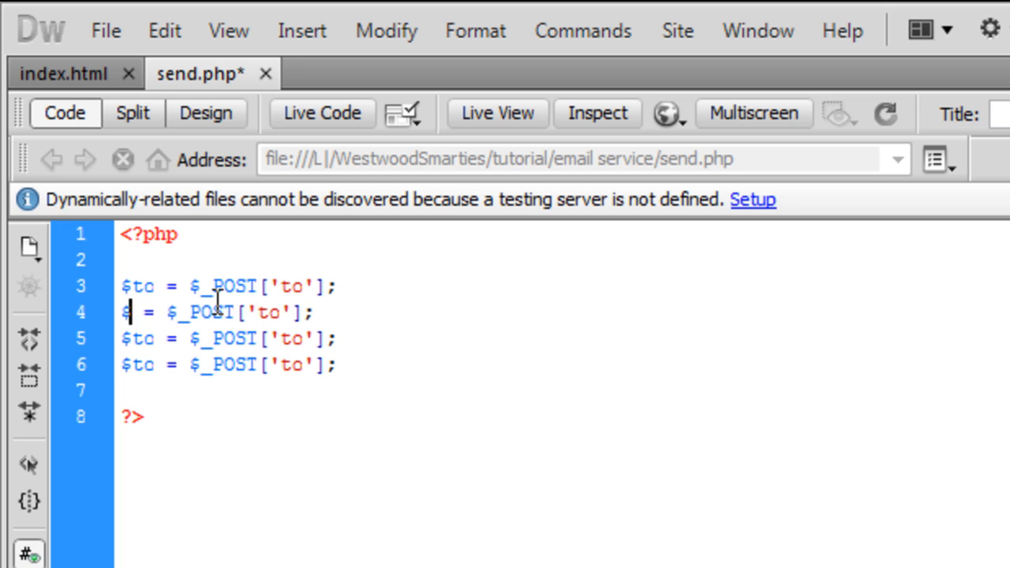
Add matching $from, $subject and $message lines reading their POST fields.
type("from")
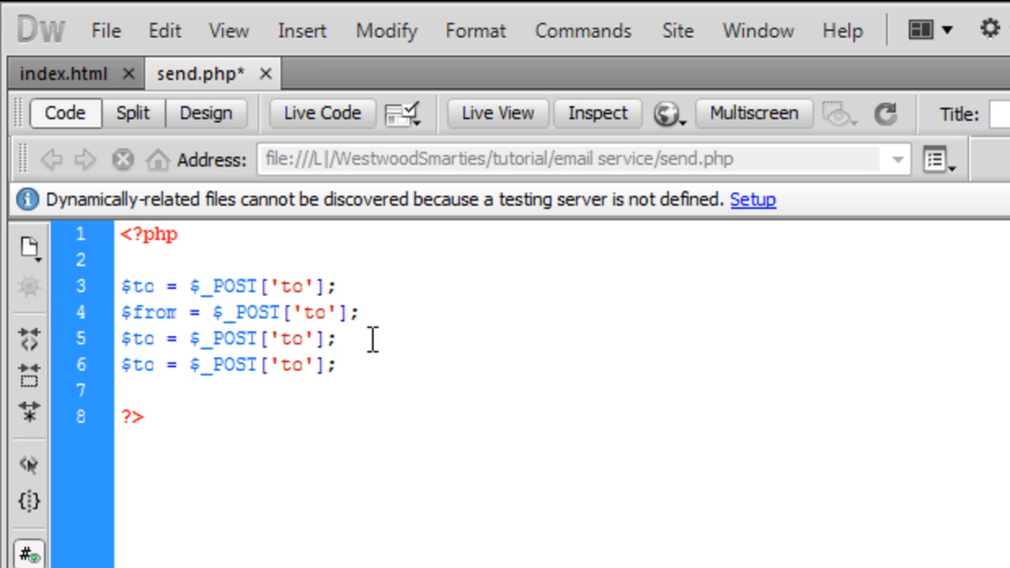
type("from")
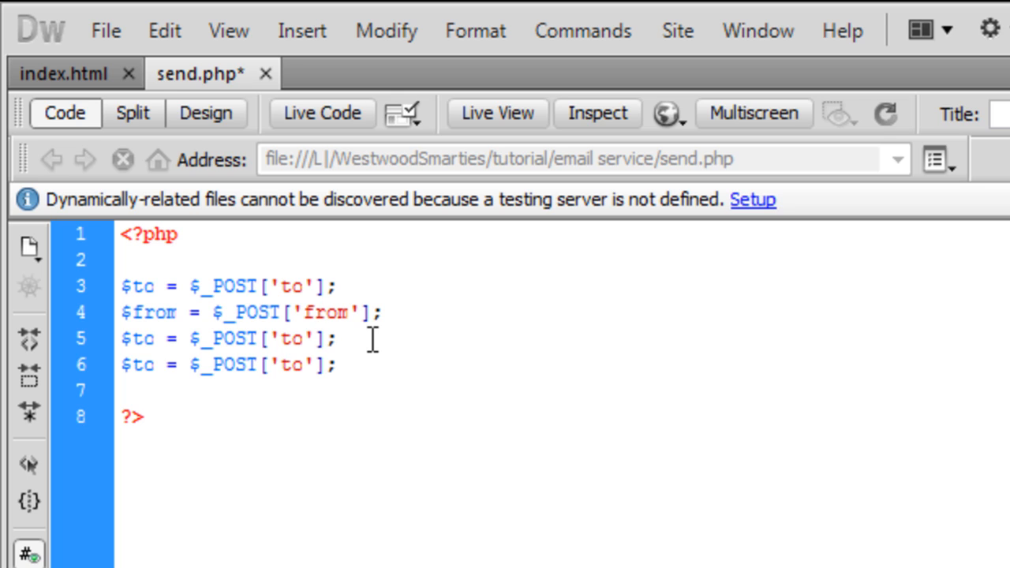
type("sub")
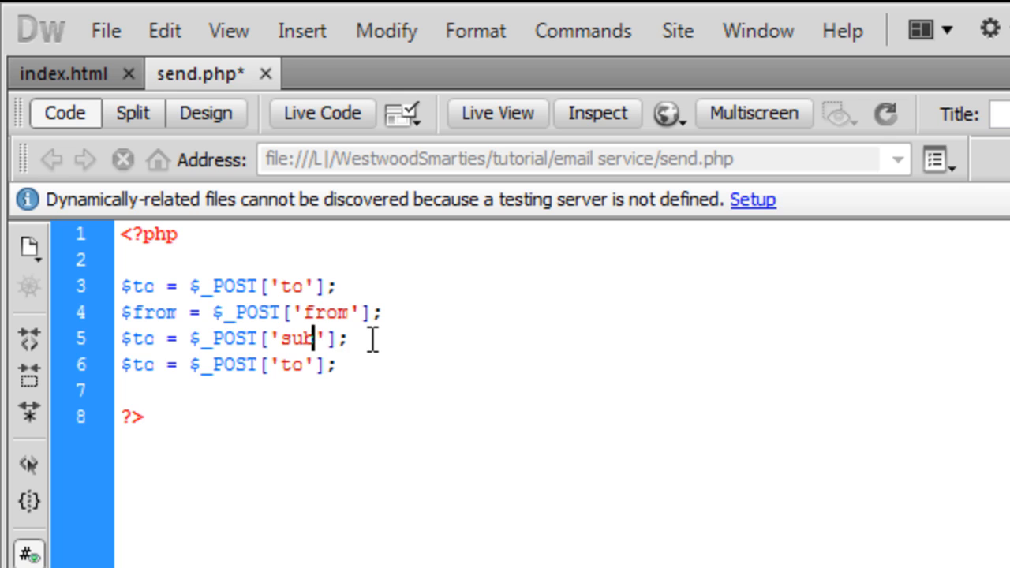
type("ject")
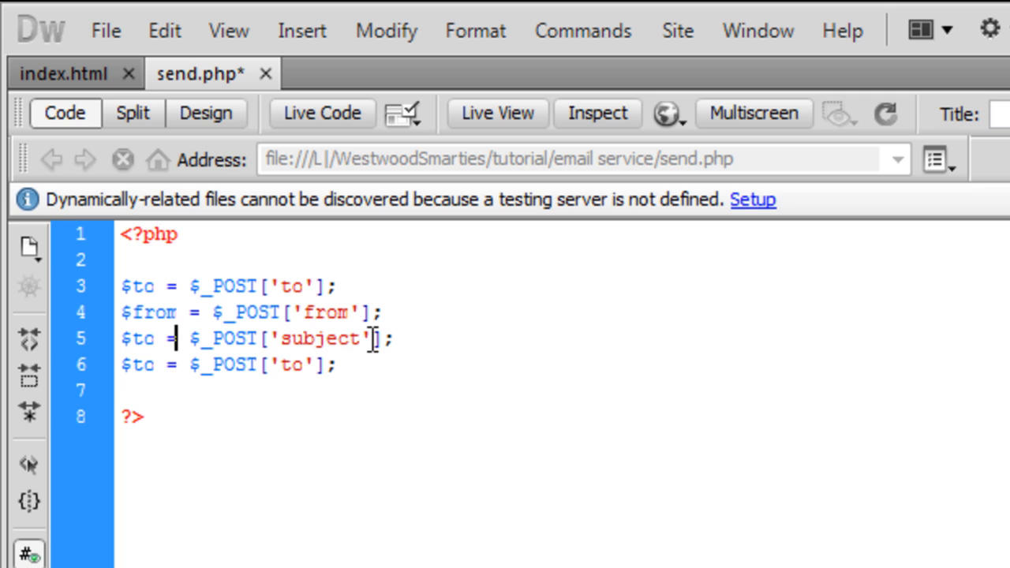
type("subjec")
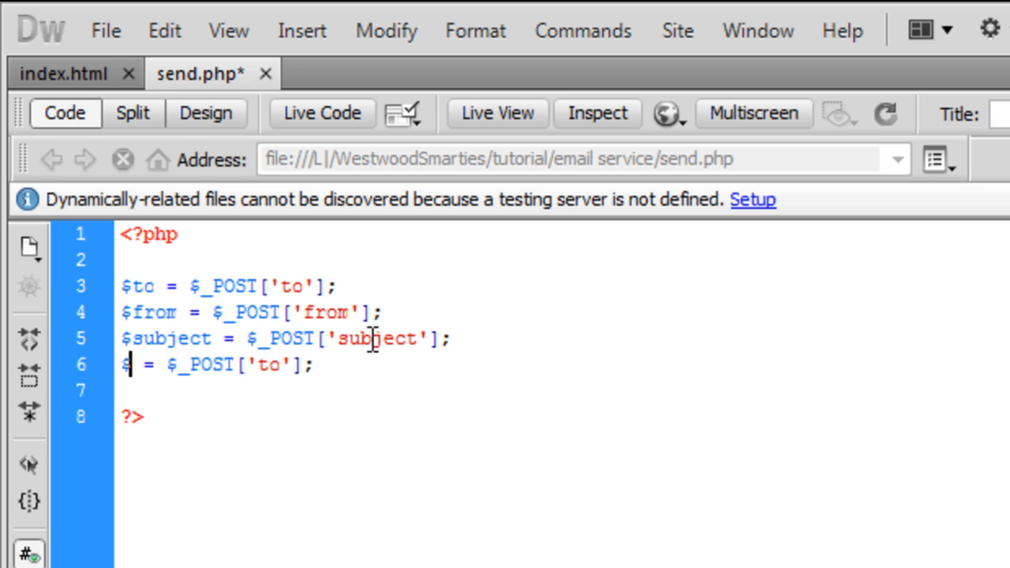
type("messasge")
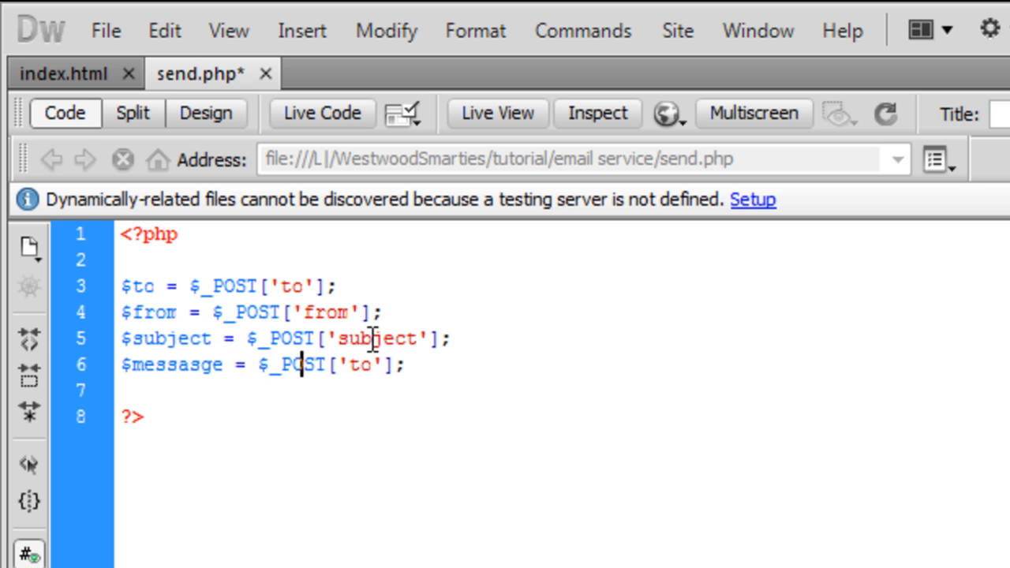
type("me")
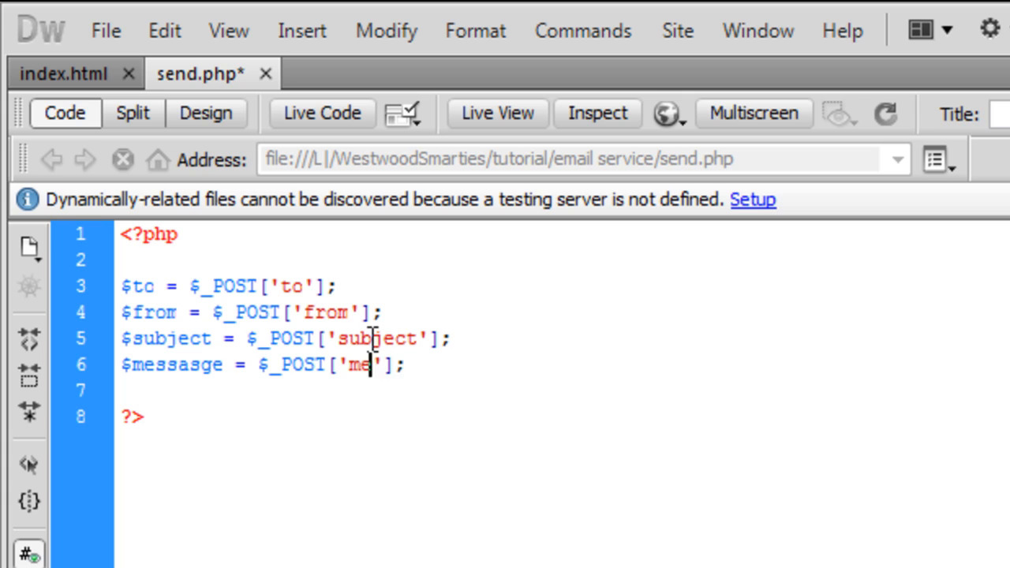
type("ssage")
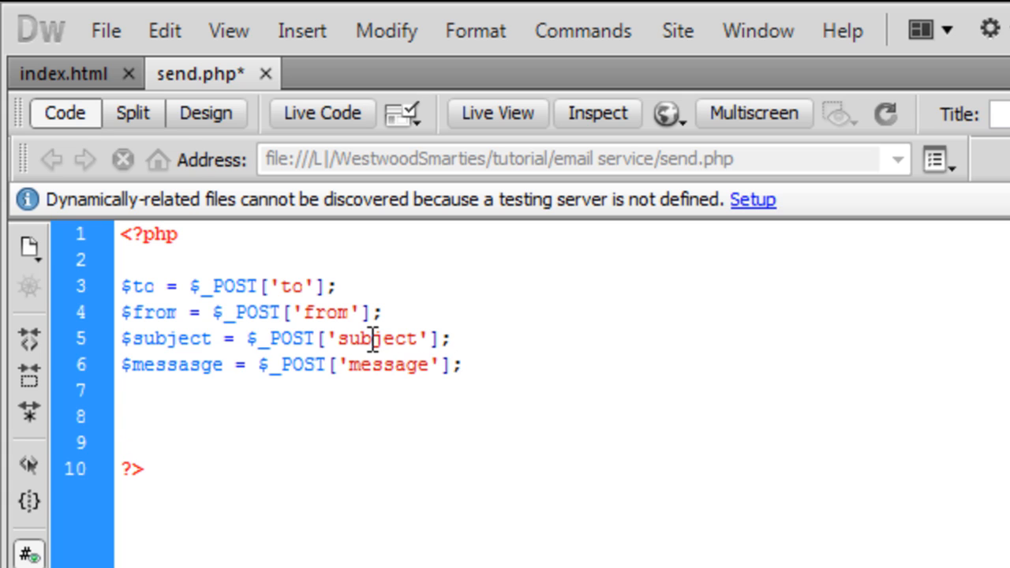
left_click(122, 416)
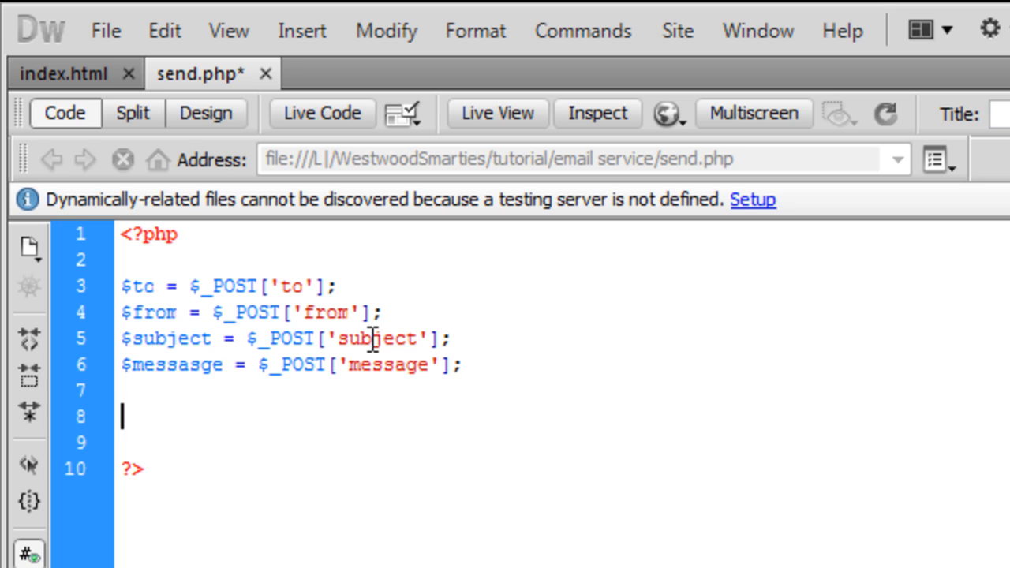
Start $body with "This is an automated message. Please don't reply to this email.".
type("$body = \"\";")
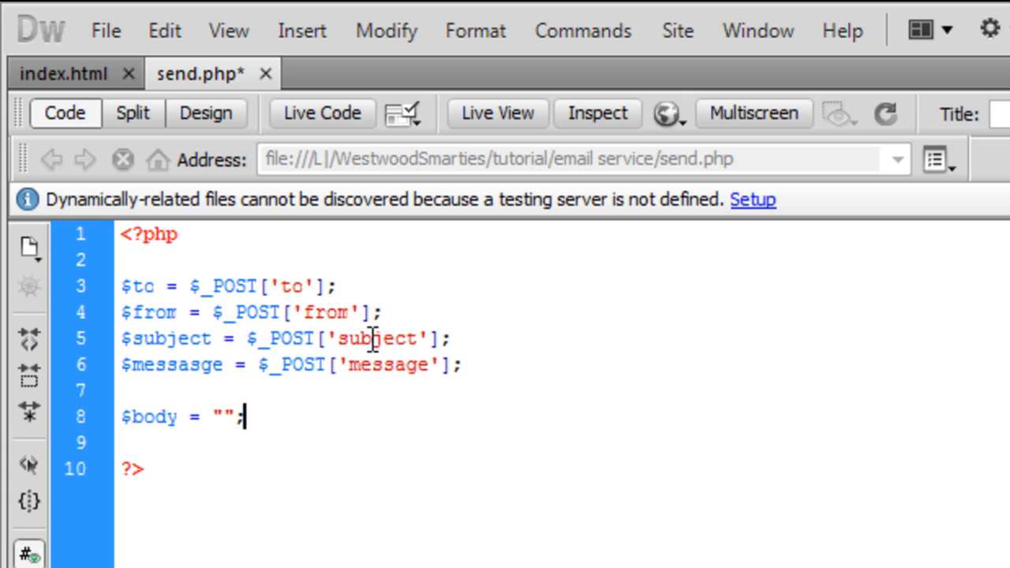
type("TH")
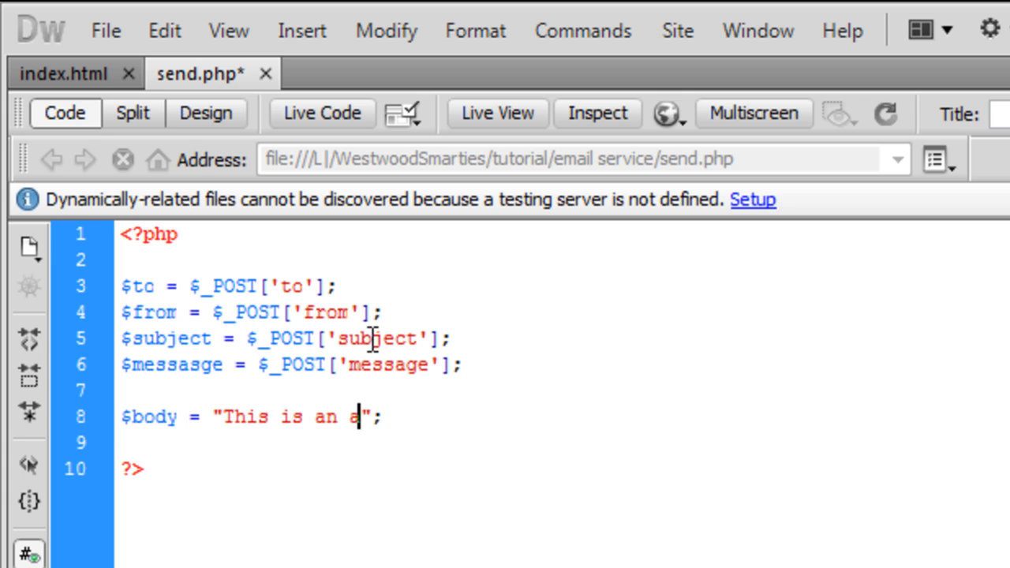
type("utomated me")
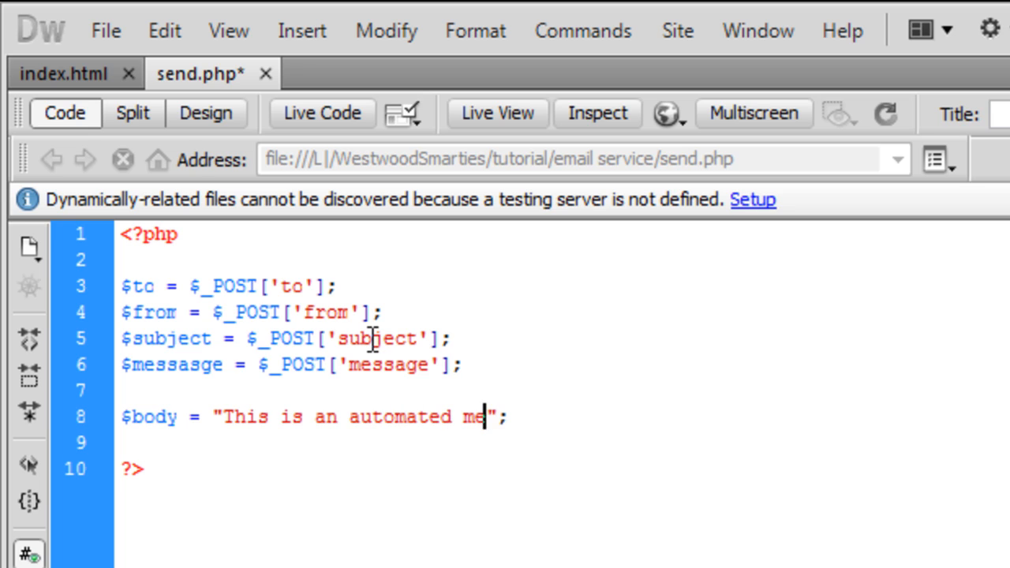
type("ssage.")
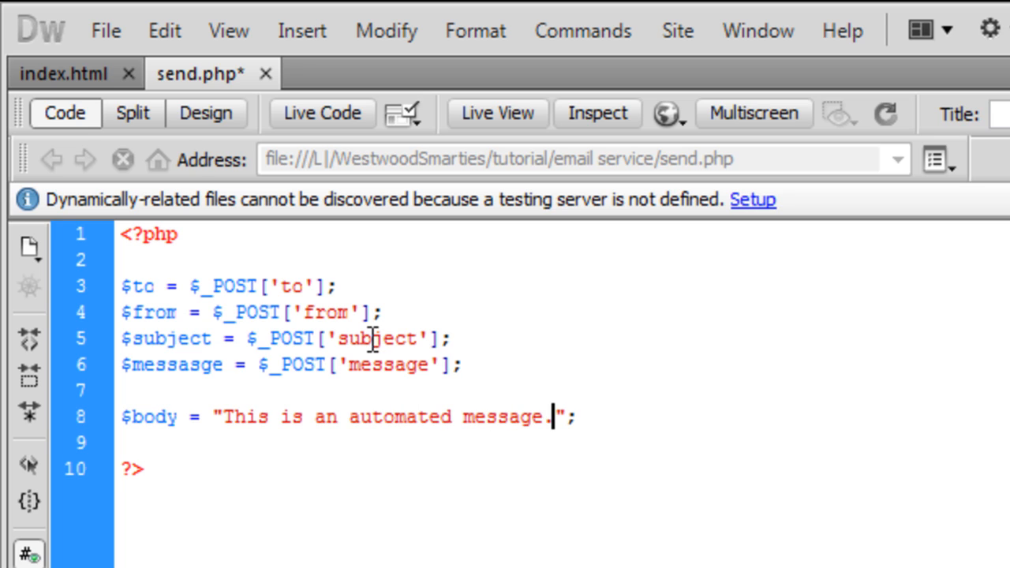
type("Please")
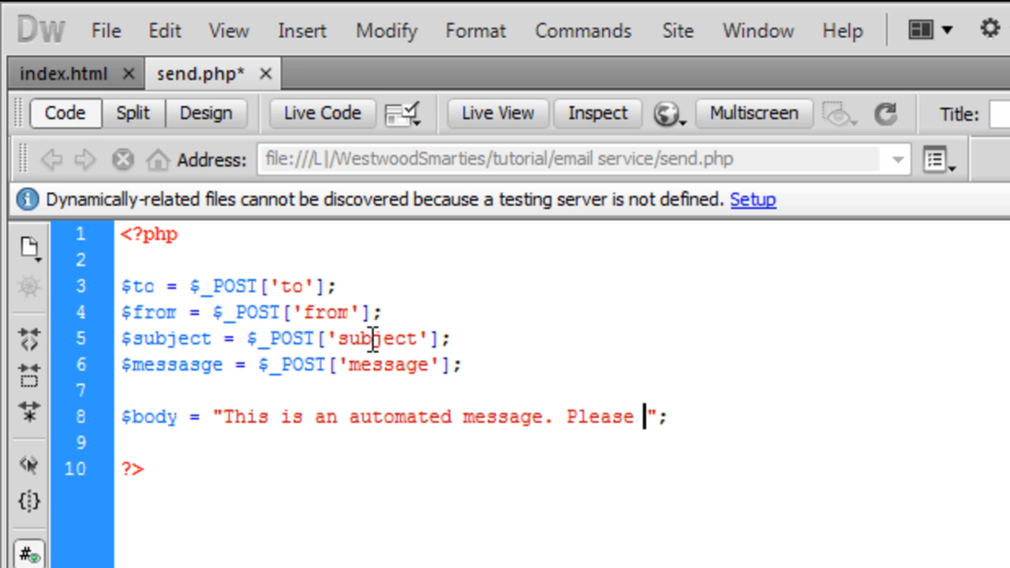
type("don't")
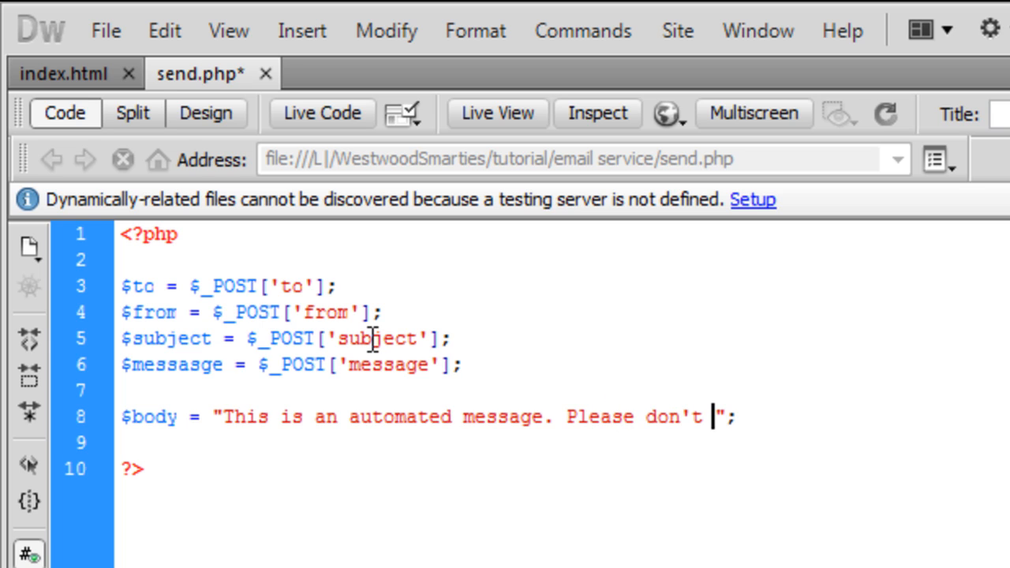
type("reply to this ema")
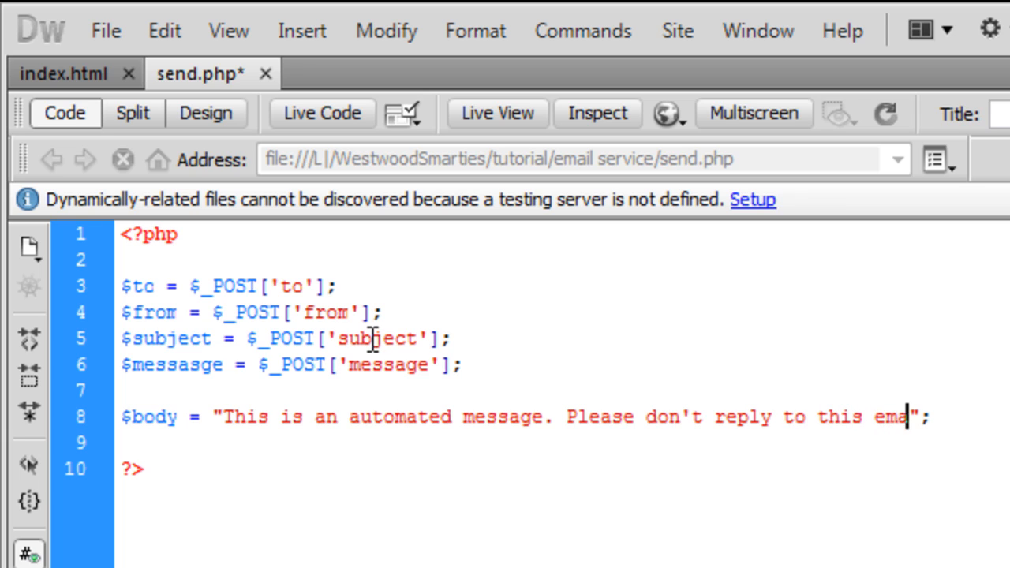
type("il.")
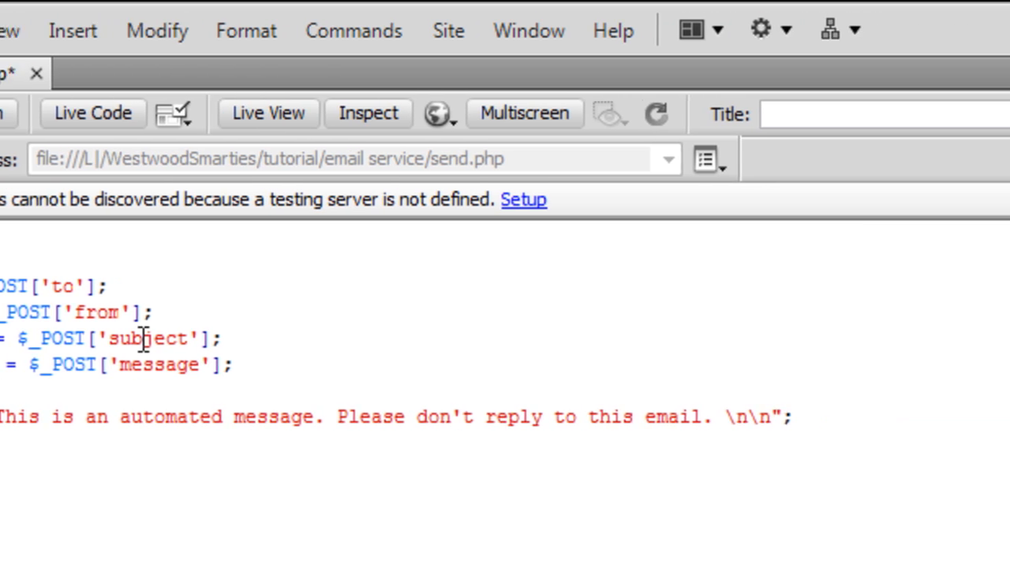
Append two \n line breaks and $message to the body string.
type("$")
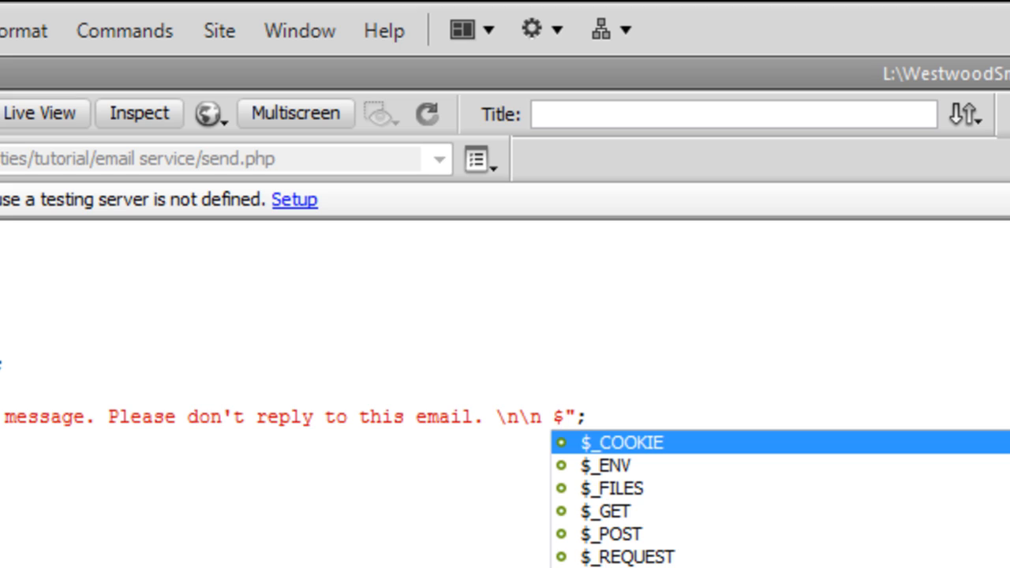
type("mes")
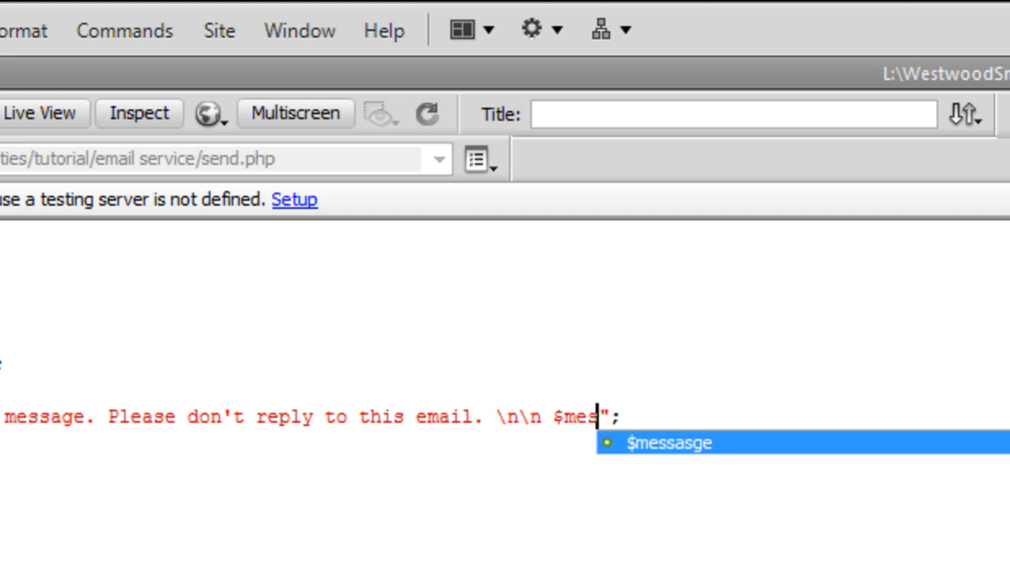
key("Tab")
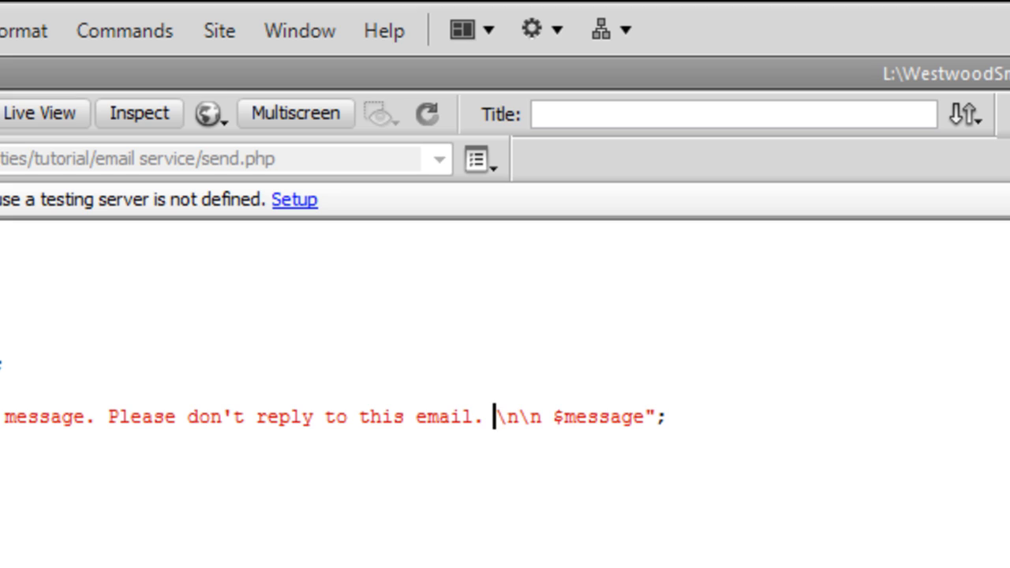
type("1")
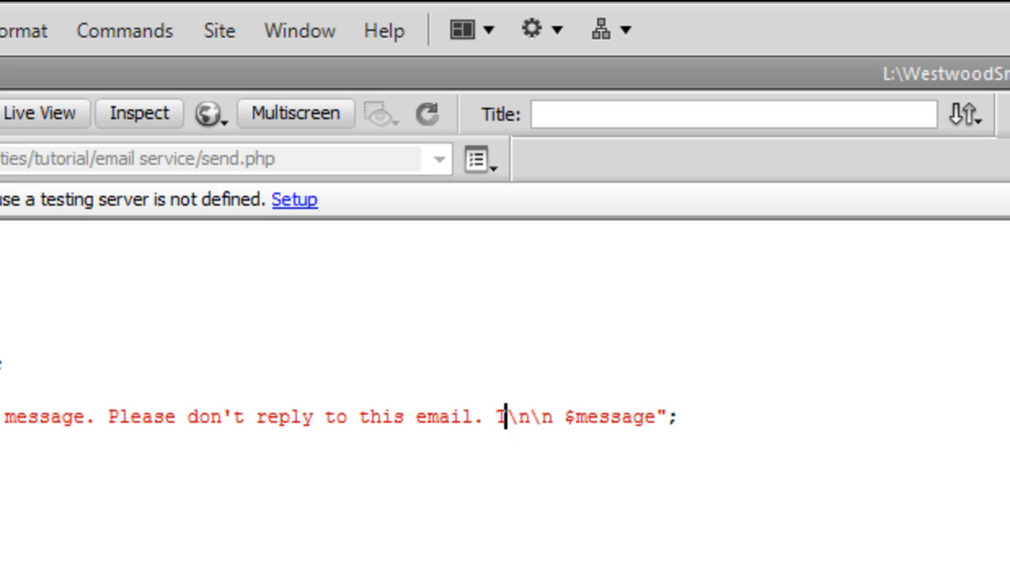
type("h")
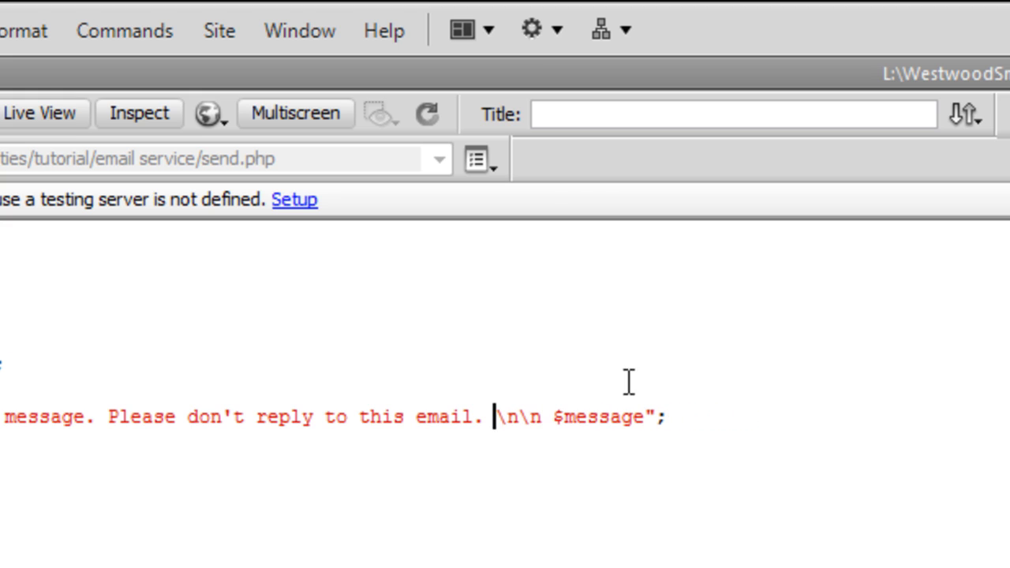
mouse_move(713, 414)
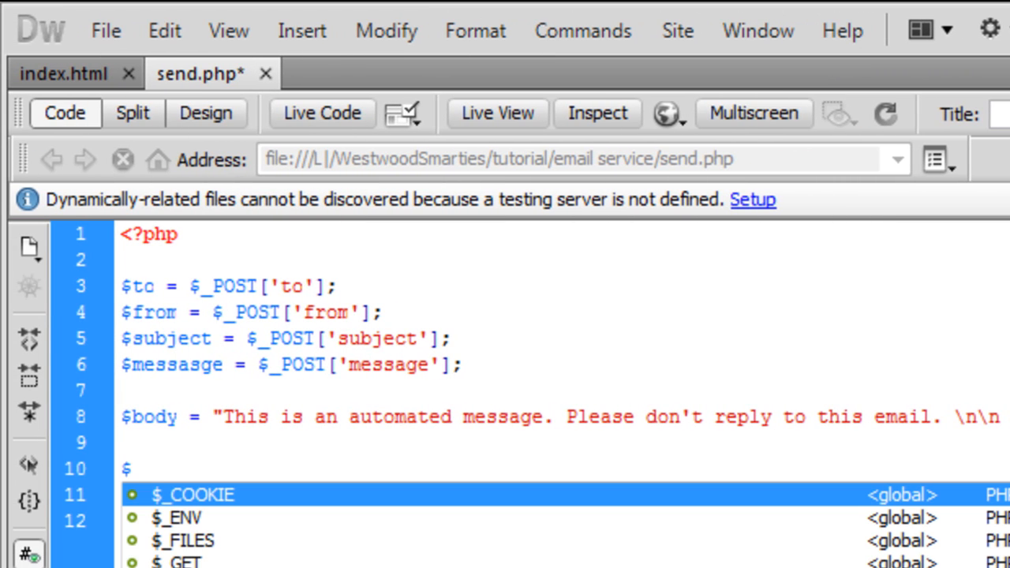
Define $from_new = "From: $from"; on line 10.
type("from")
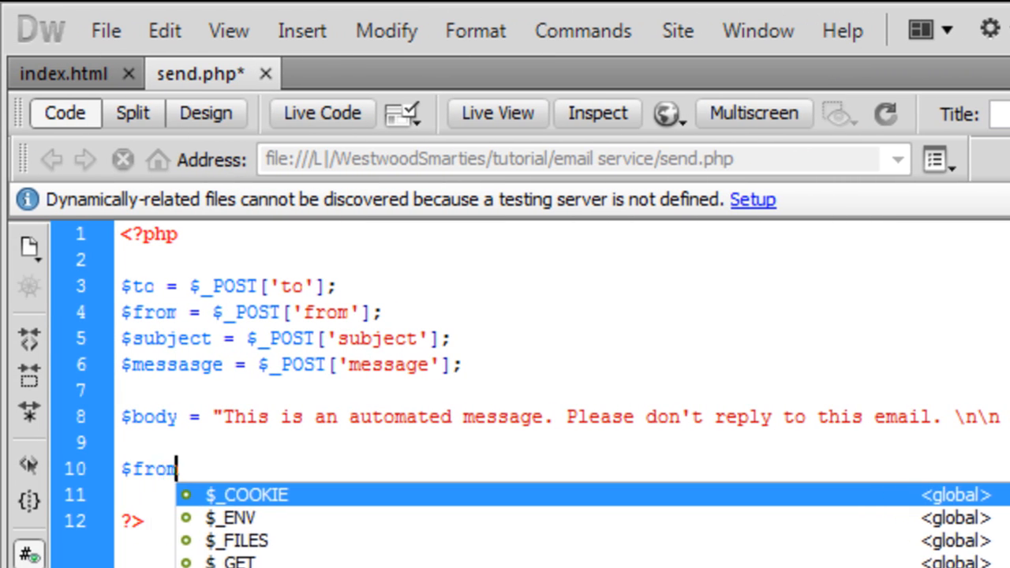
type("_new =")
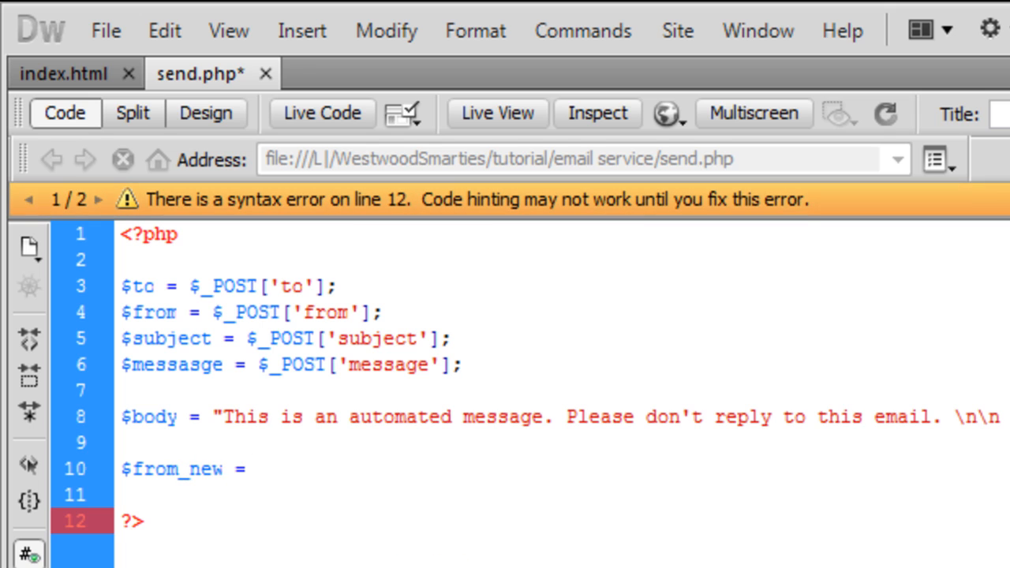
type(";")
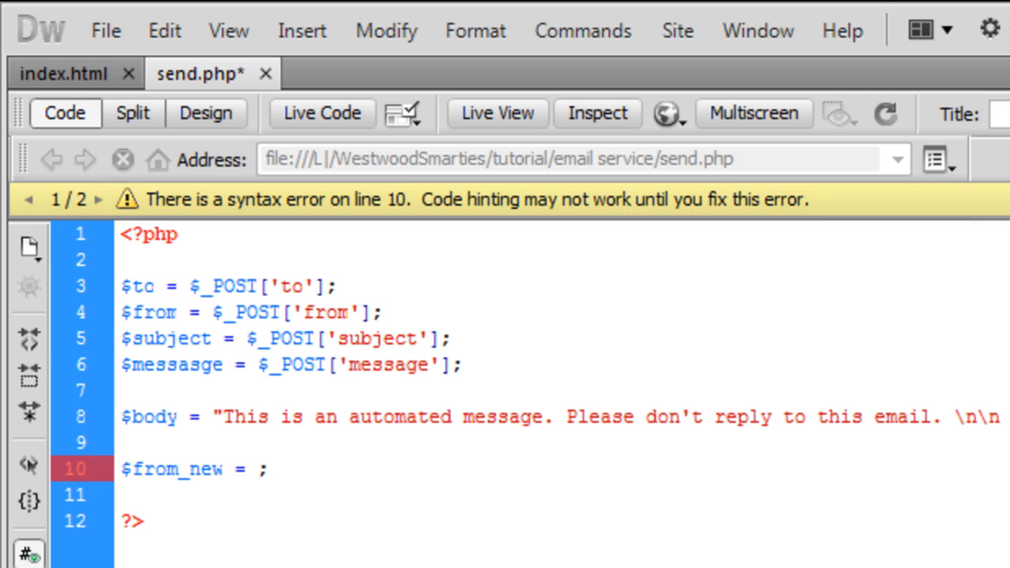
type("\"\"")
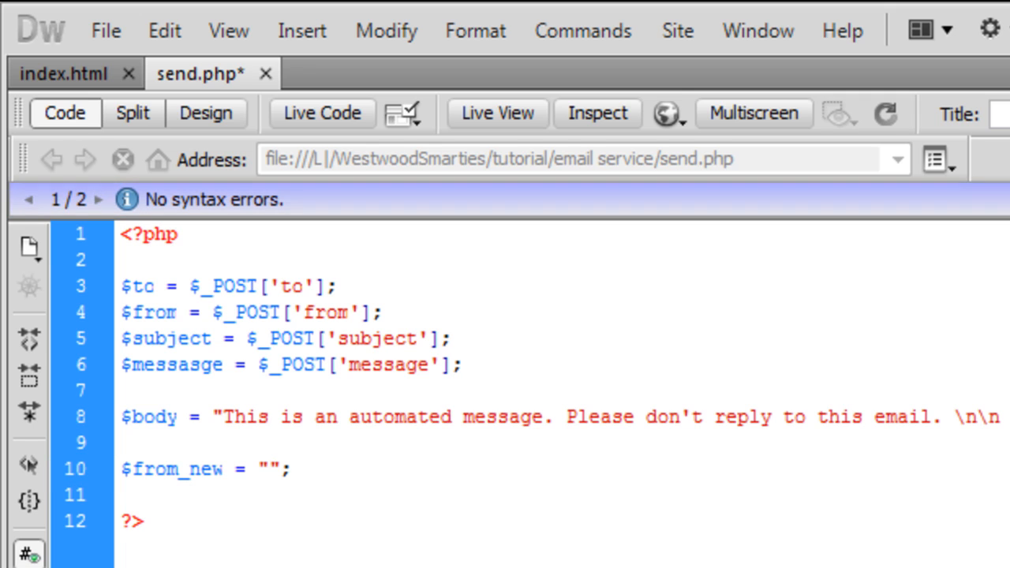
left_click(265, 468)
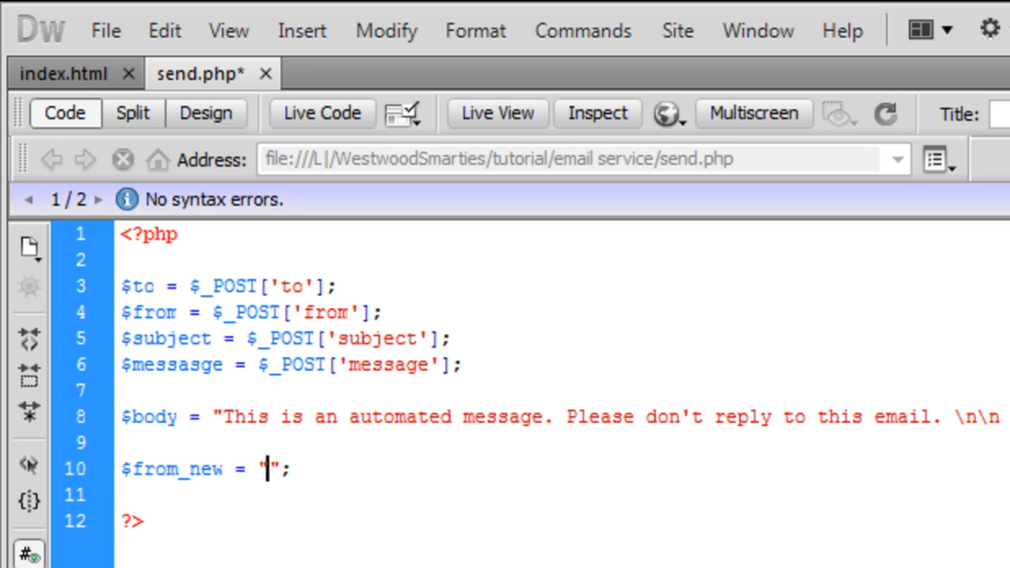
type("From:")
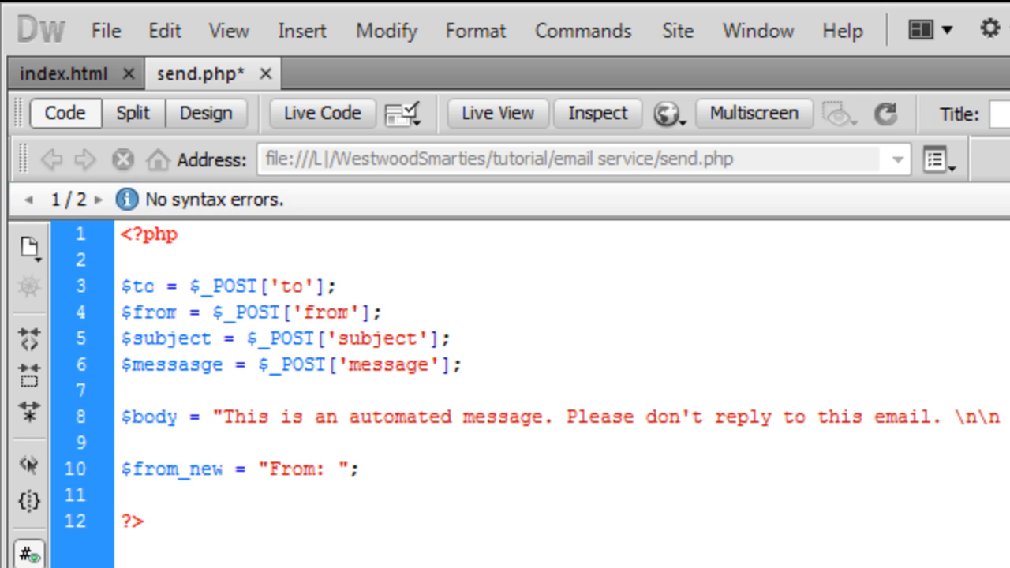
type("$from")
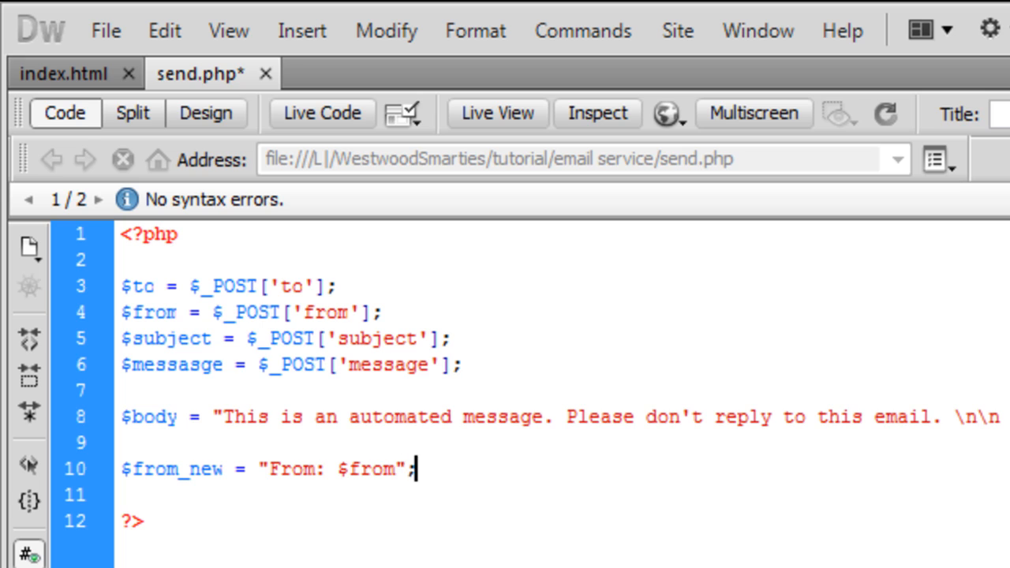
type("$")
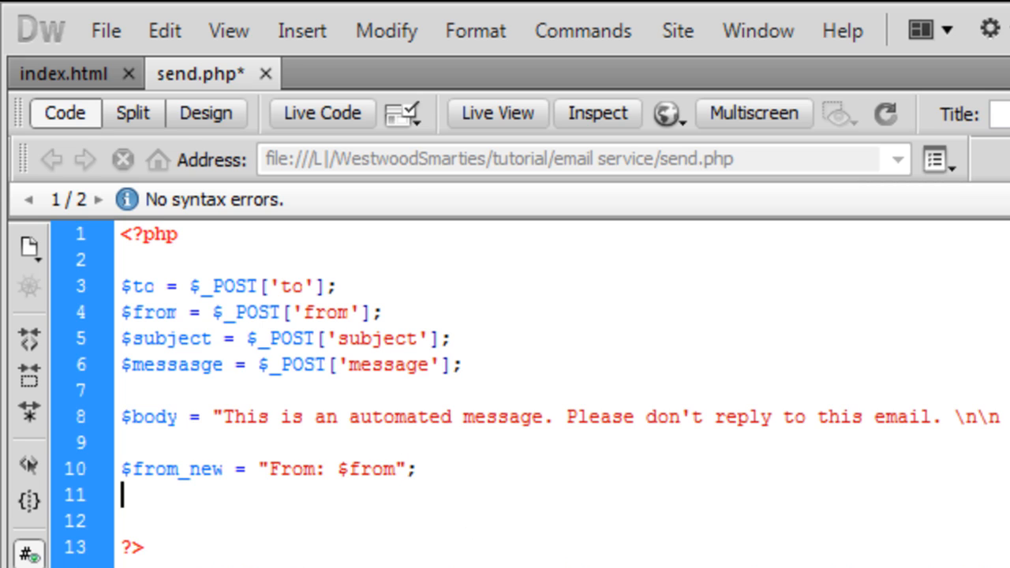
Type a mail() call starting with the $to and $subject arguments.
type("mail();'")
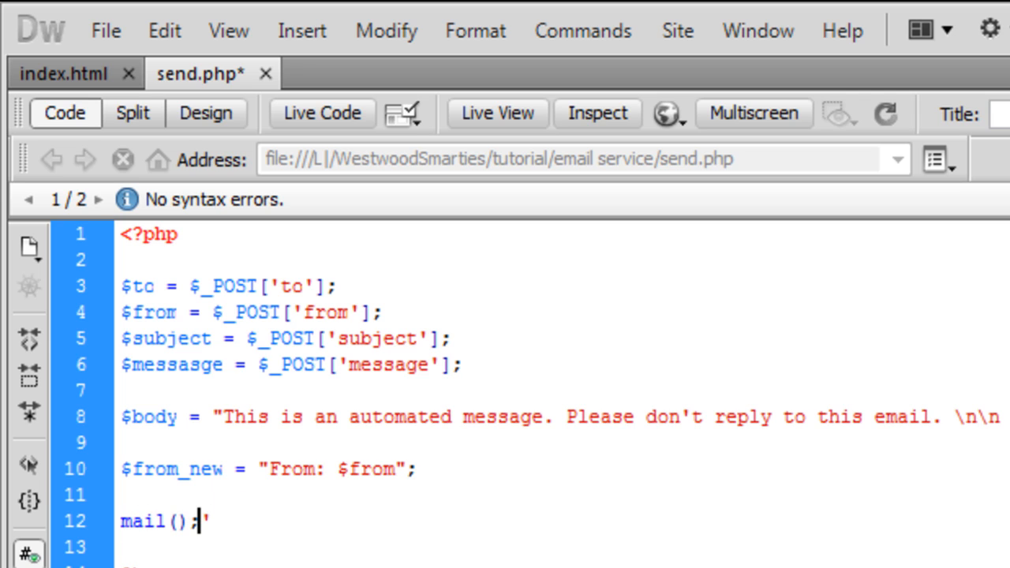
key("Backspace")
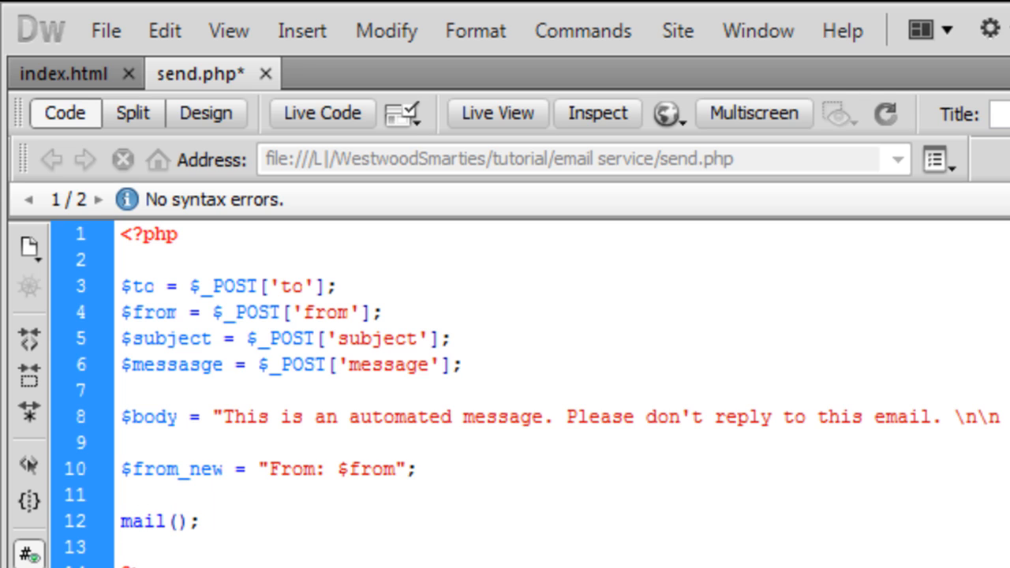
type("$t")
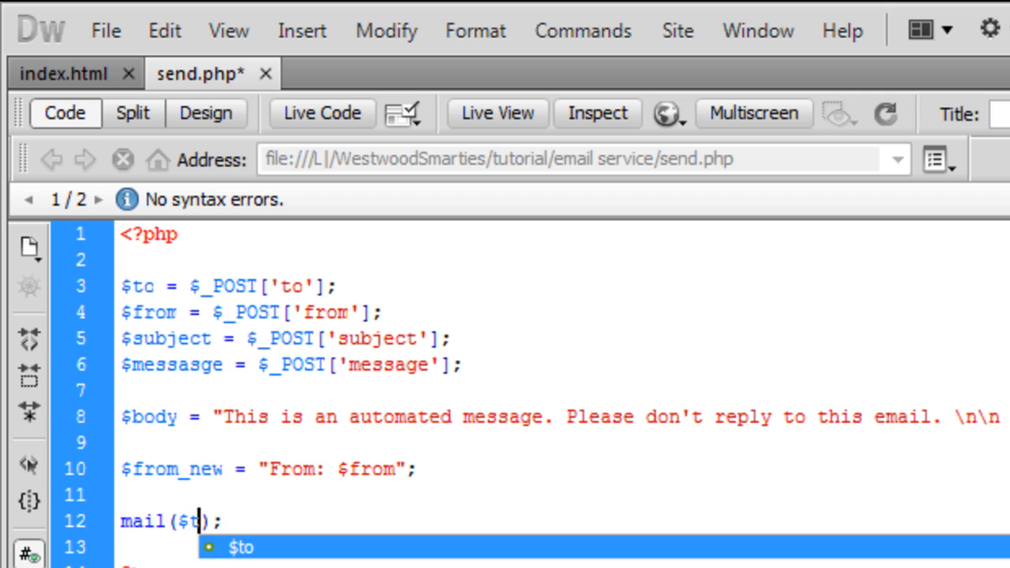
type(",$f")
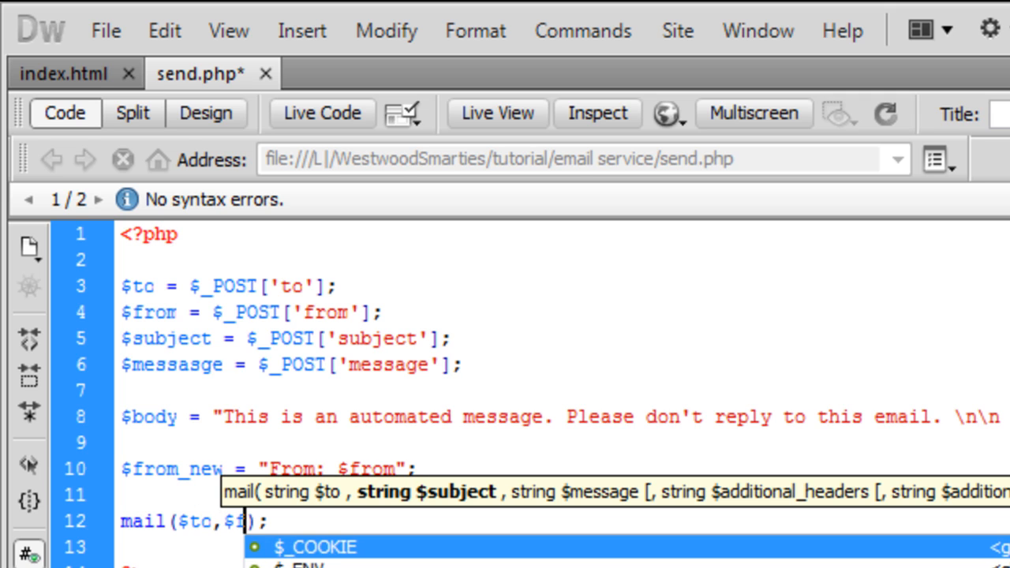
key("Backspace")
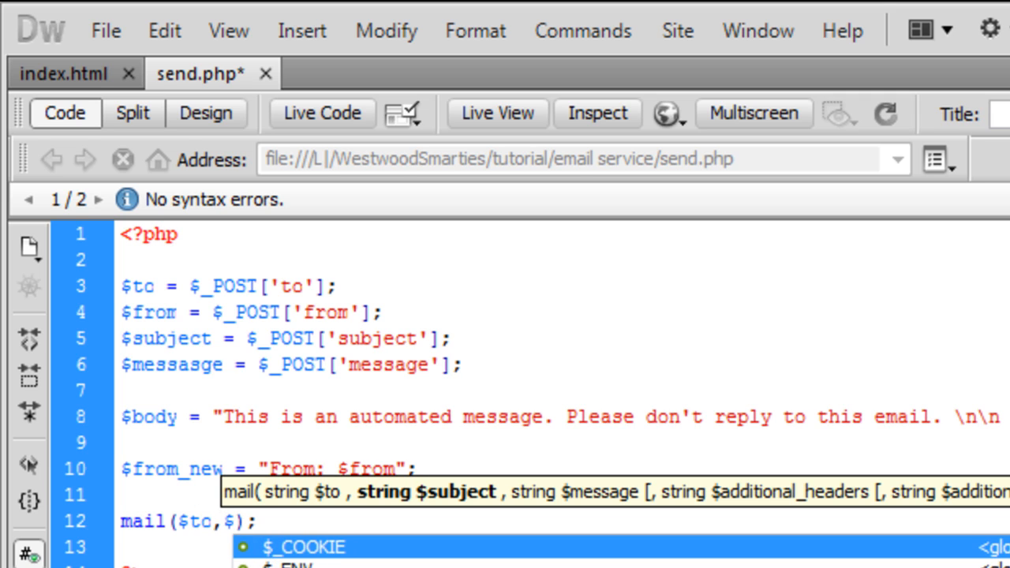
type("$subjec")
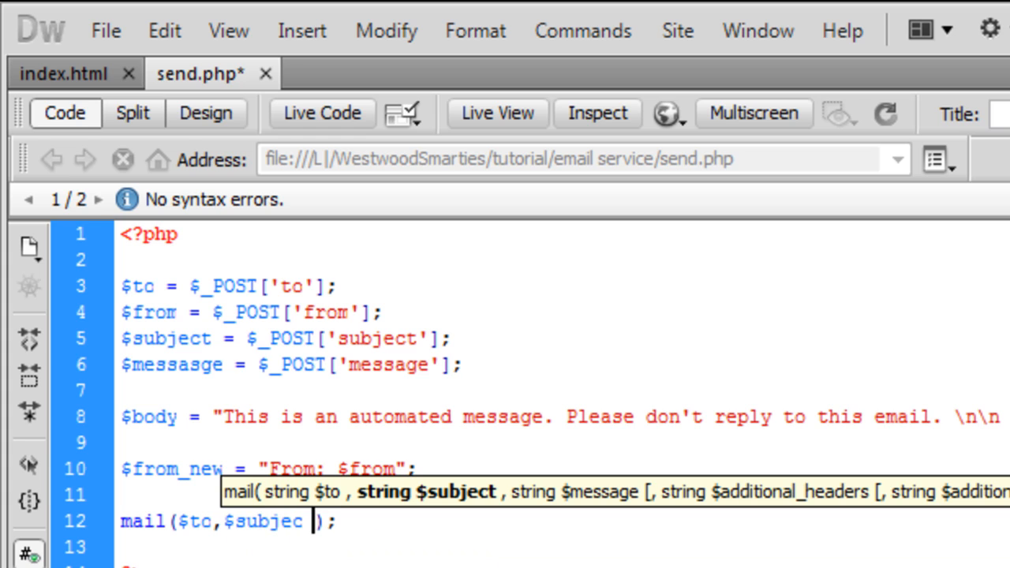
type(",$me")
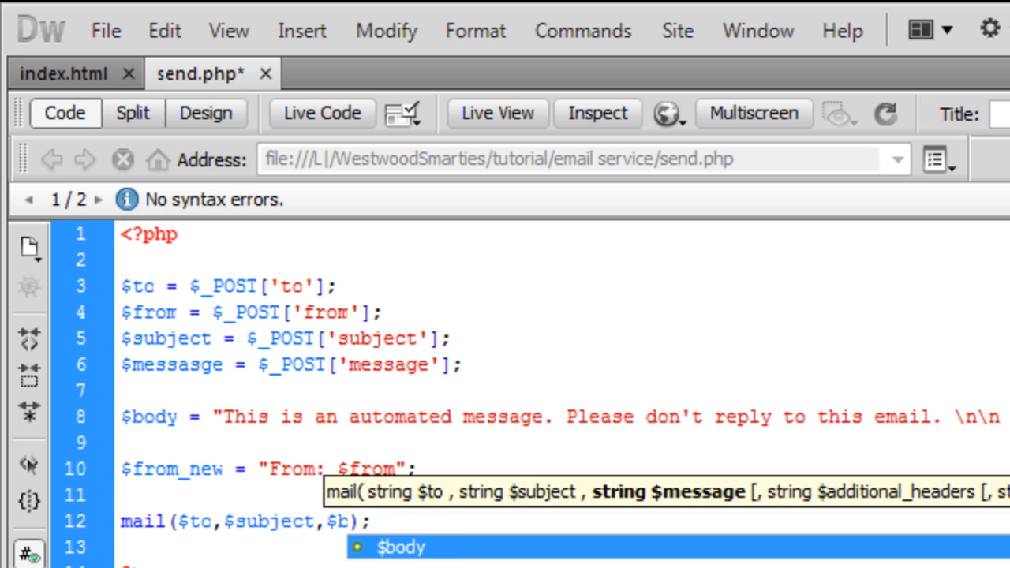
Add $body and $from_new as the remaining mail() arguments and check the variable name.
type("ody")
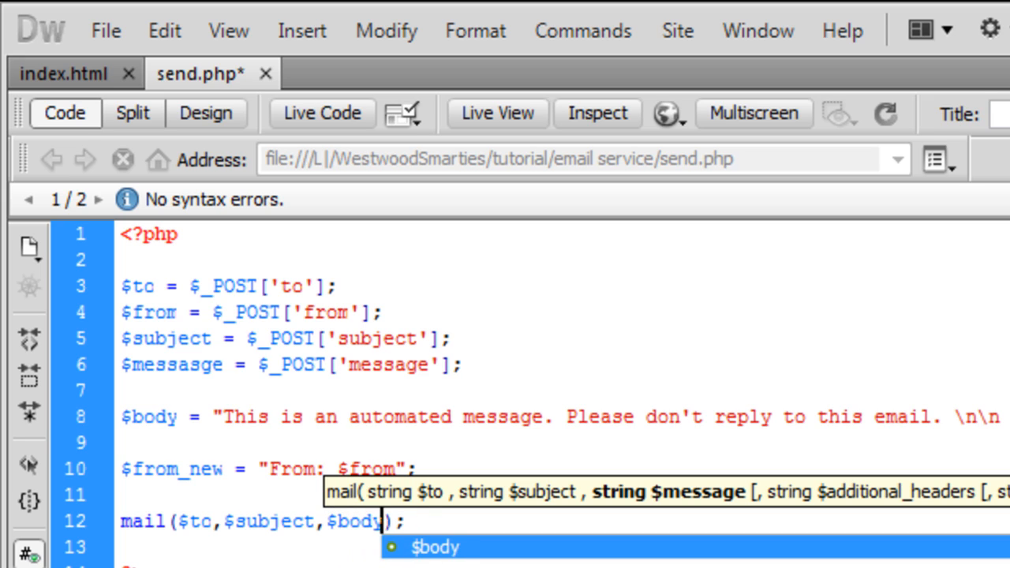
type(",")
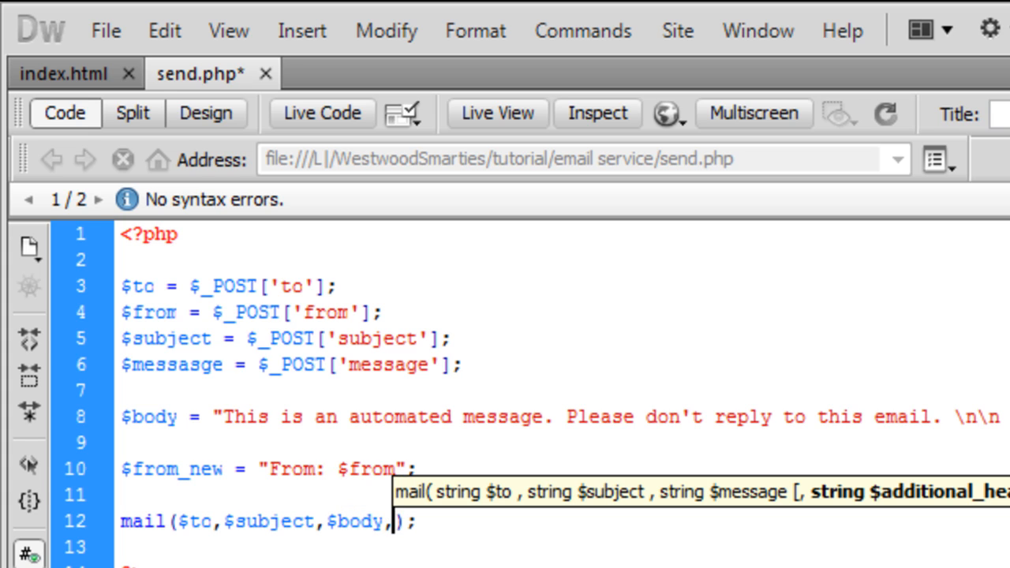
type("$")
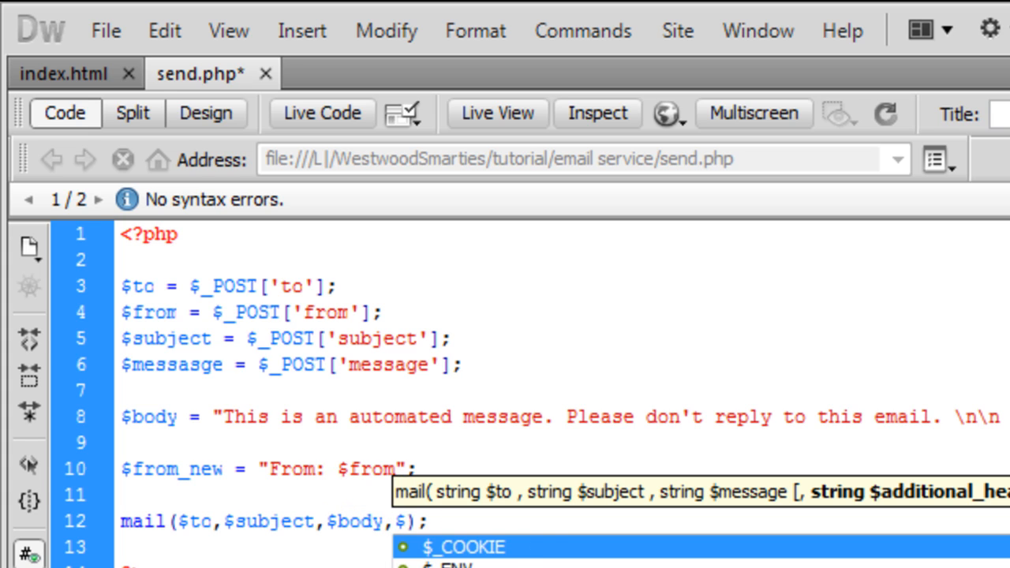
type("$from_new")
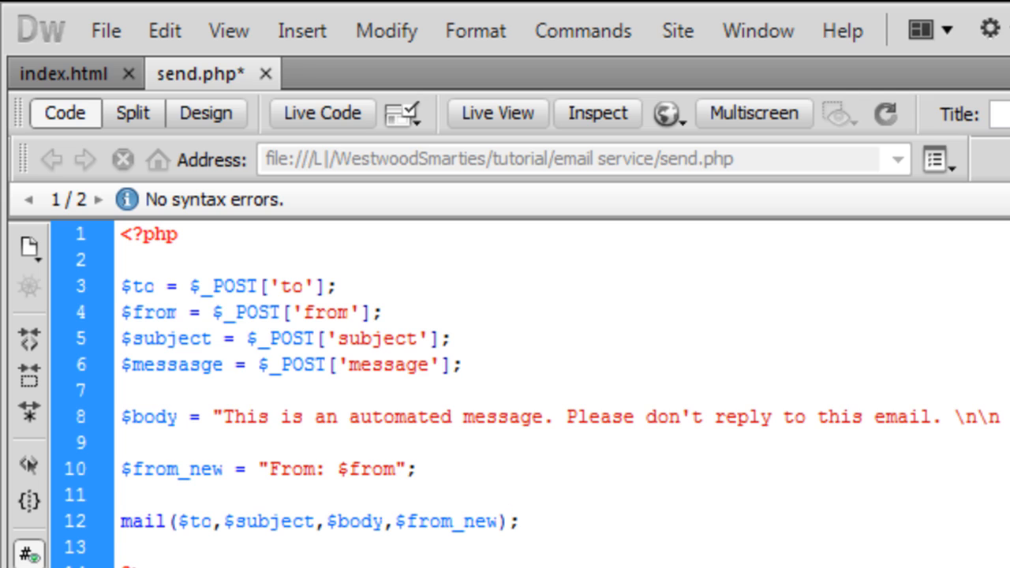
left_click(503, 521)
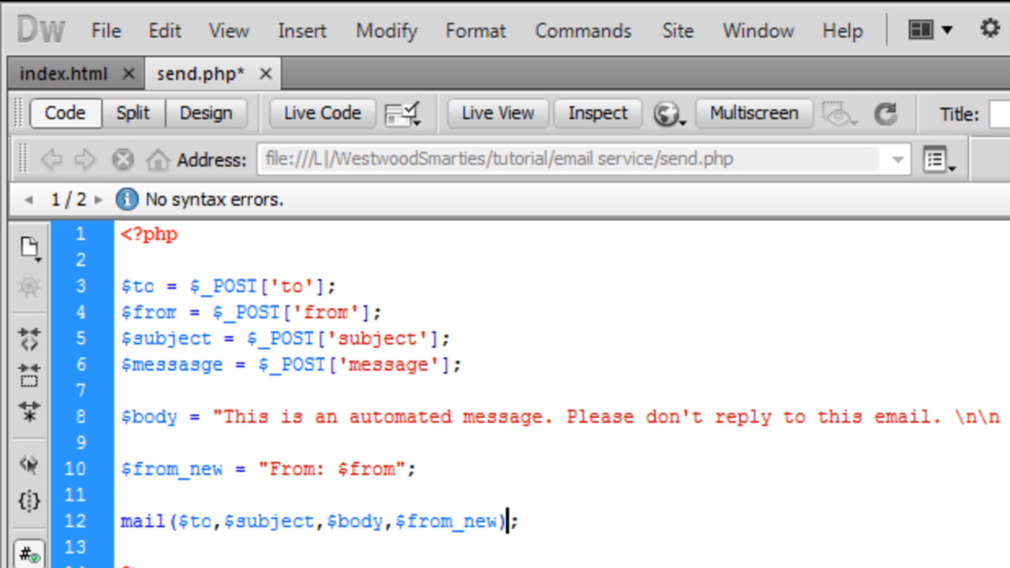
double_click(427, 521)
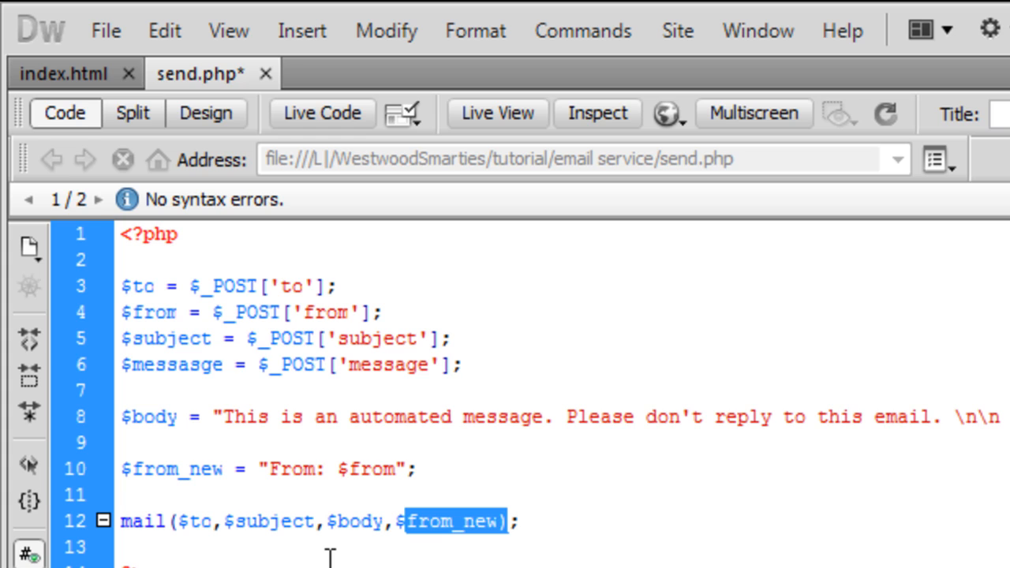
mouse_move(29, 320)
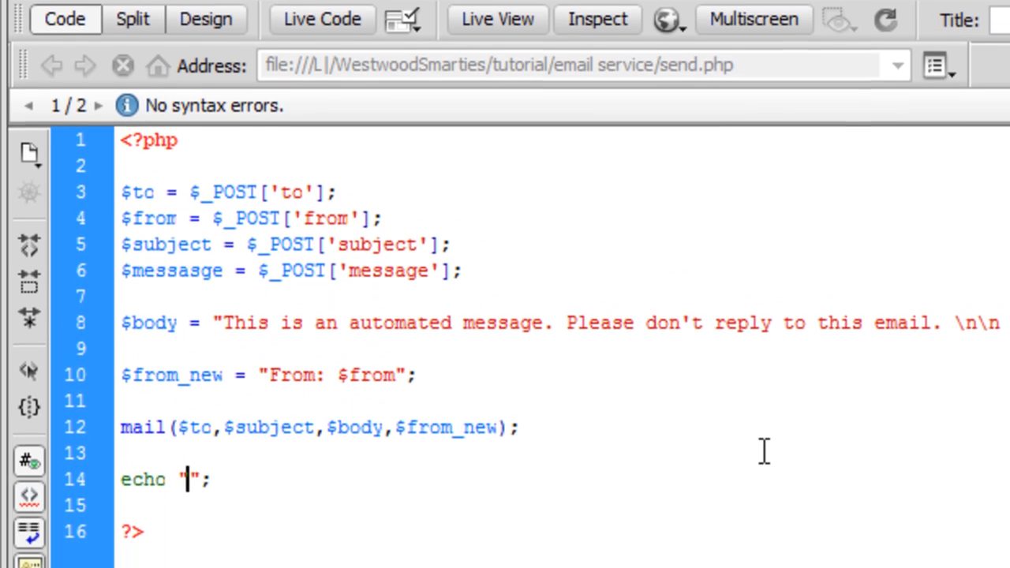
Echo "Message Sent!" with a 'Click here' link to index.html for sending another email.
type("Message s")
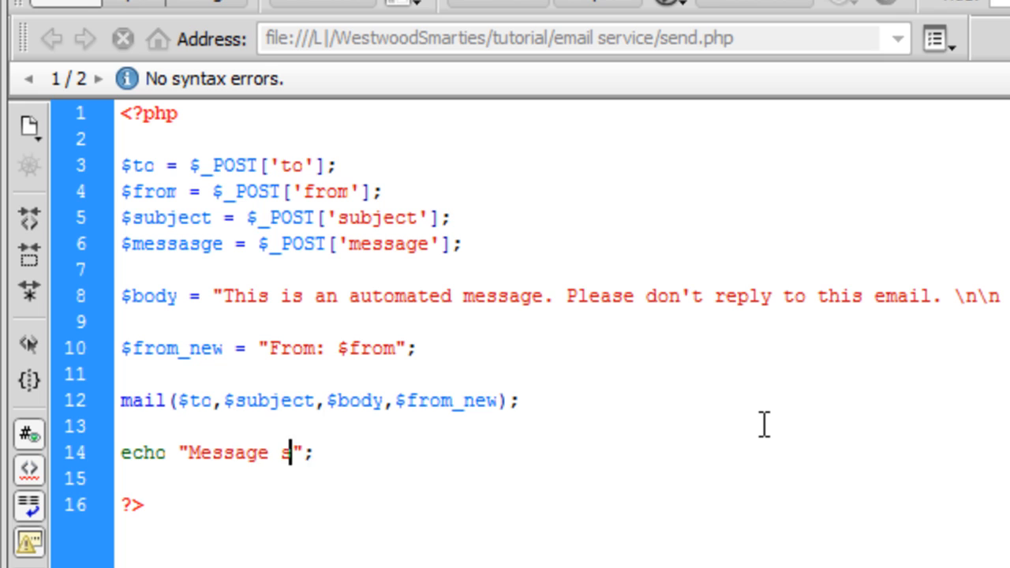
type("ent!")
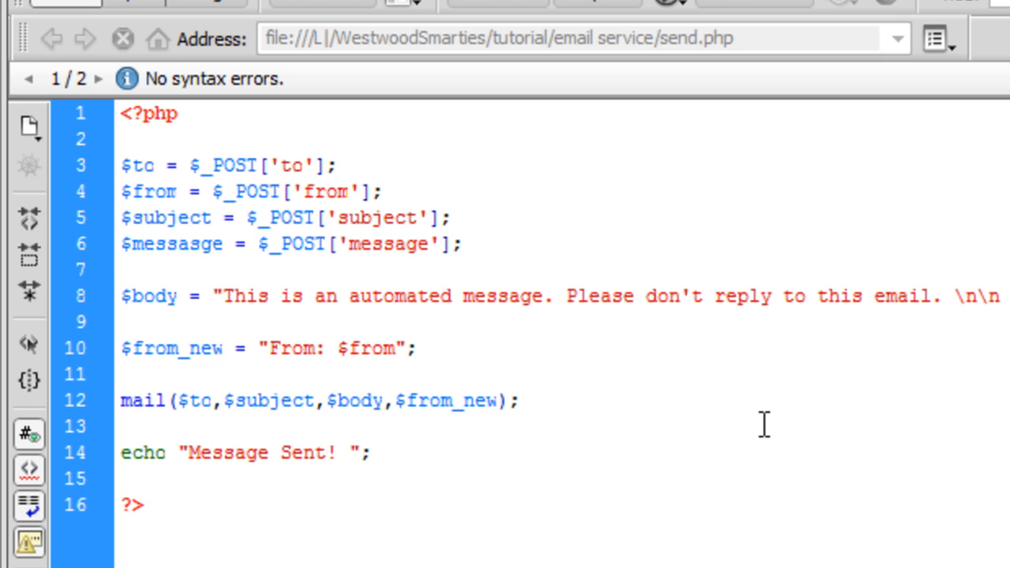
type("Click here to send another email")
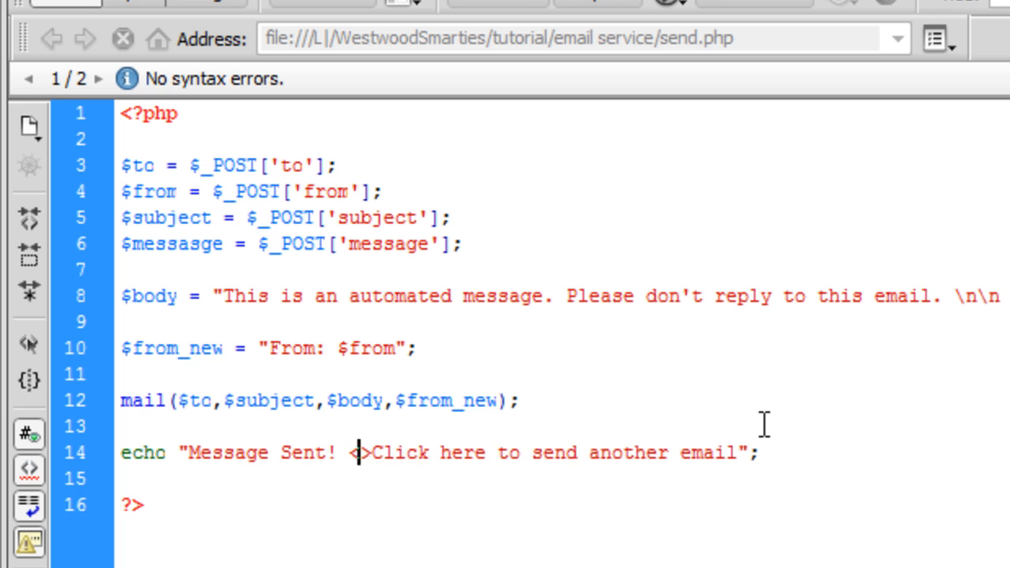
type("a href='in")
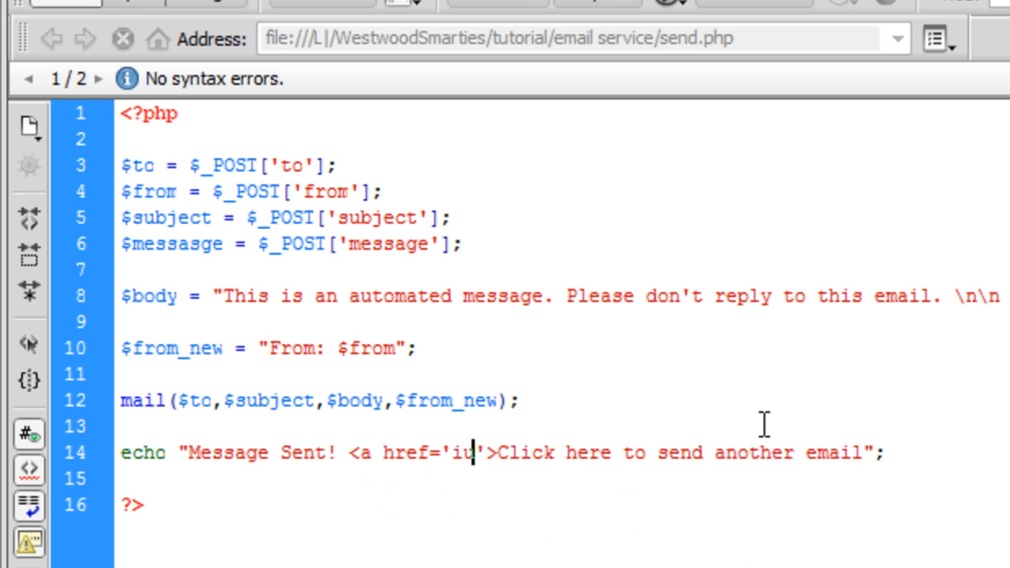
type("nput")
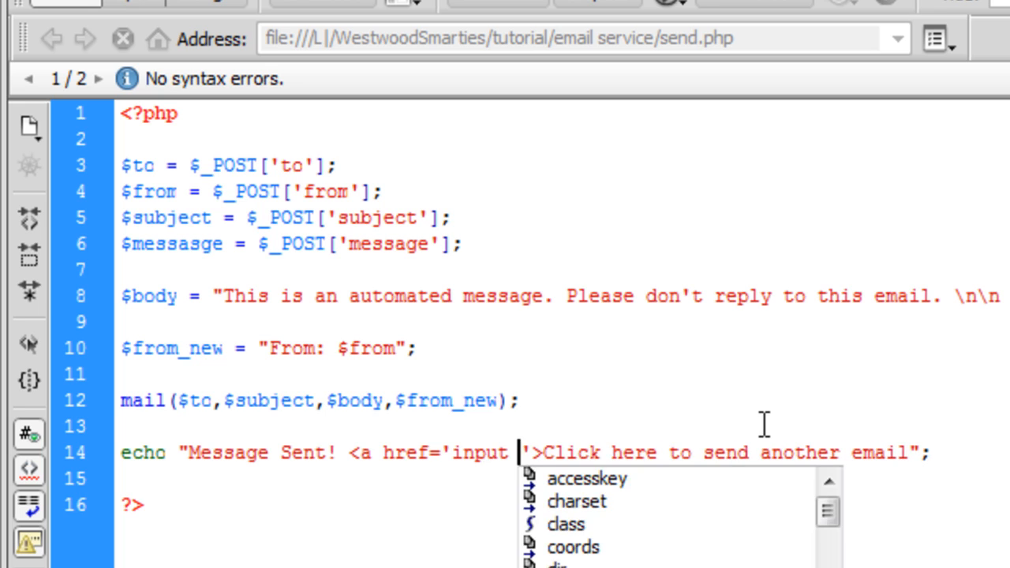
type("index")
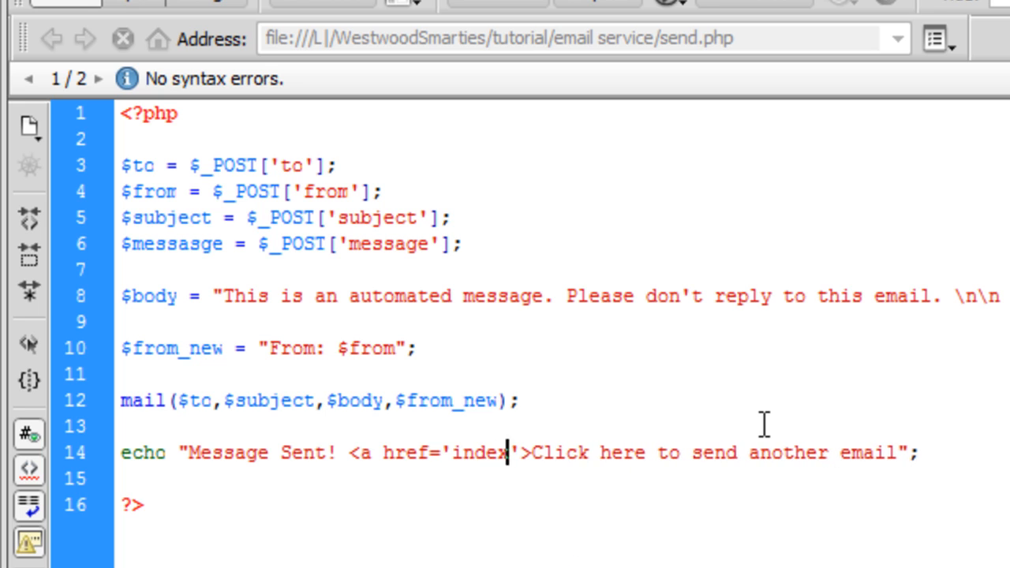
type(".html")
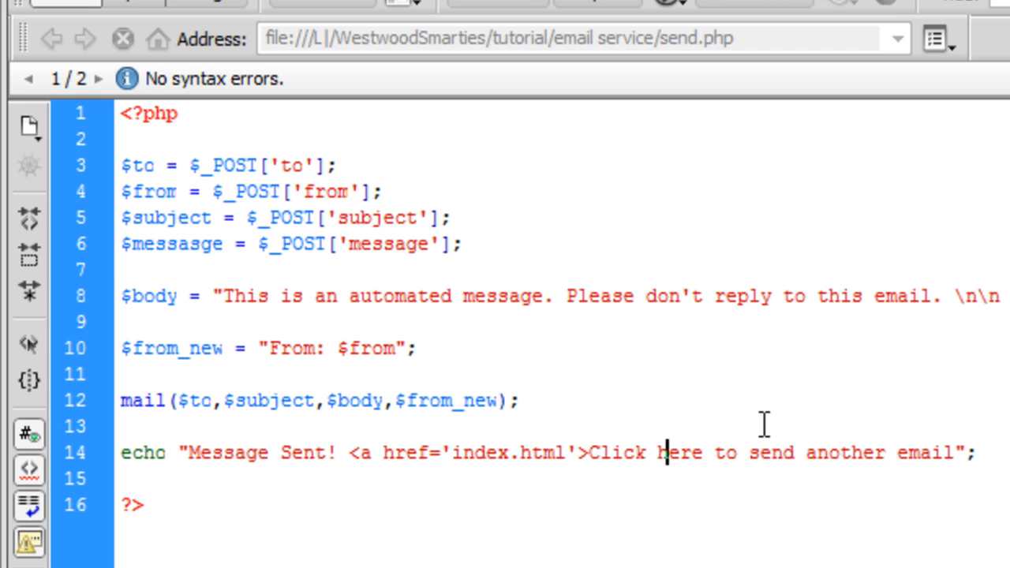
type("</a>")
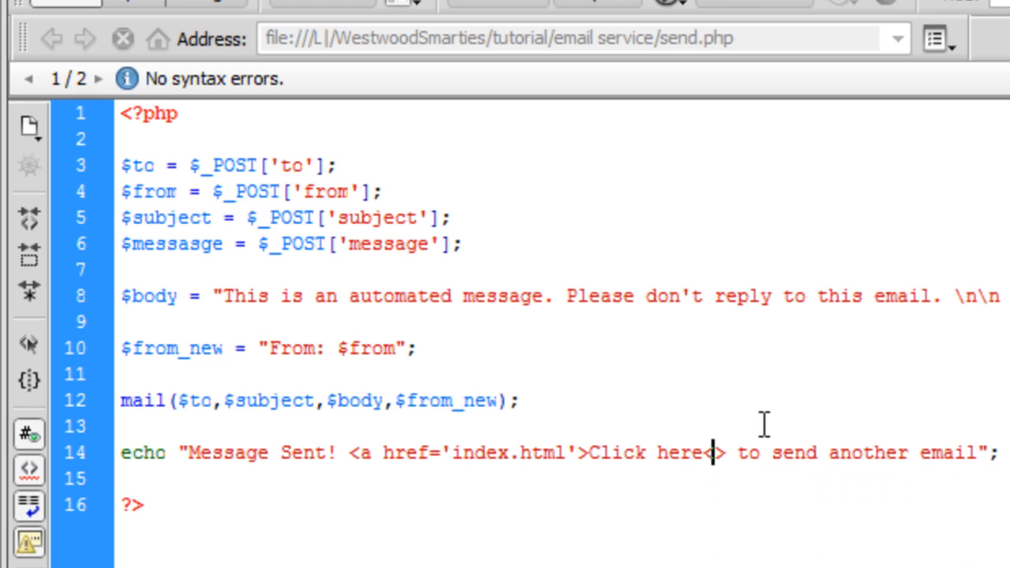
type("/a")
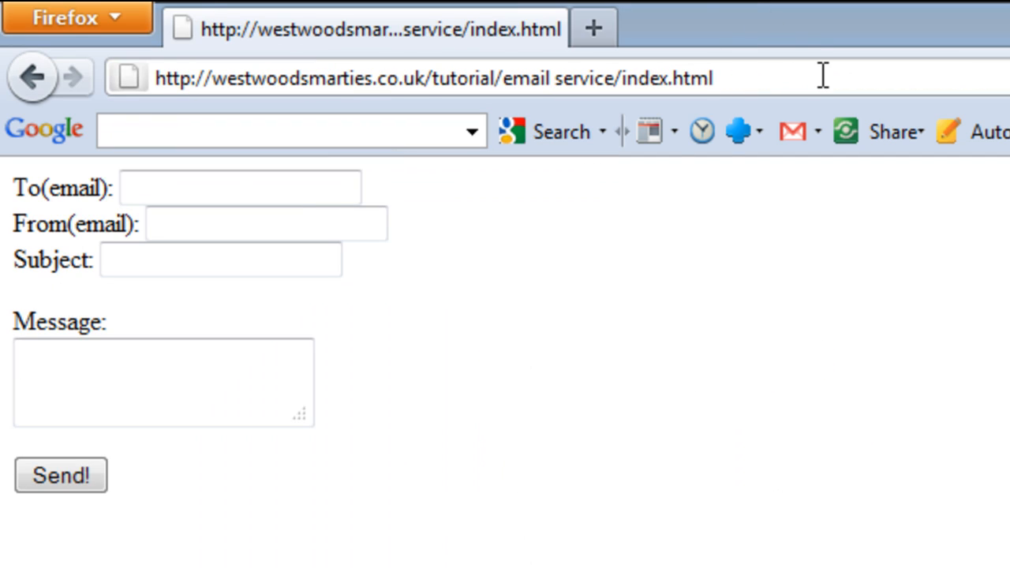
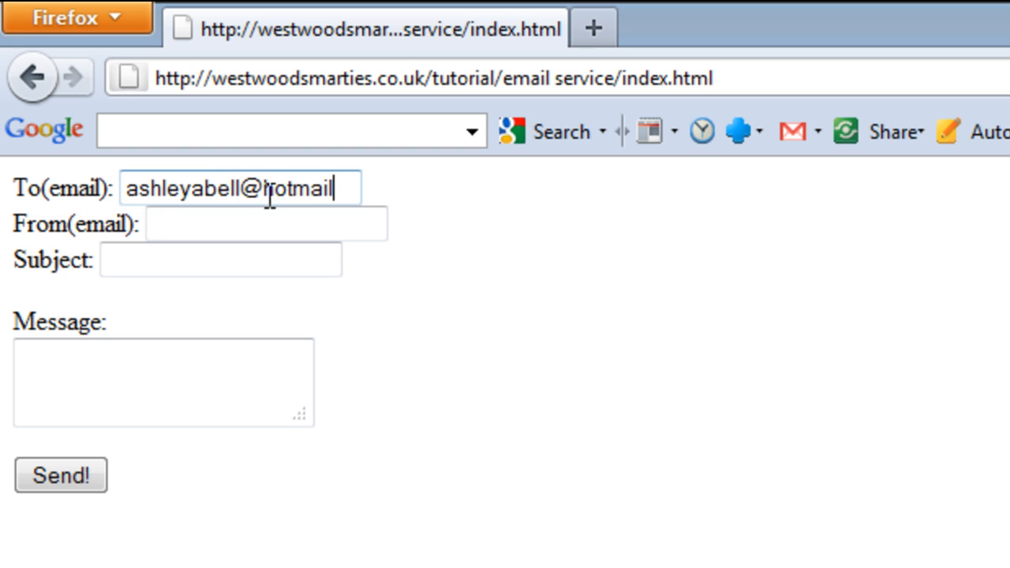
type("te")
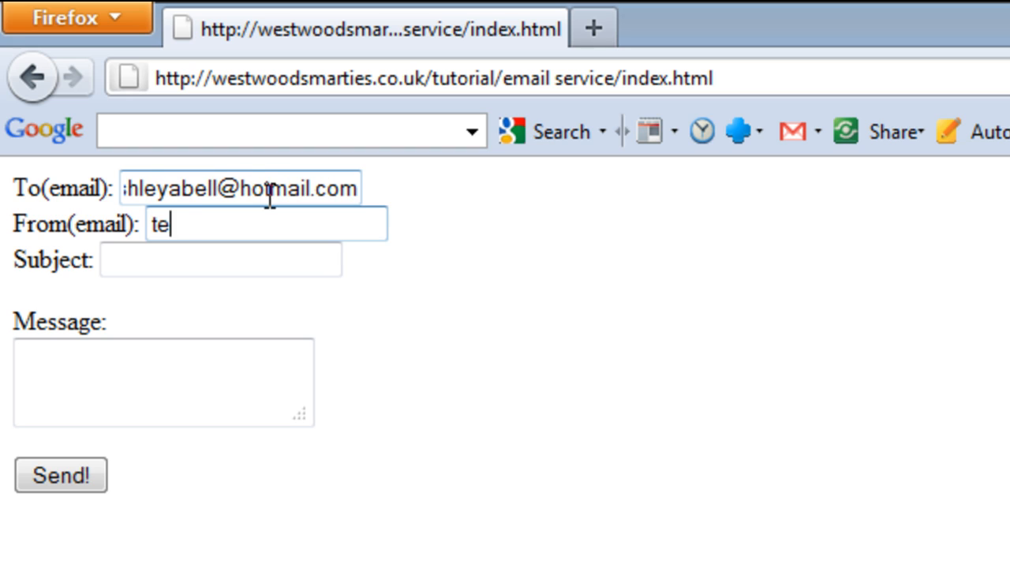
type("st@tesyt")
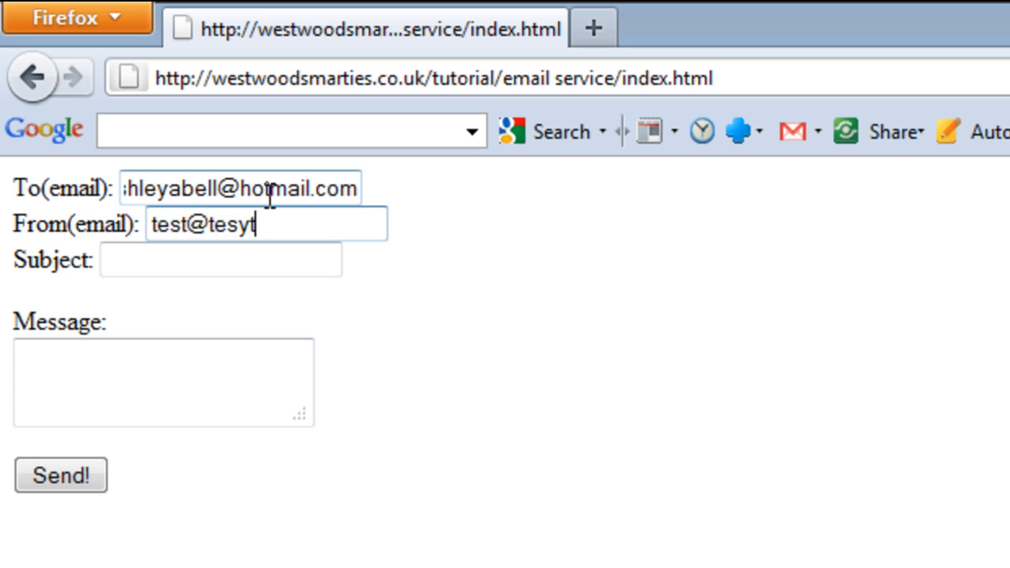
type(".com")
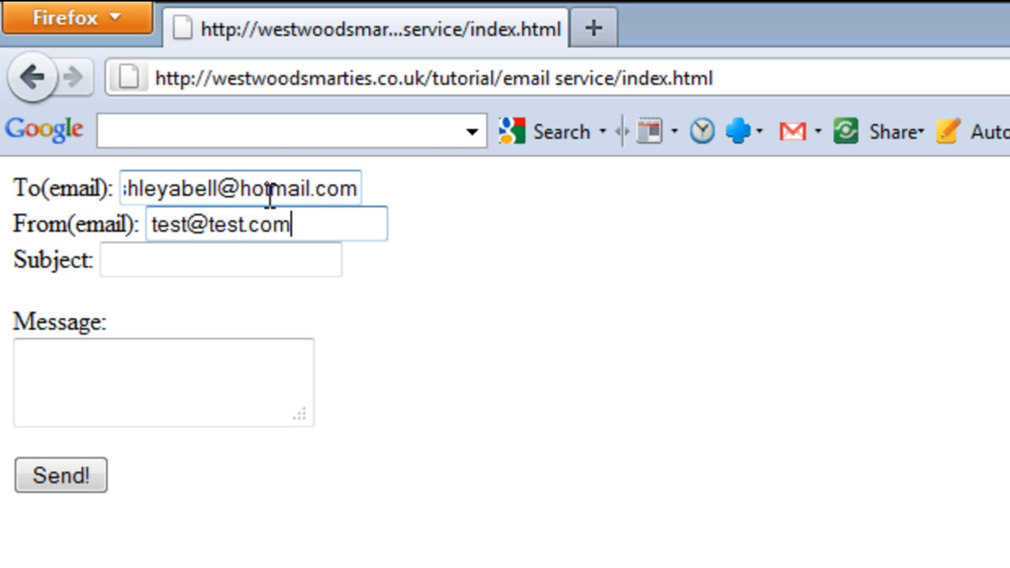
Enter subject 'Turotial Request' and message 'Make more!!!', then send the form.
triple_click(221, 225)
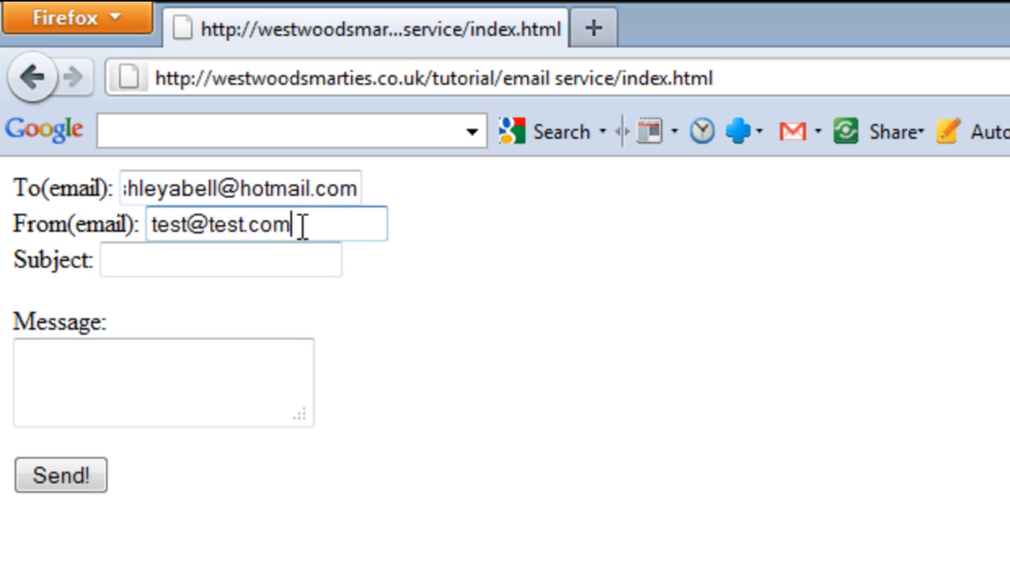
mouse_move(351, 229)
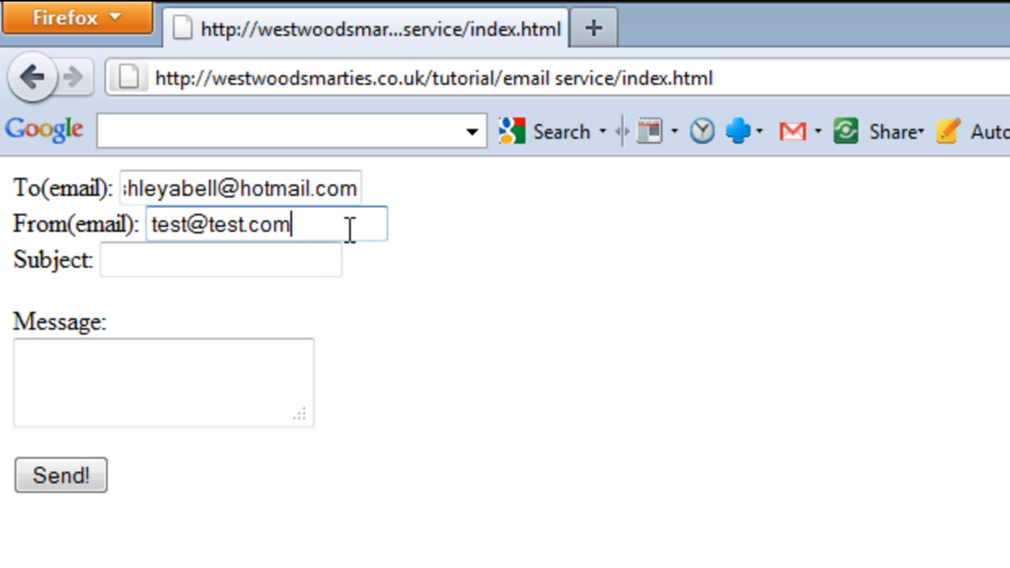
mouse_move(440, 270)
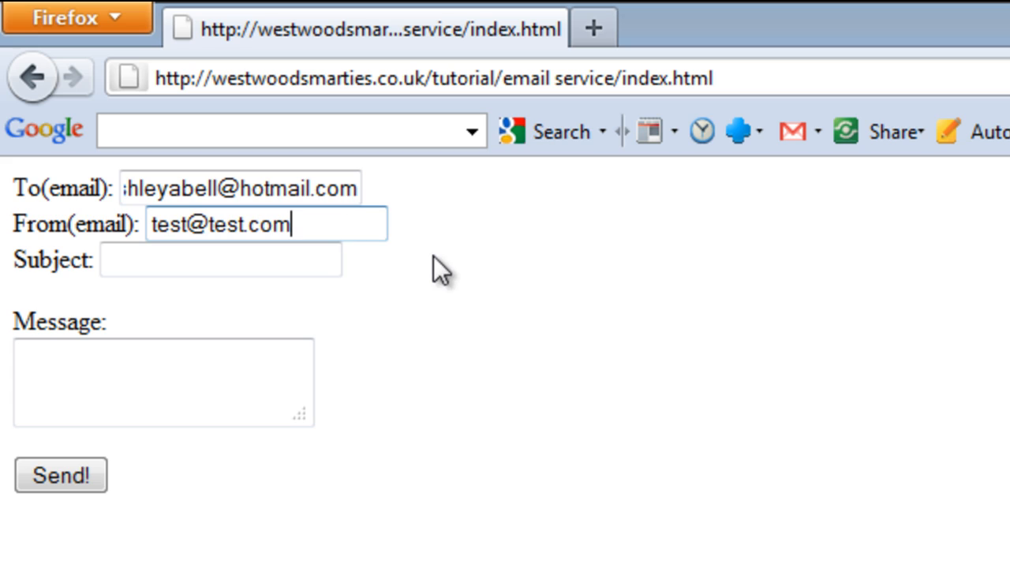
left_click(220, 260)
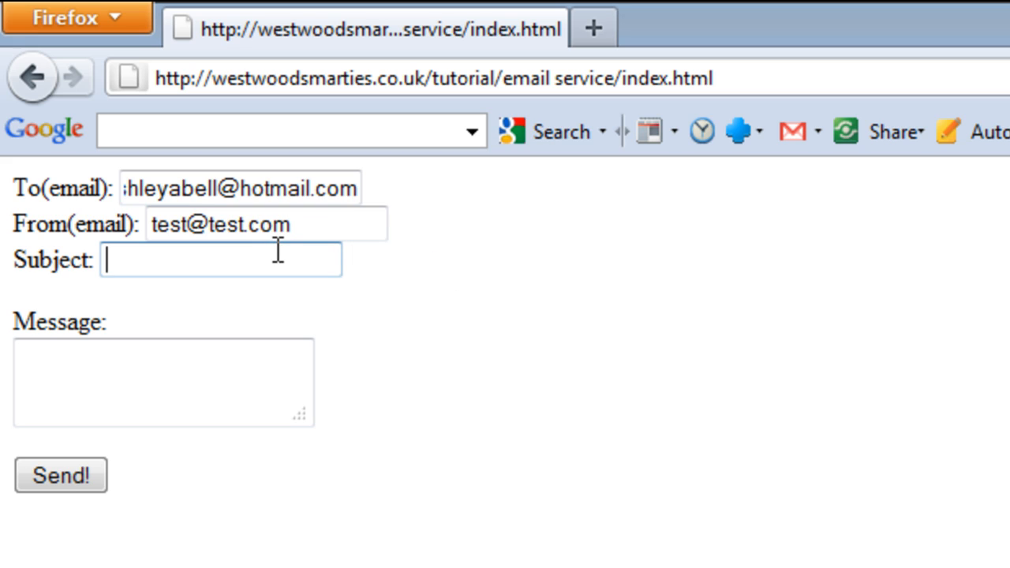
type("Turotial R")
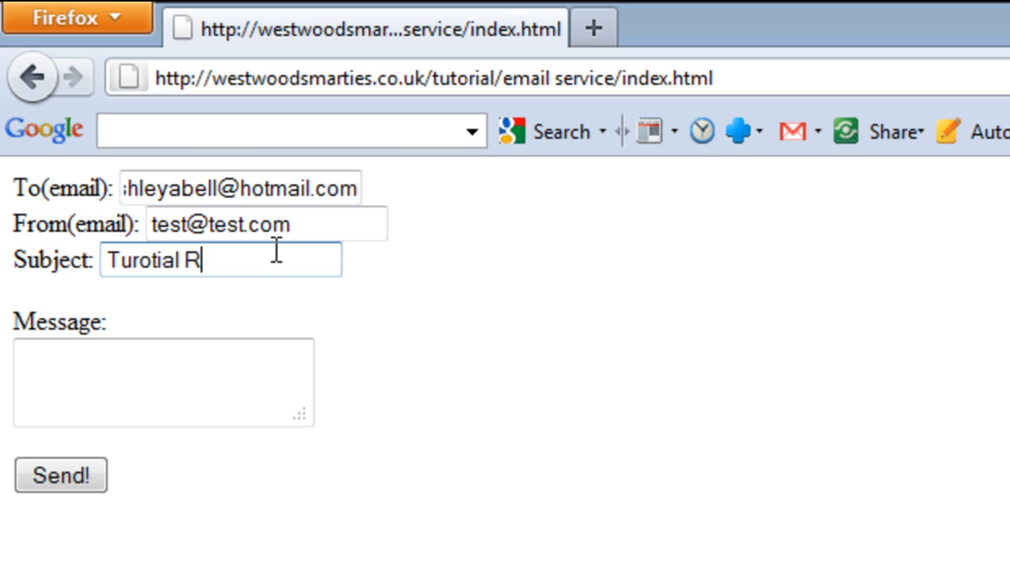
type("equest")
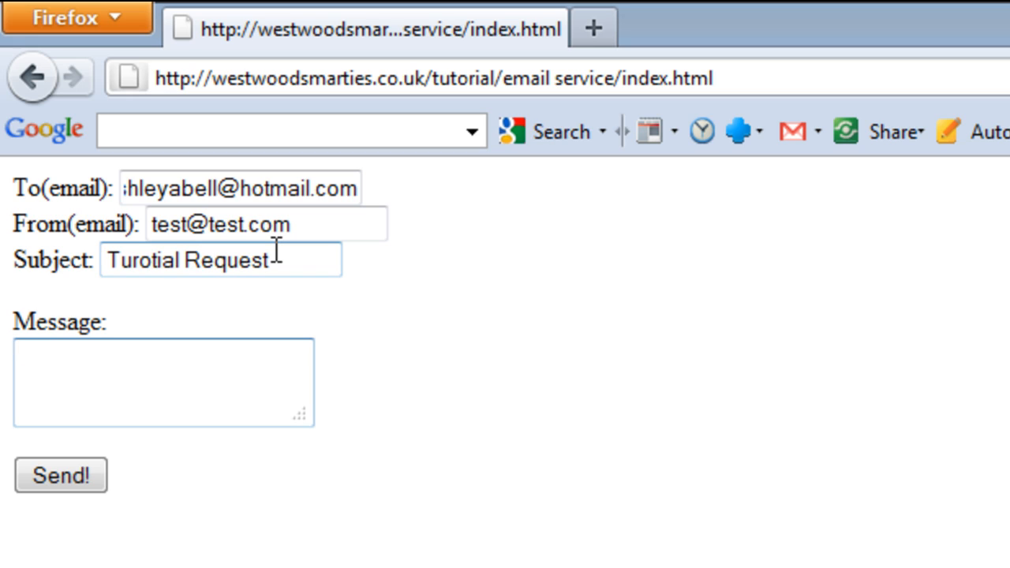
type("Make more/!")
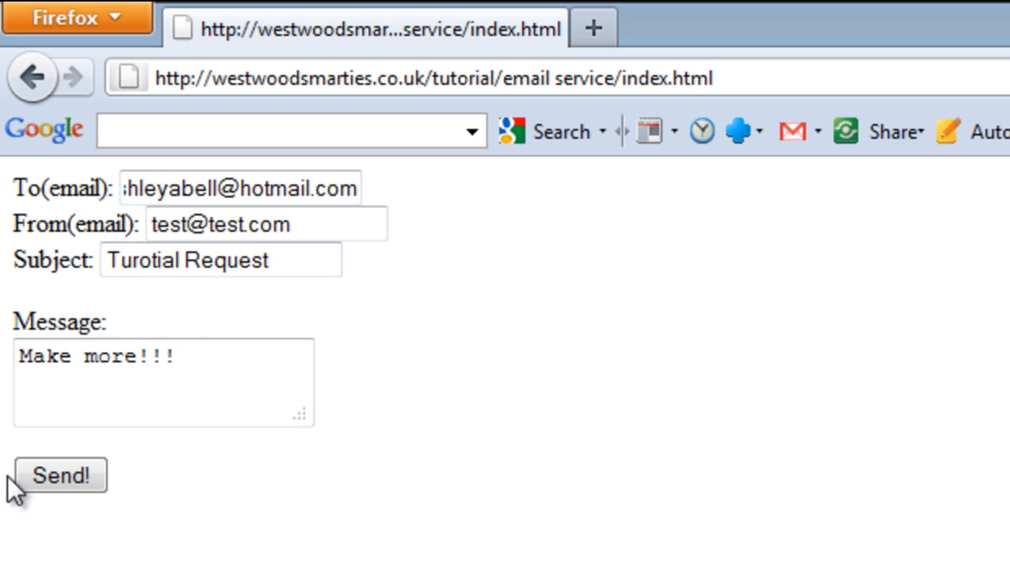
left_click(58, 475)
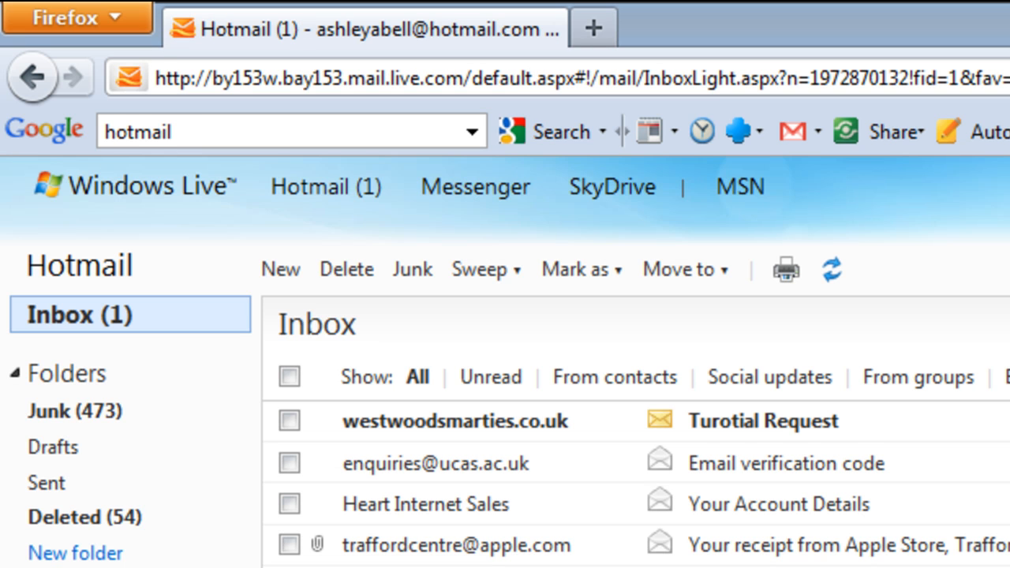
mouse_move(392, 430)
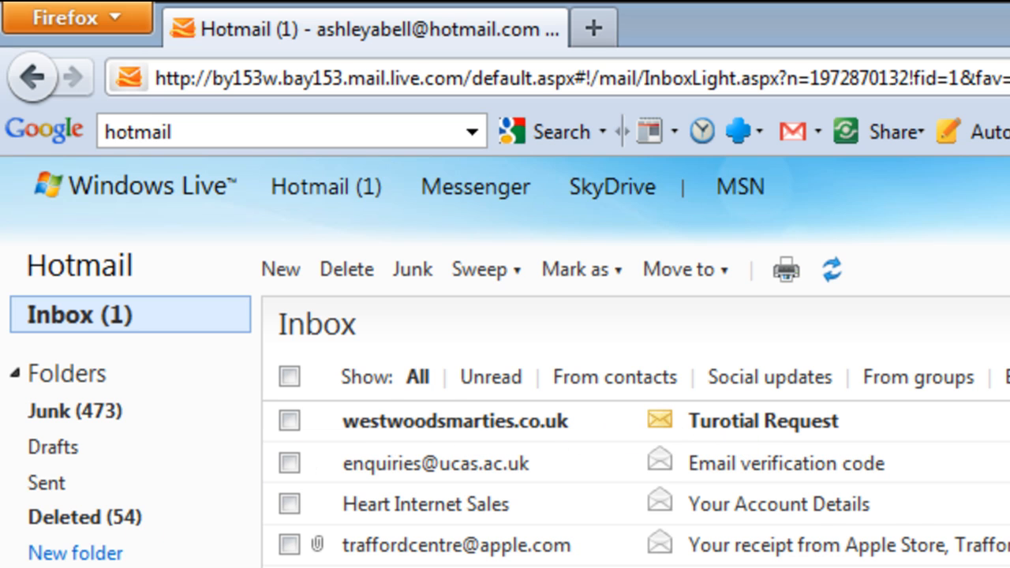
Open the Turotial Request email showing the no-reply notice, then return to send.php.
left_click(762, 419)
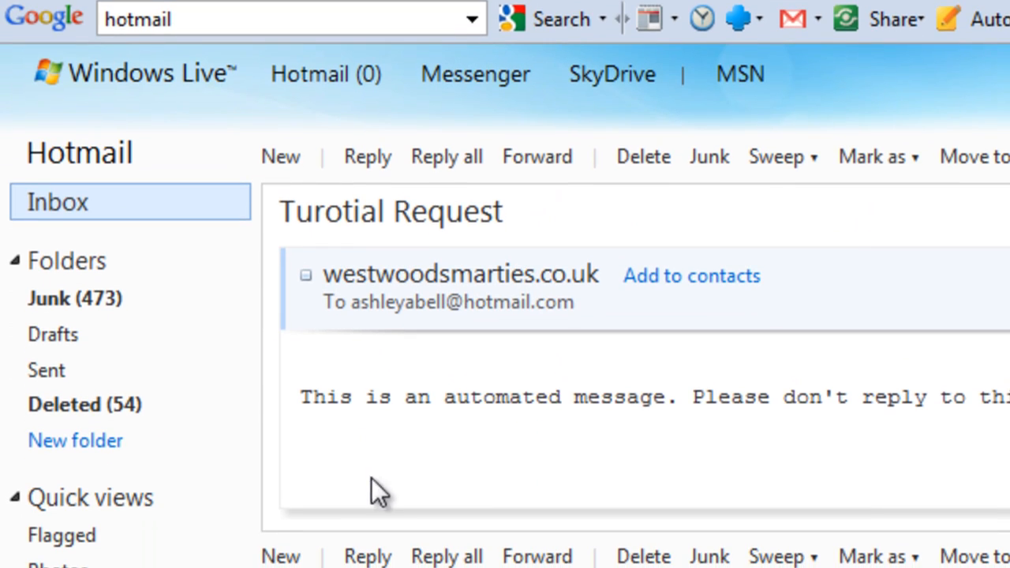
mouse_move(219, 251)
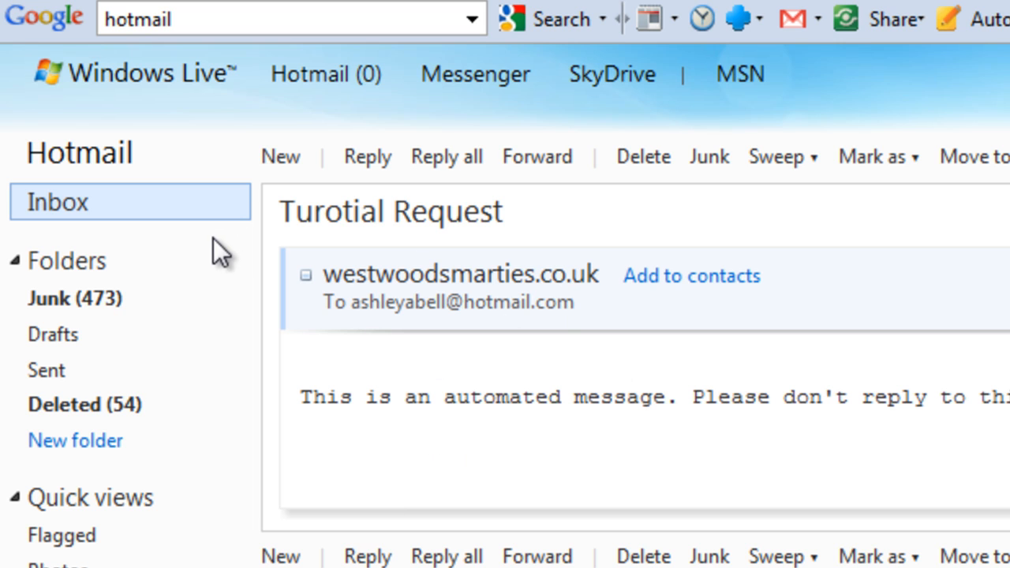
left_click(57, 202)
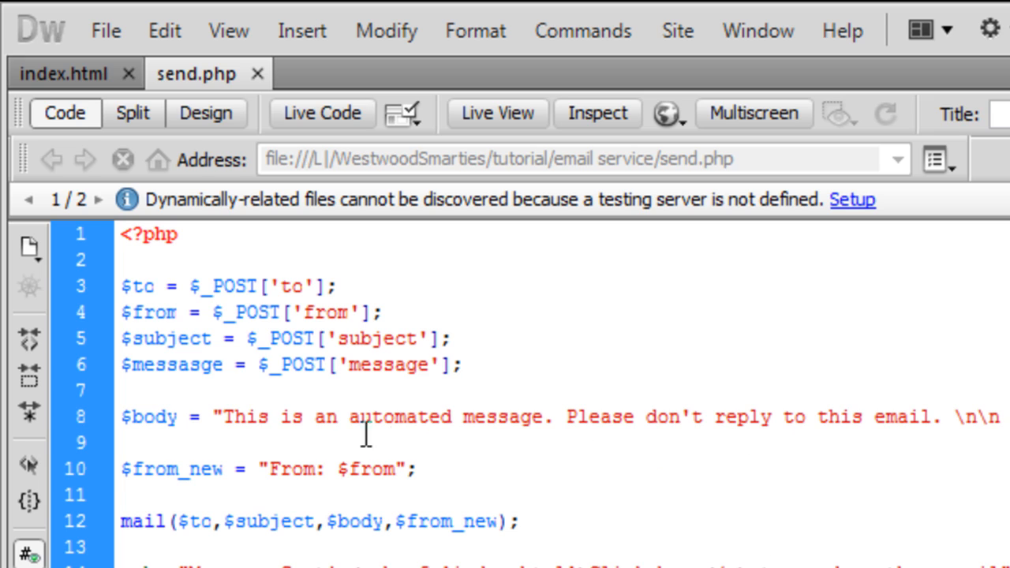
mouse_move(430, 389)
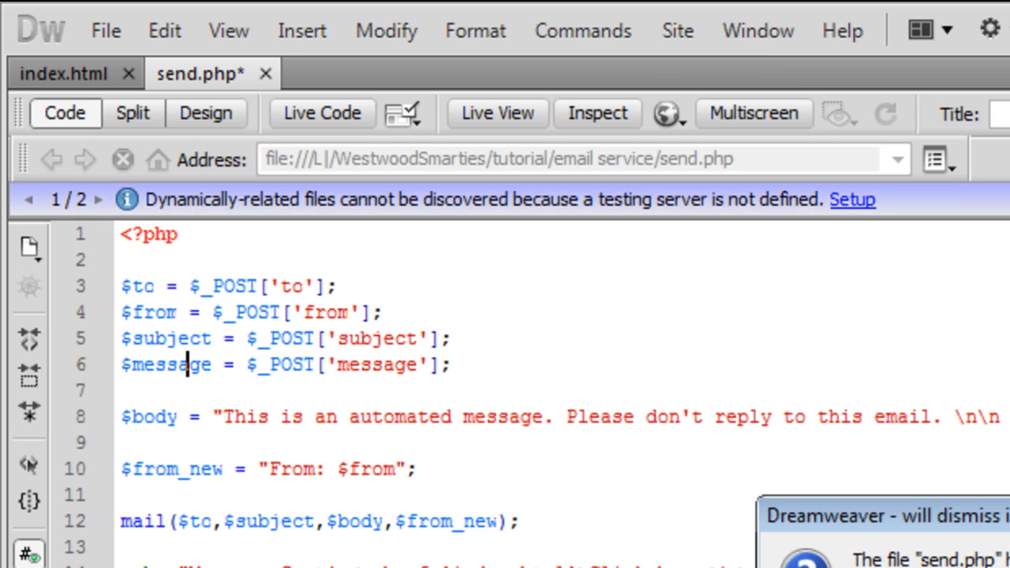
Save send.php with the $message variable spelled correctly.
key("ctrl+s")
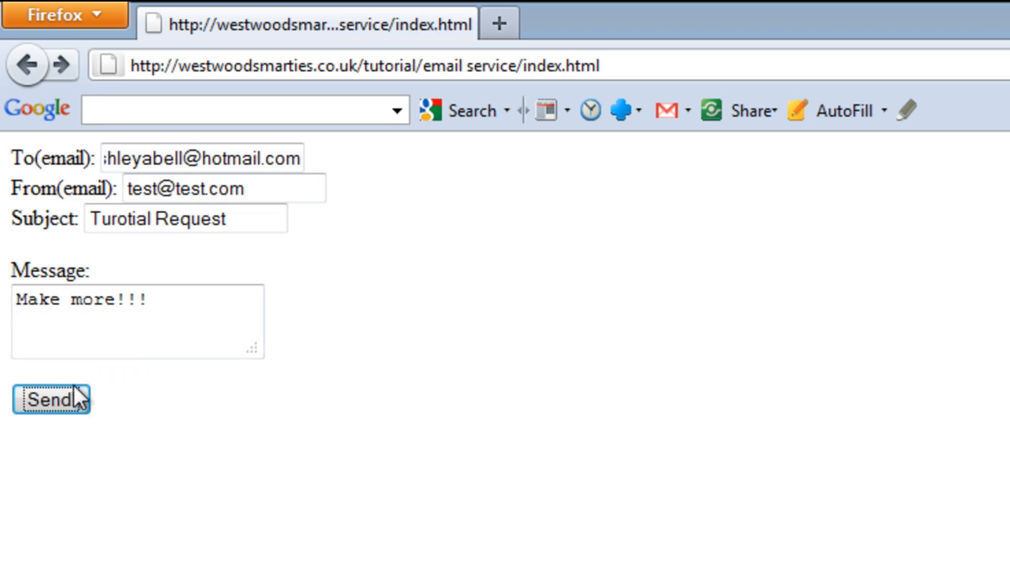
Check the westwoodsmarties.co.uk test message and delete it from the inbox.
left_click(50, 399)
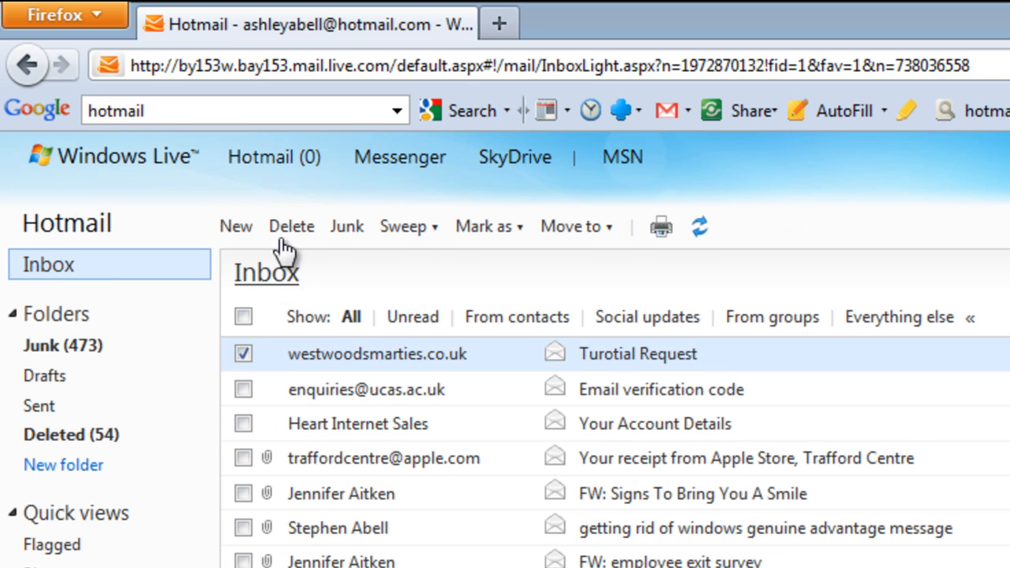
left_click(291, 226)
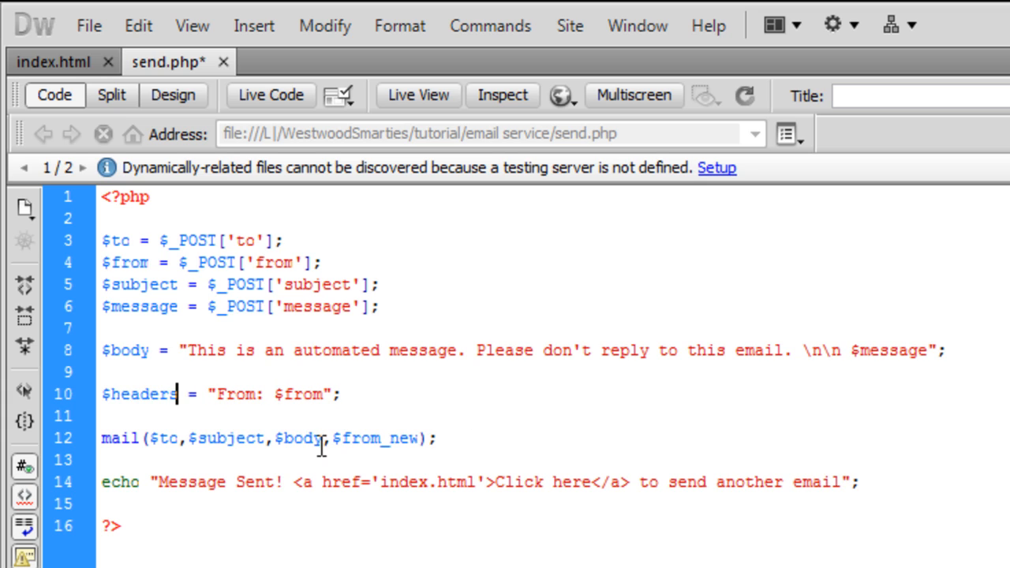
Replace the $from_new argument in mail() with $headers and save send.php.
double_click(379, 439)
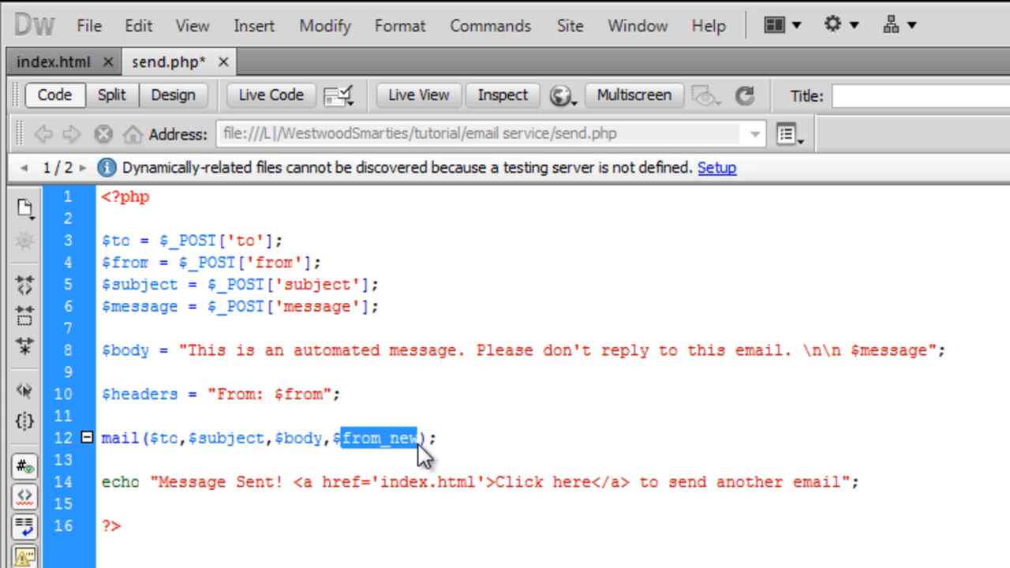
type("$headers")
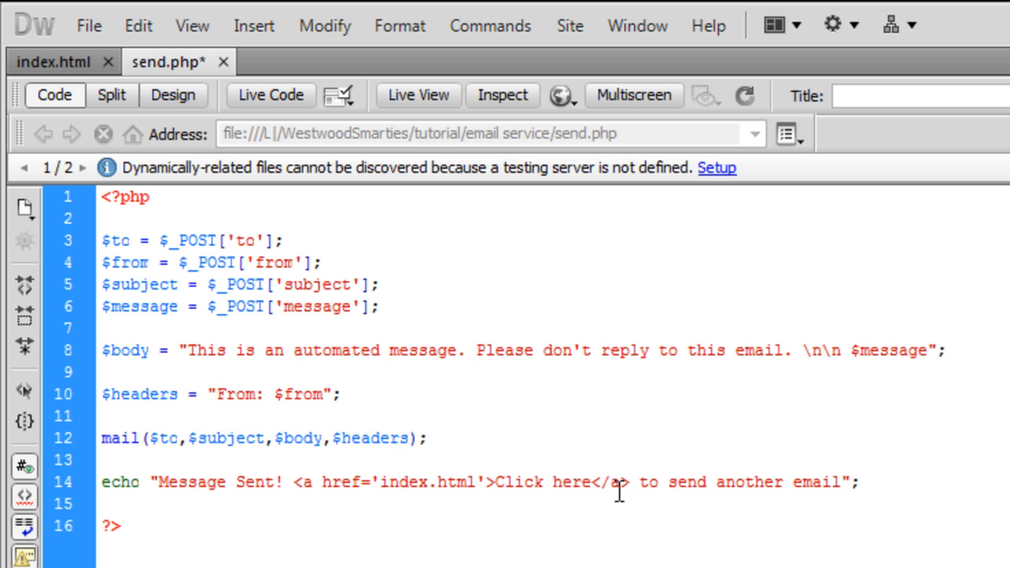
left_click(406, 439)
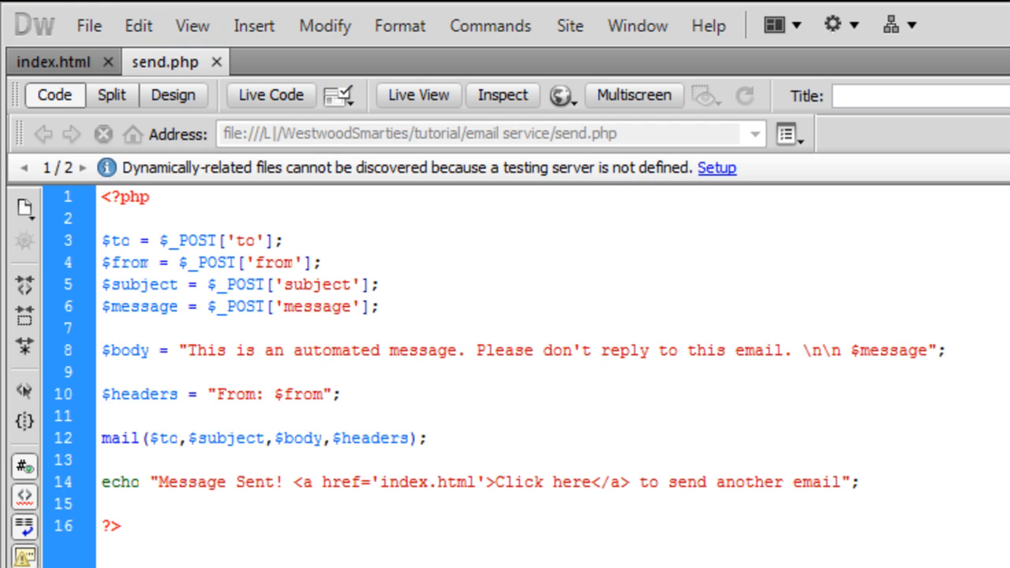
left_click(51, 61)
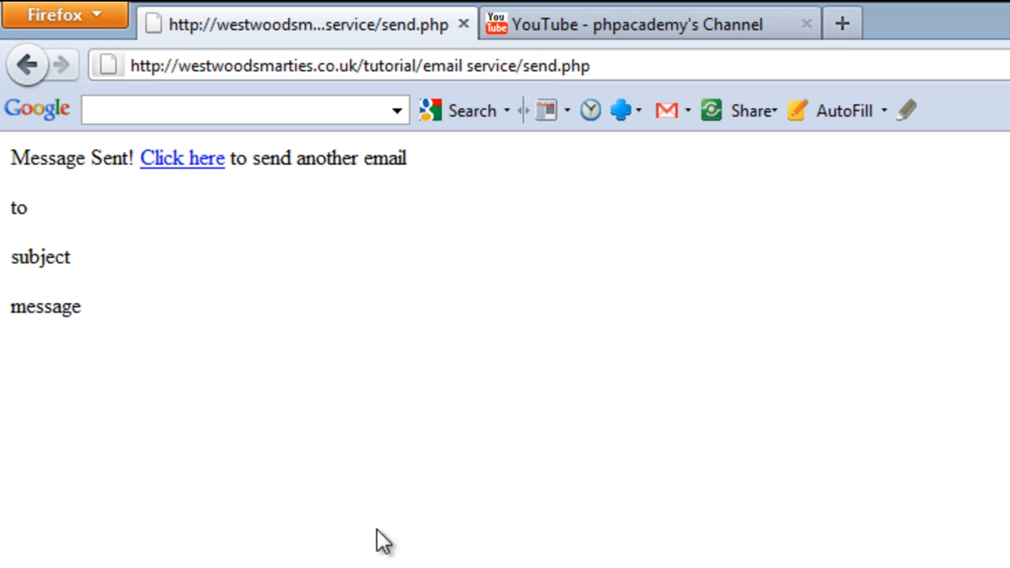
mouse_move(168, 322)
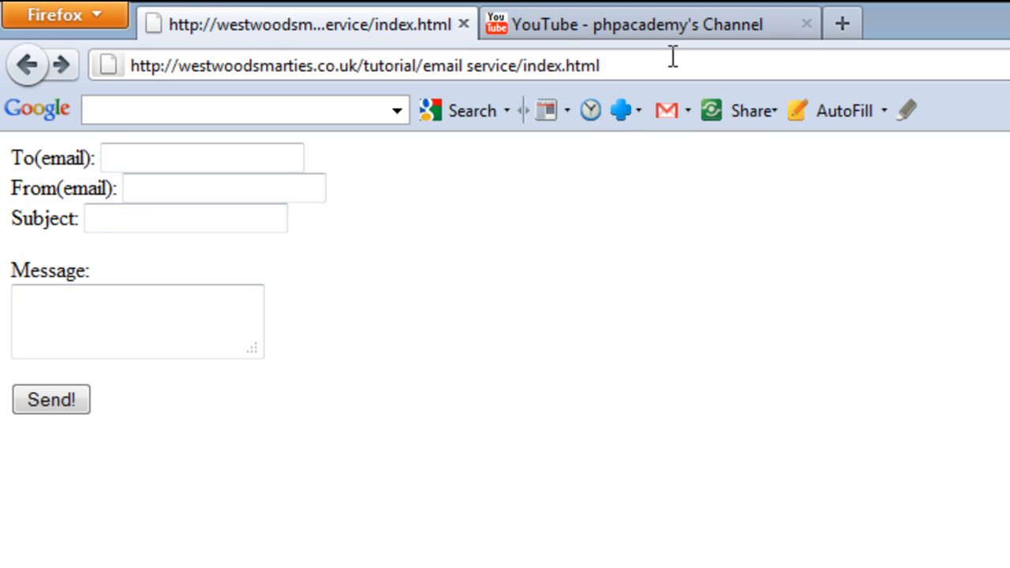
Submit the form with placeholder values to, from, subject and message.
type("to")
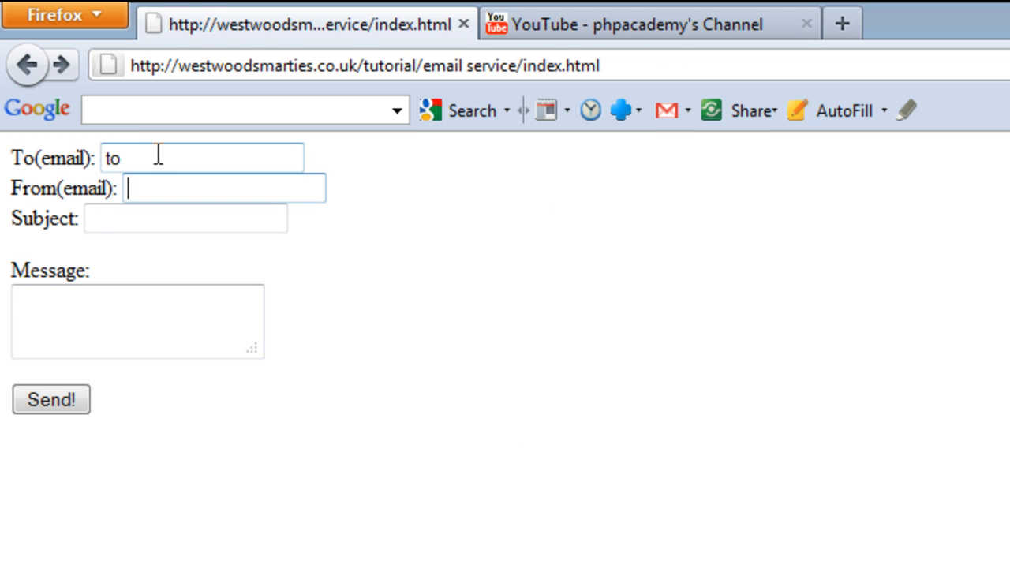
type("subjec")
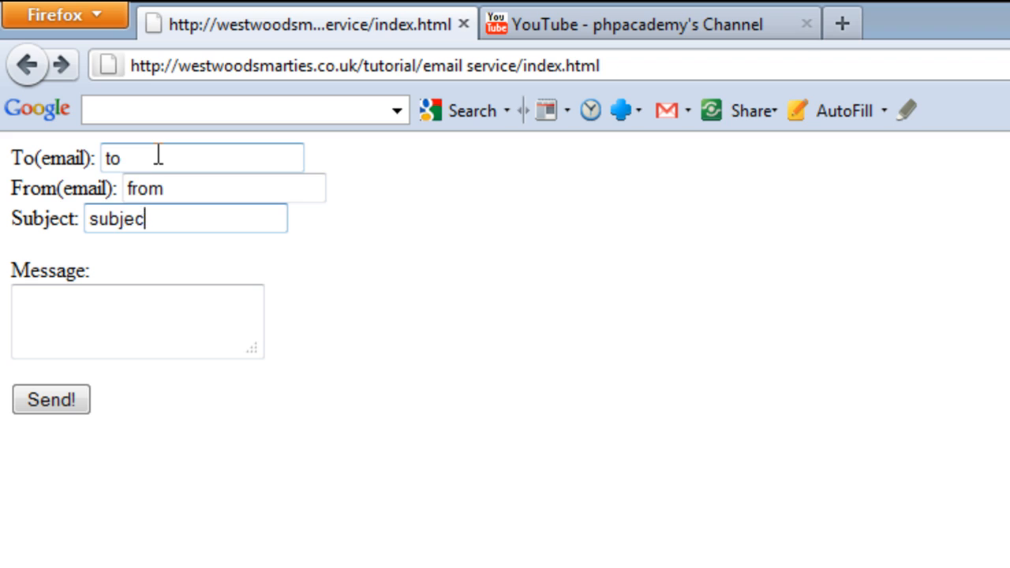
left_click(50, 400)
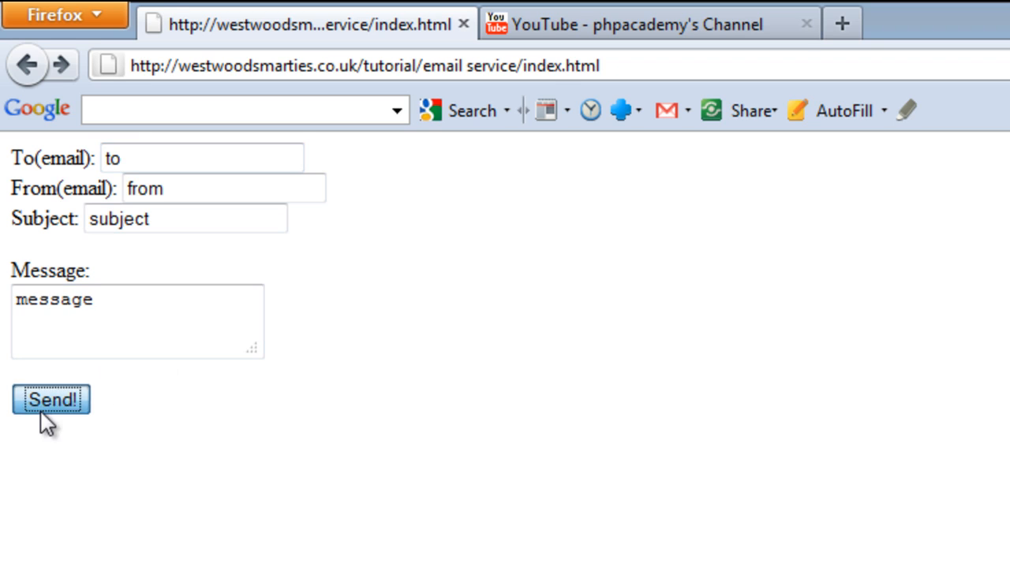
left_click(50, 399)
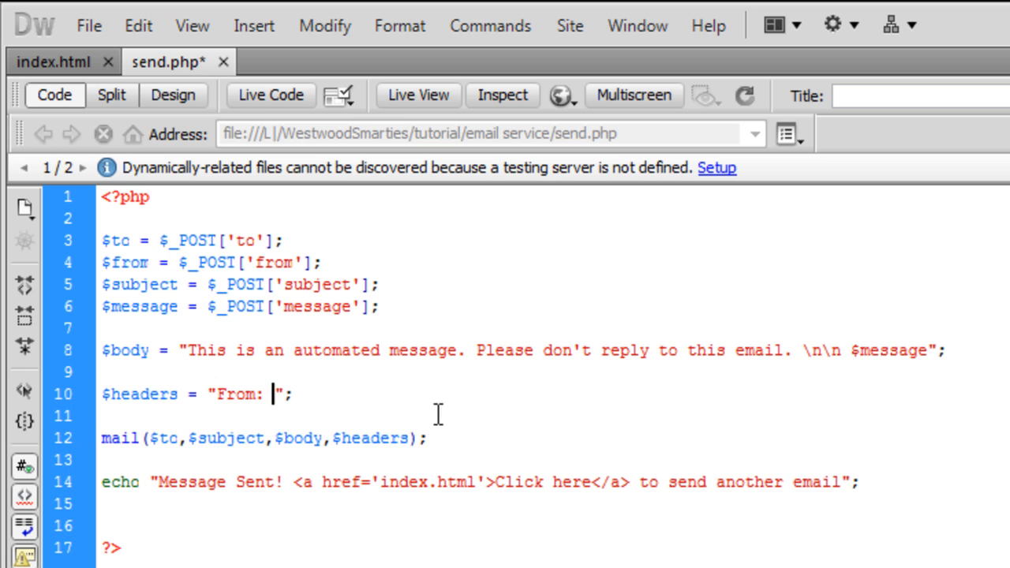
Append $from after 'From: ' in the $headers line of send.php.
type("$from")
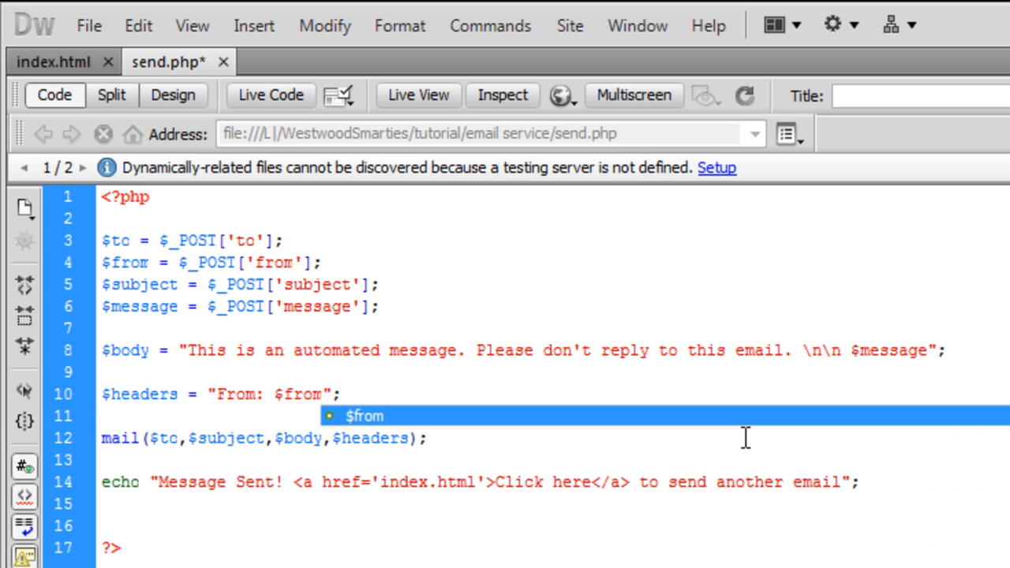
key("Escape")
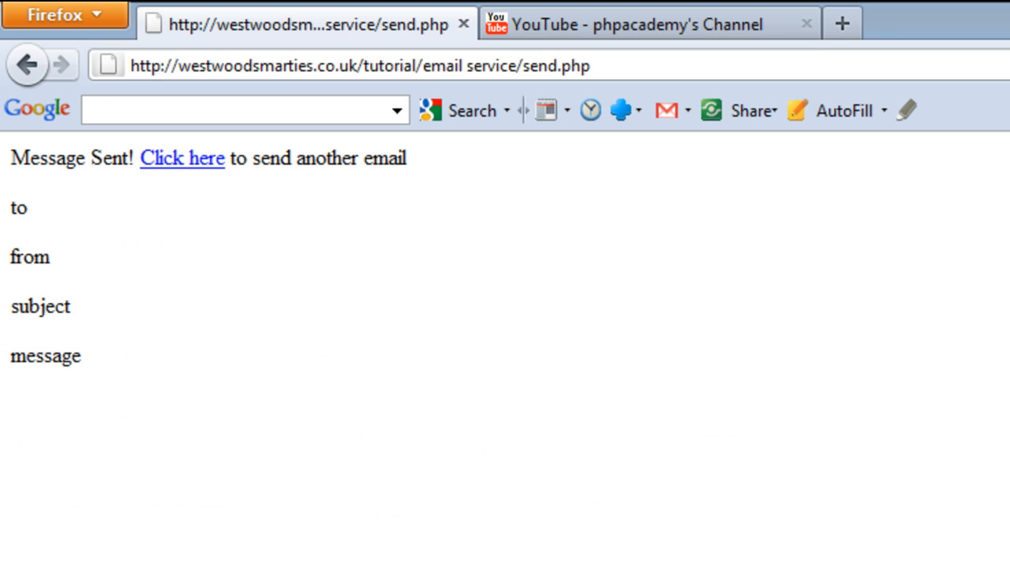
double_click(557, 66)
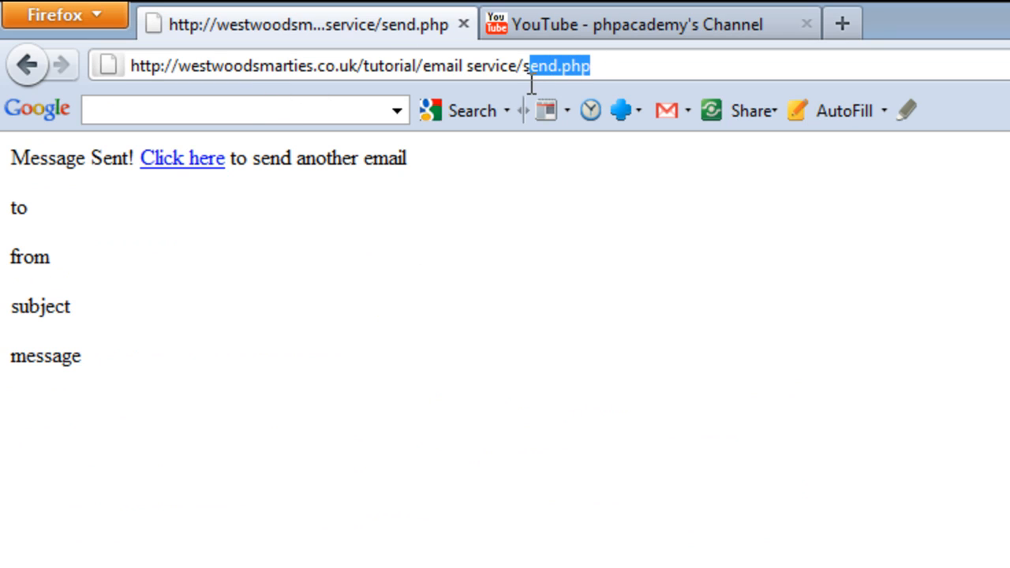
type("index")
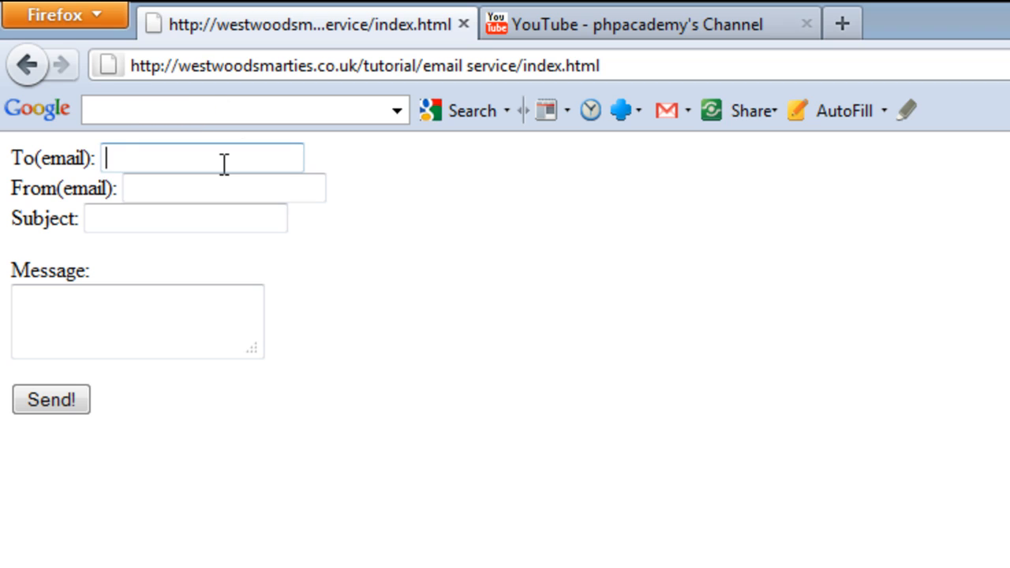
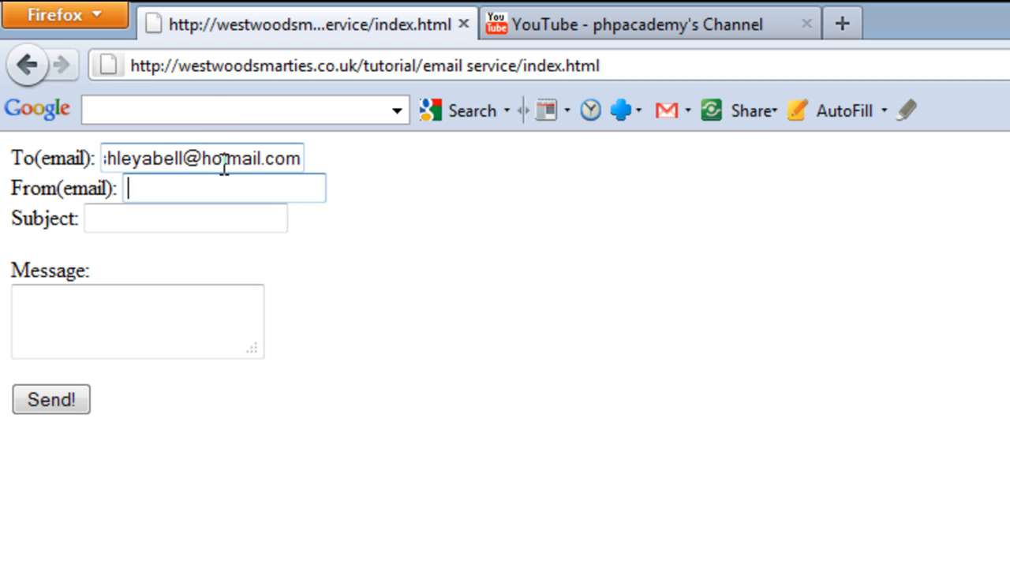
type("test@test.c")
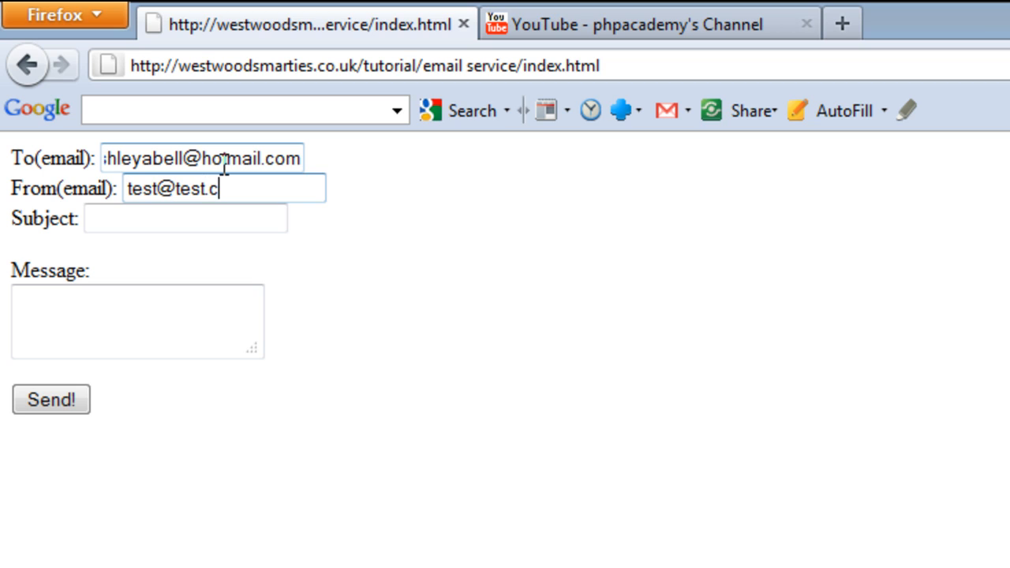
type("Tutorials")
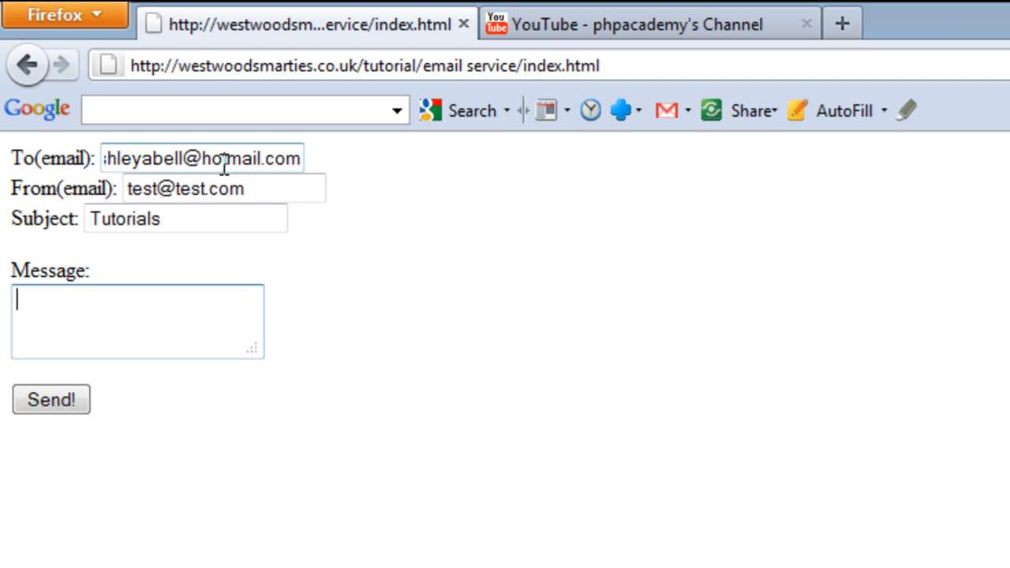
type("more")
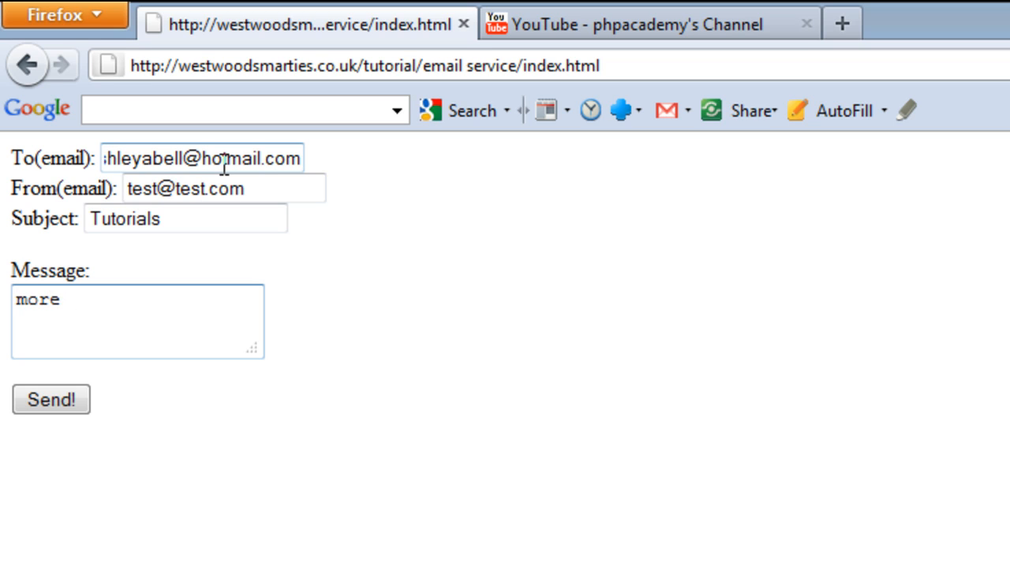
type("tuts!!1")
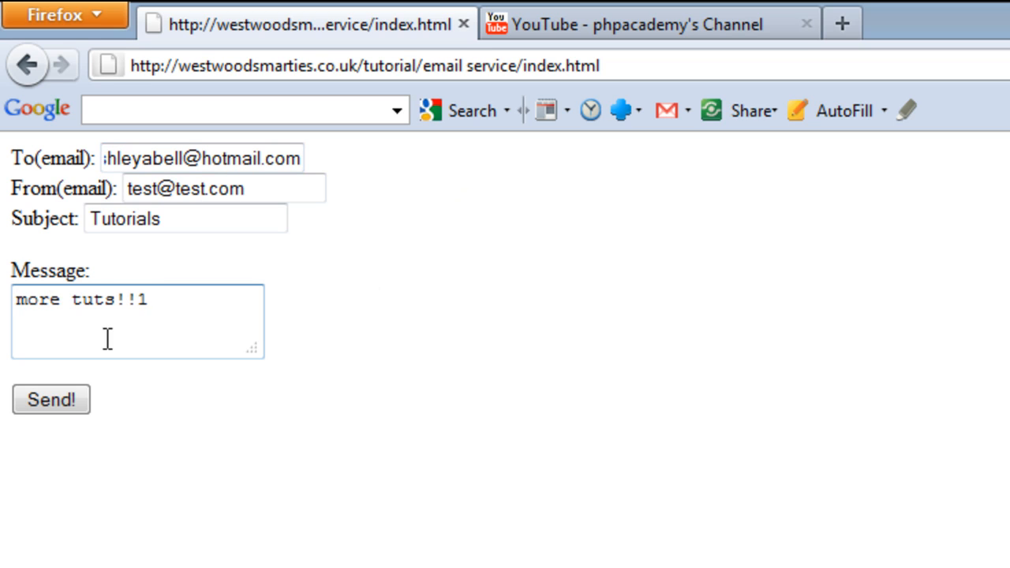
left_click(50, 399)
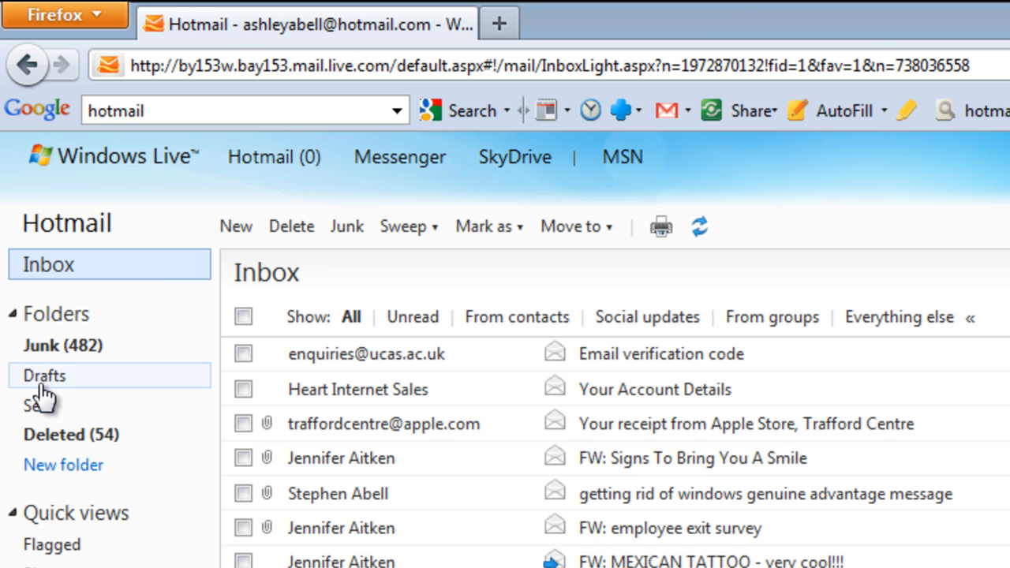
mouse_move(683, 383)
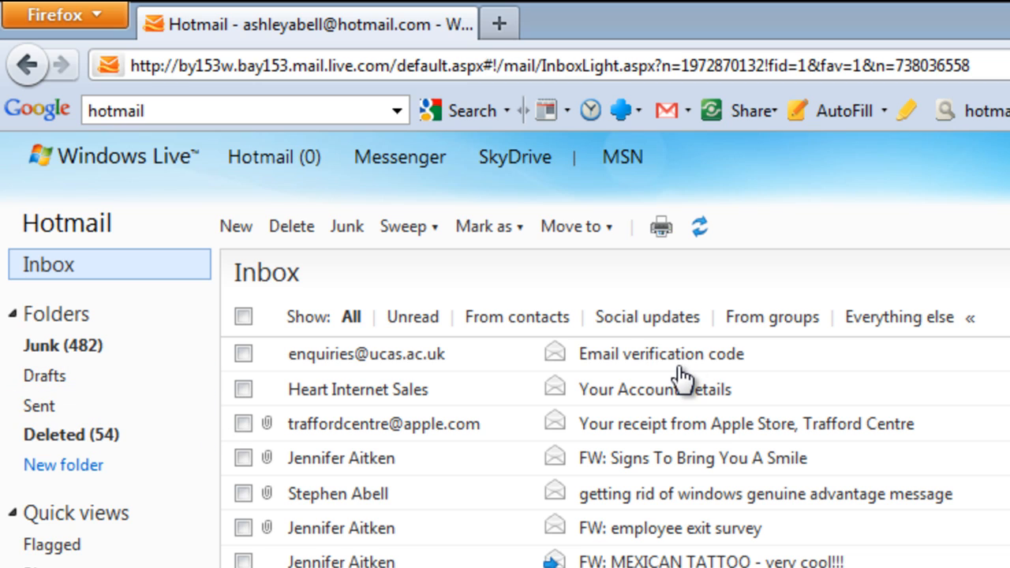
left_click(63, 345)
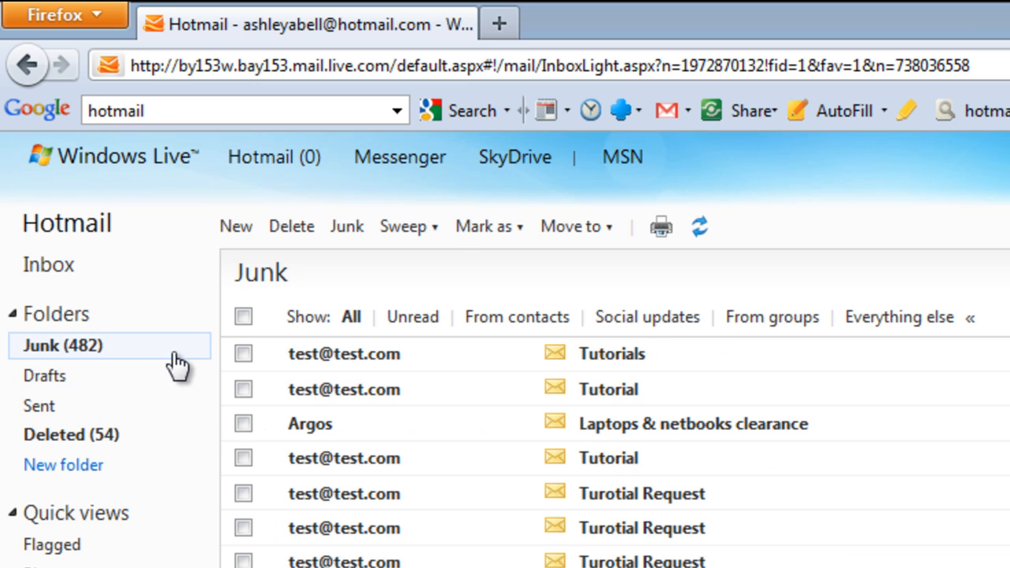
left_click(62, 346)
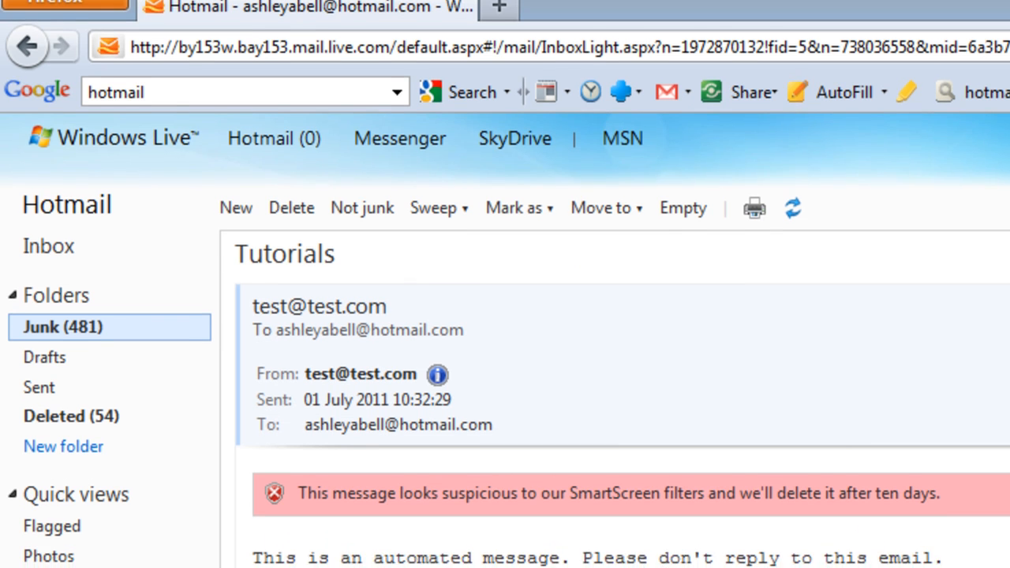
scroll("down", 3)
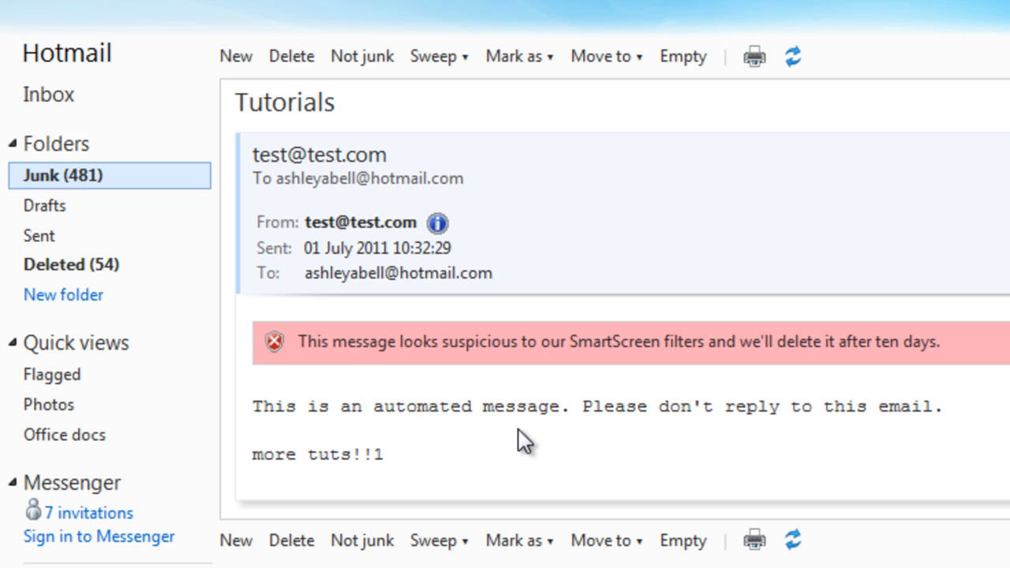
mouse_move(521, 442)
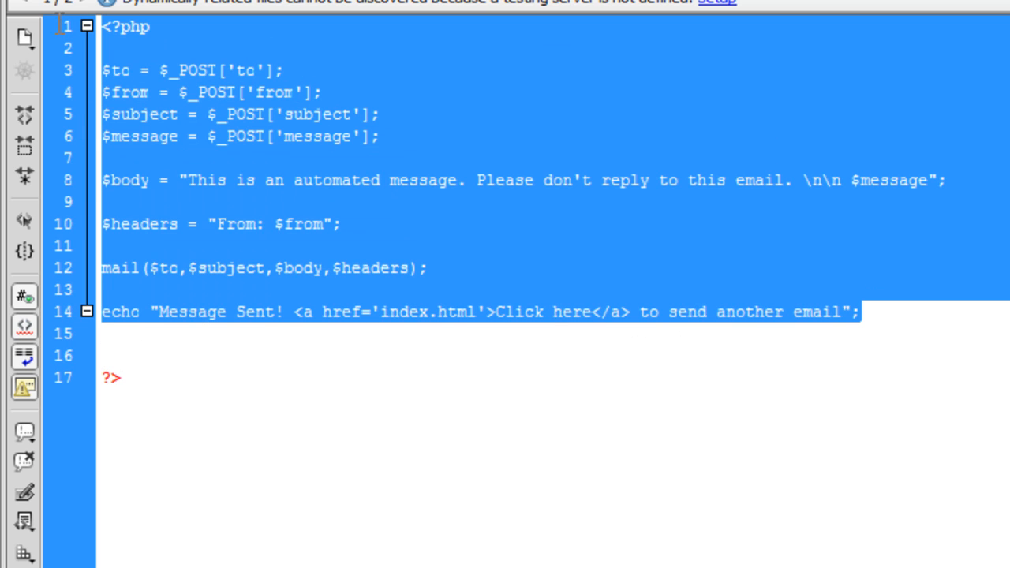
left_click(891, 325)
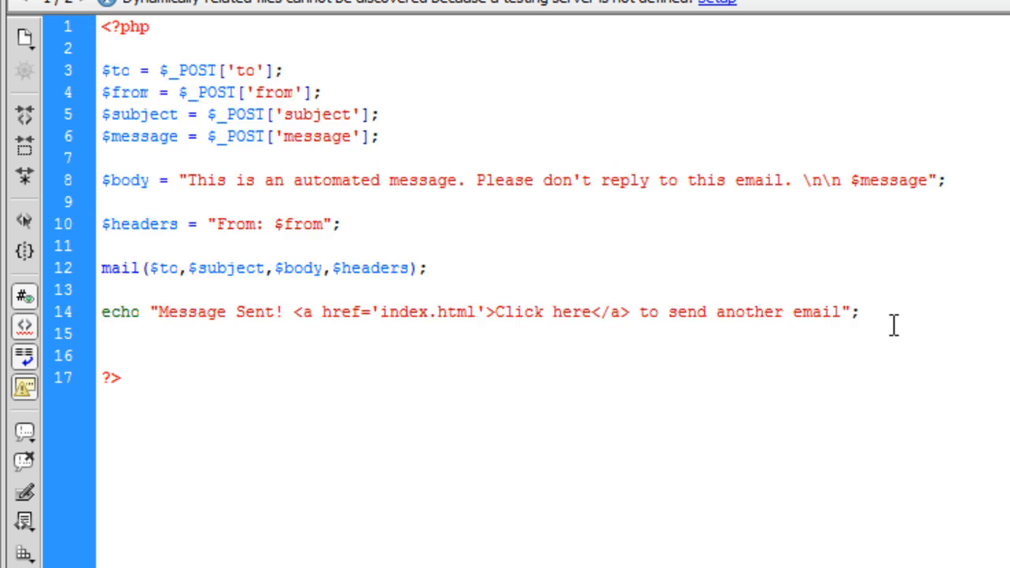